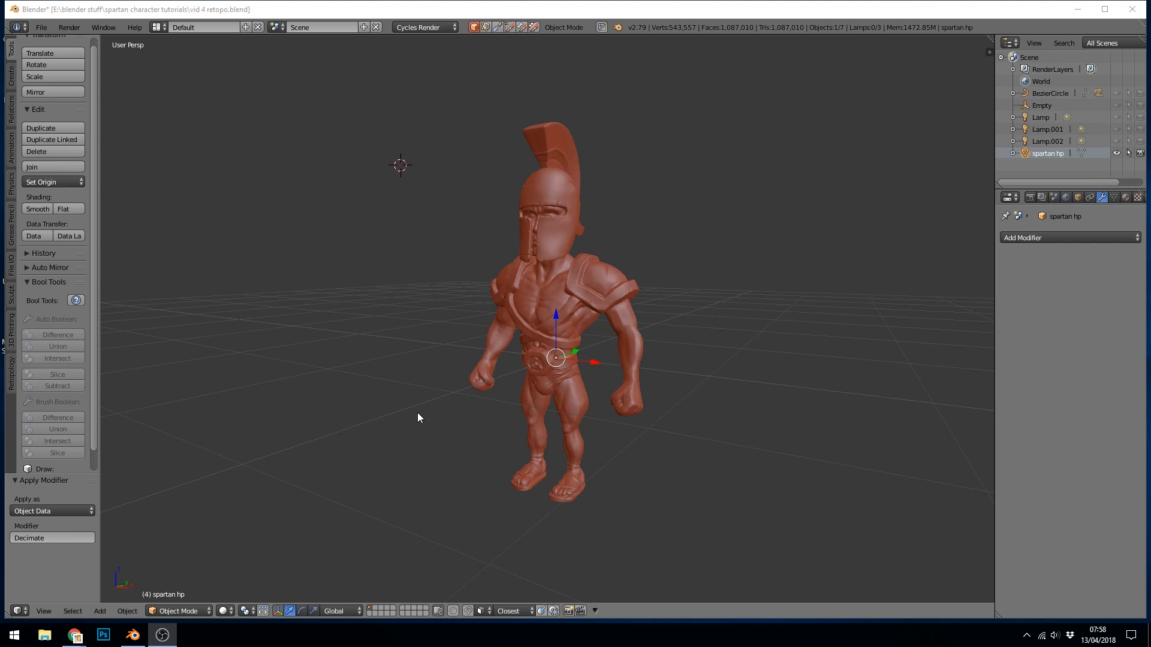
mouse_move(374, 400)
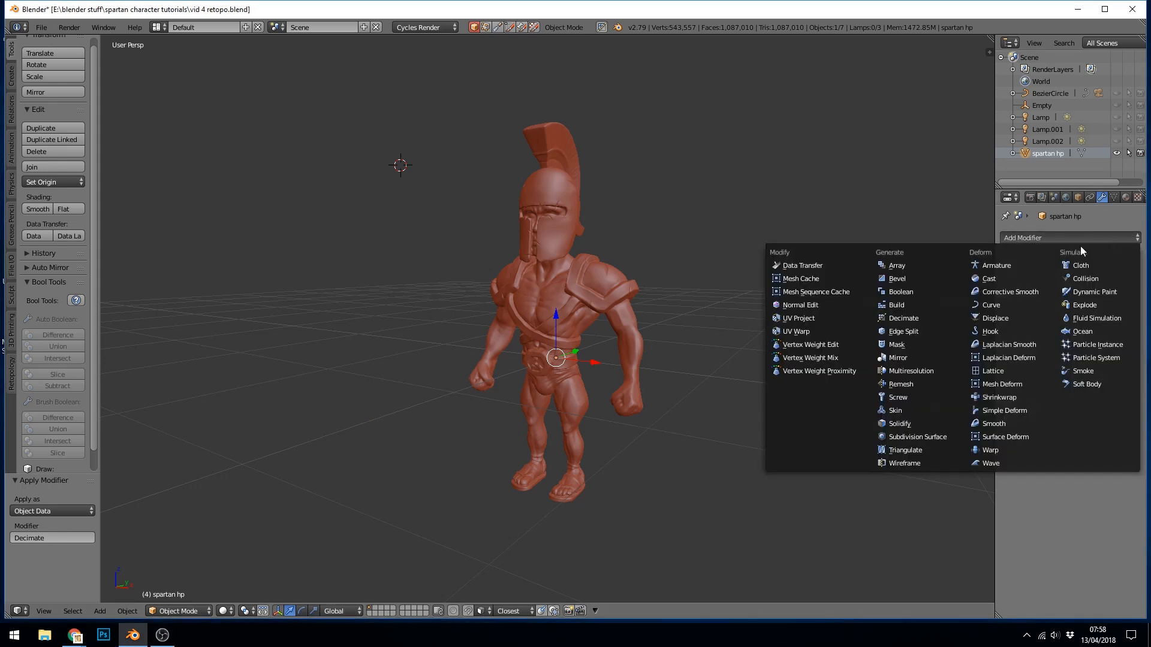
Step: Add a Decimate modifier to the spartan hp sculpt at ratio 1.0
left_click(902, 318)
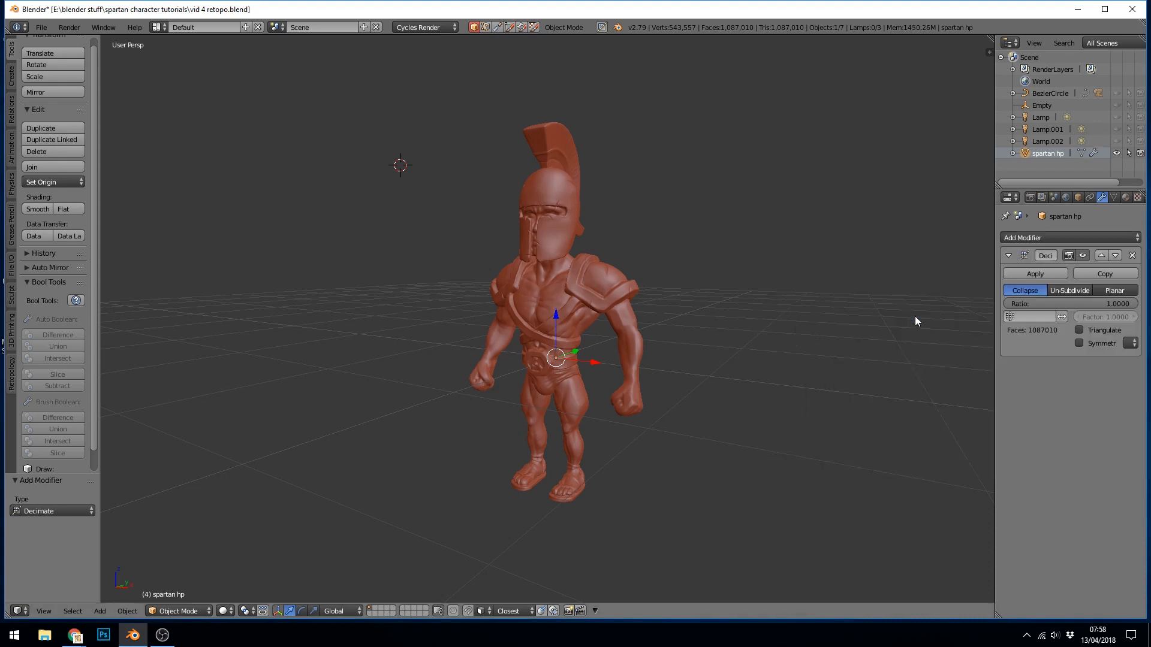
mouse_move(610, 355)
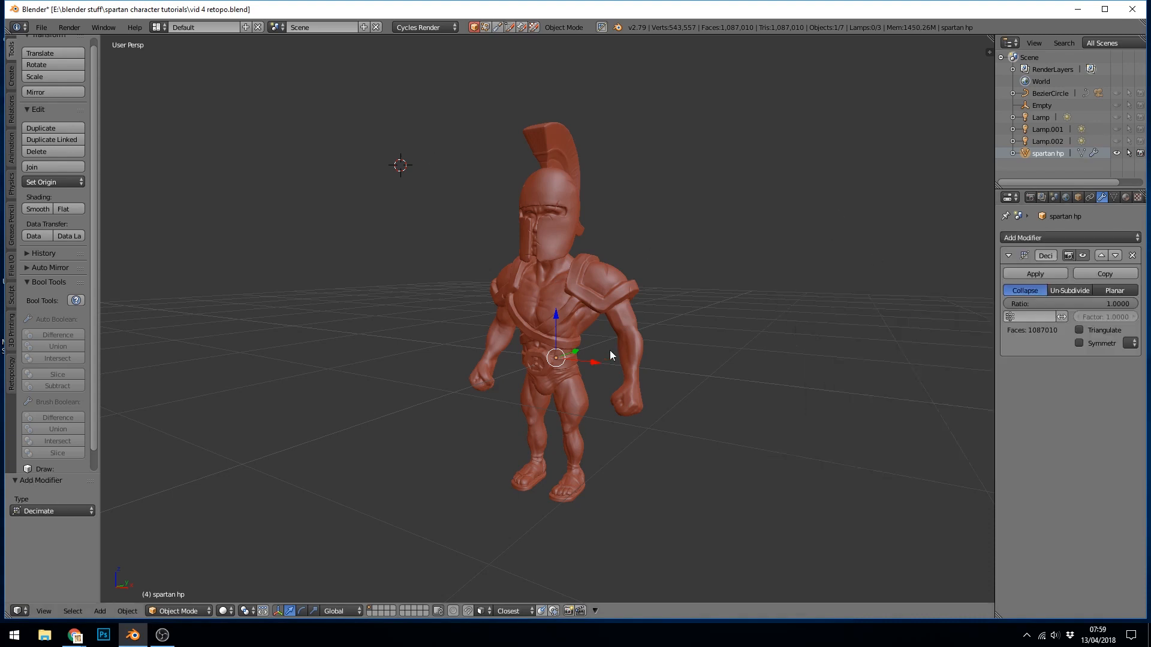
mouse_move(686, 355)
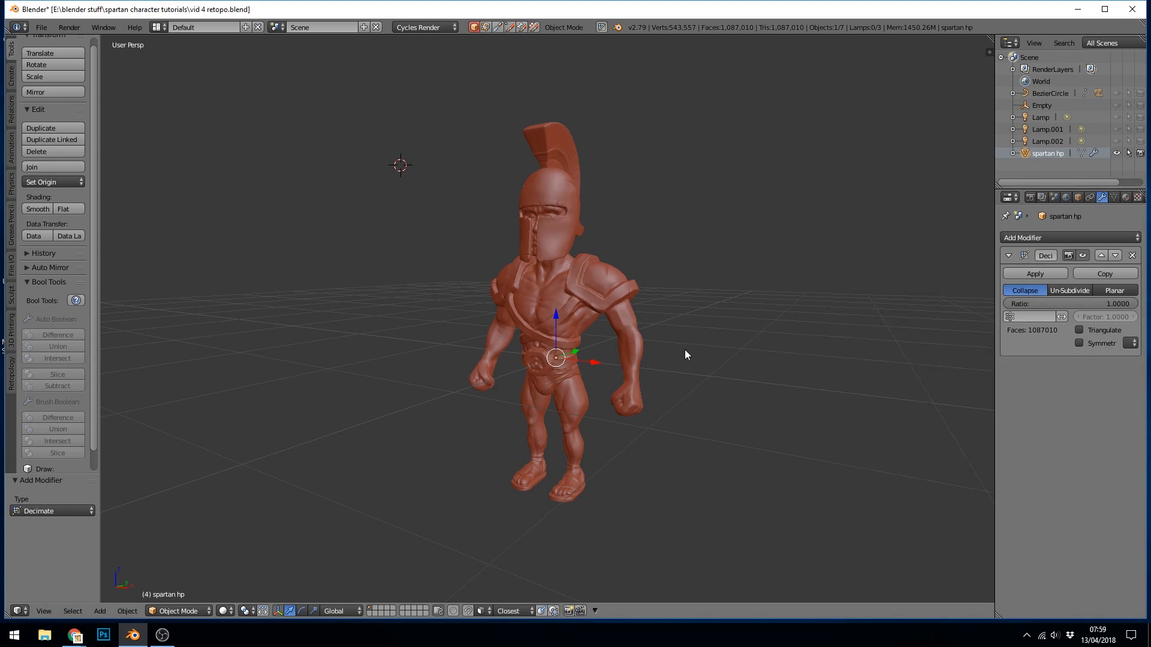
mouse_move(1077, 310)
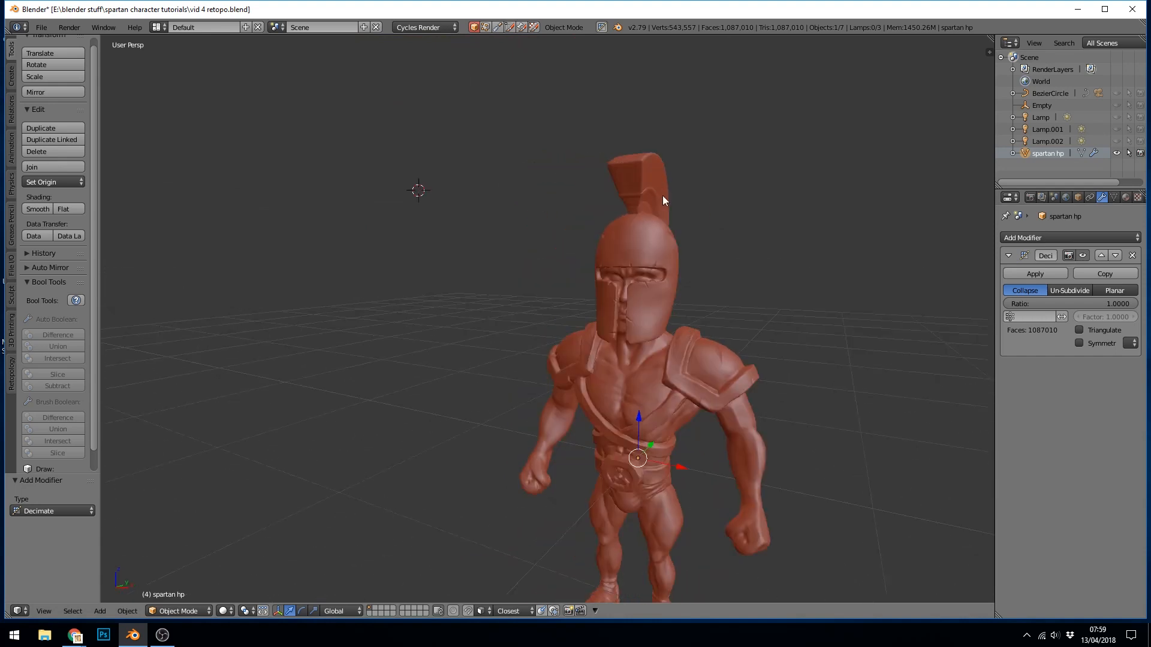
mouse_move(1072, 303)
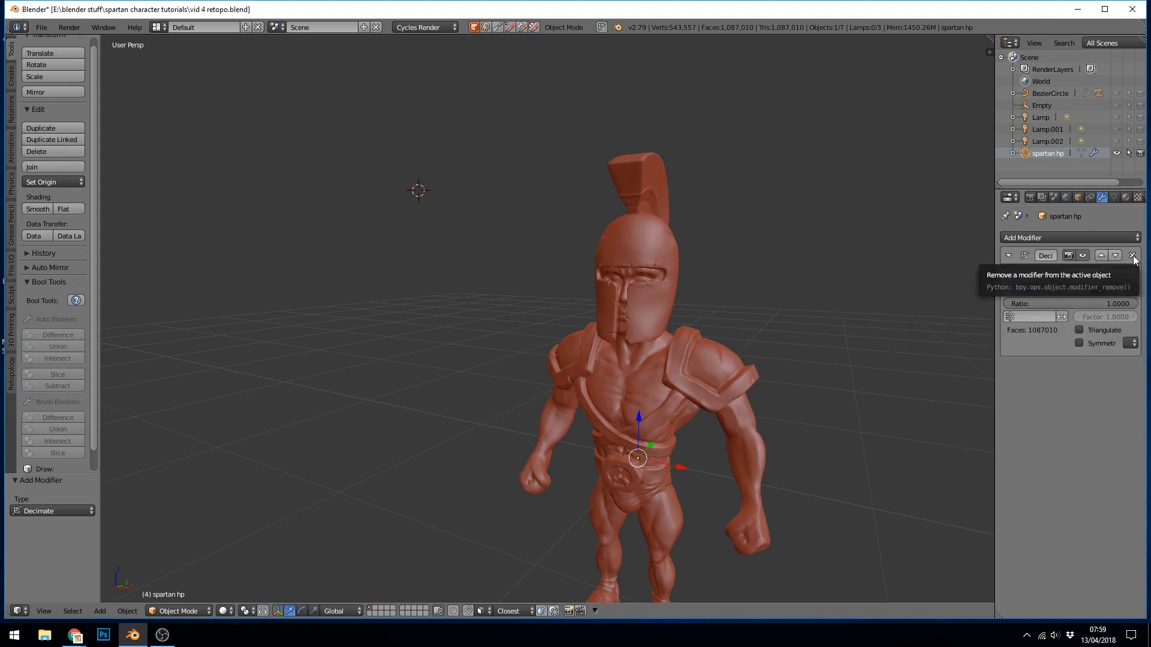
Step: Remove the Decimate modifier from the spartan hp sculpt
left_click(1132, 256)
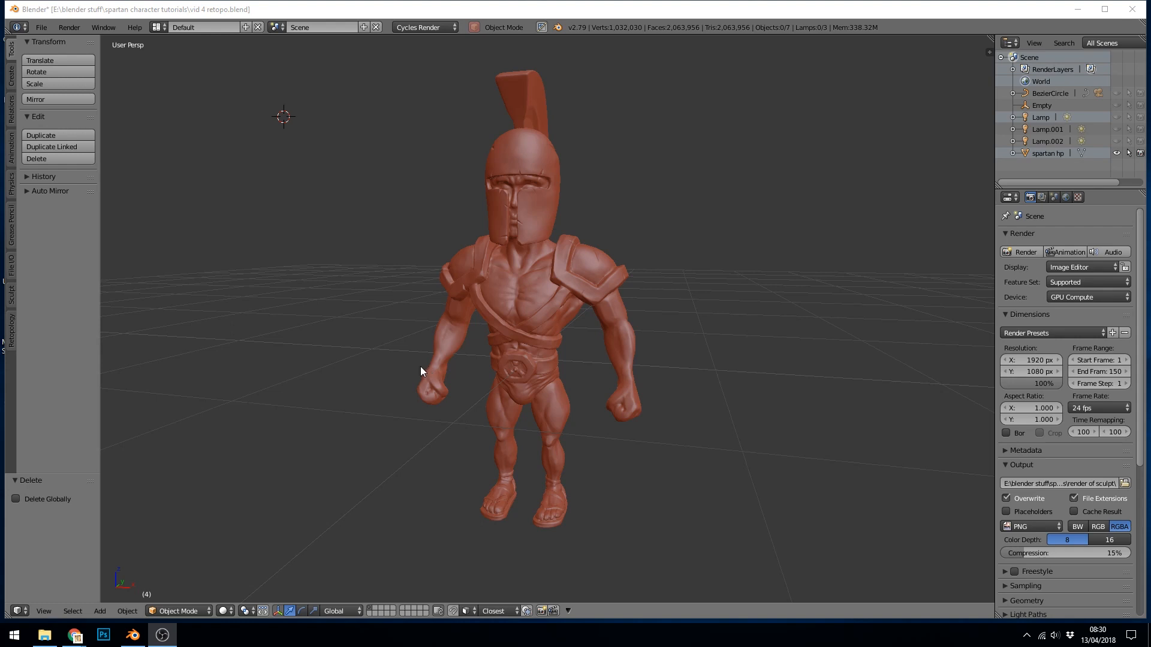
Step: Import 'warrior remesh' as a Wavefront OBJ and clear sharp from all its edges
left_click(42, 28)
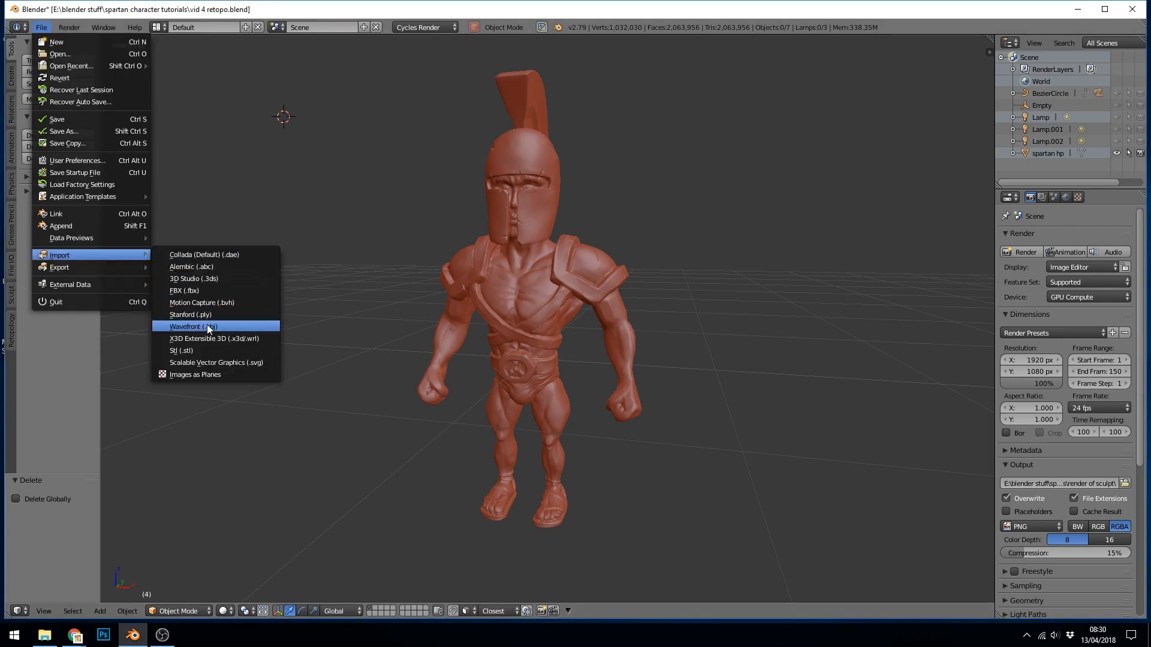
left_click(193, 326)
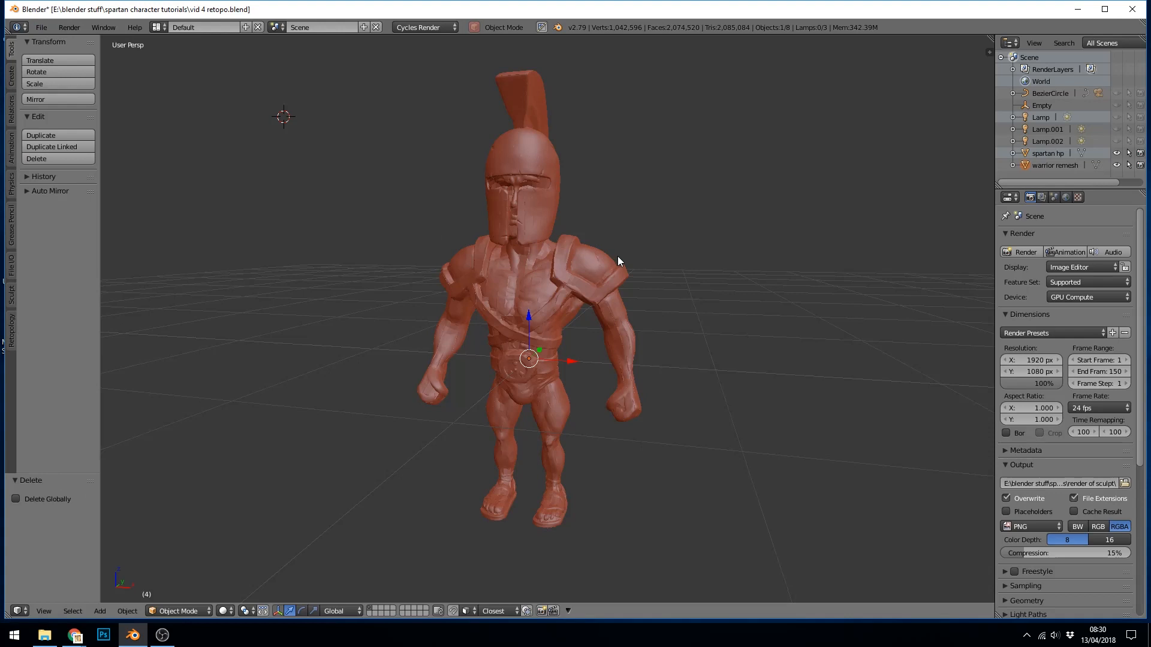
mouse_move(488, 199)
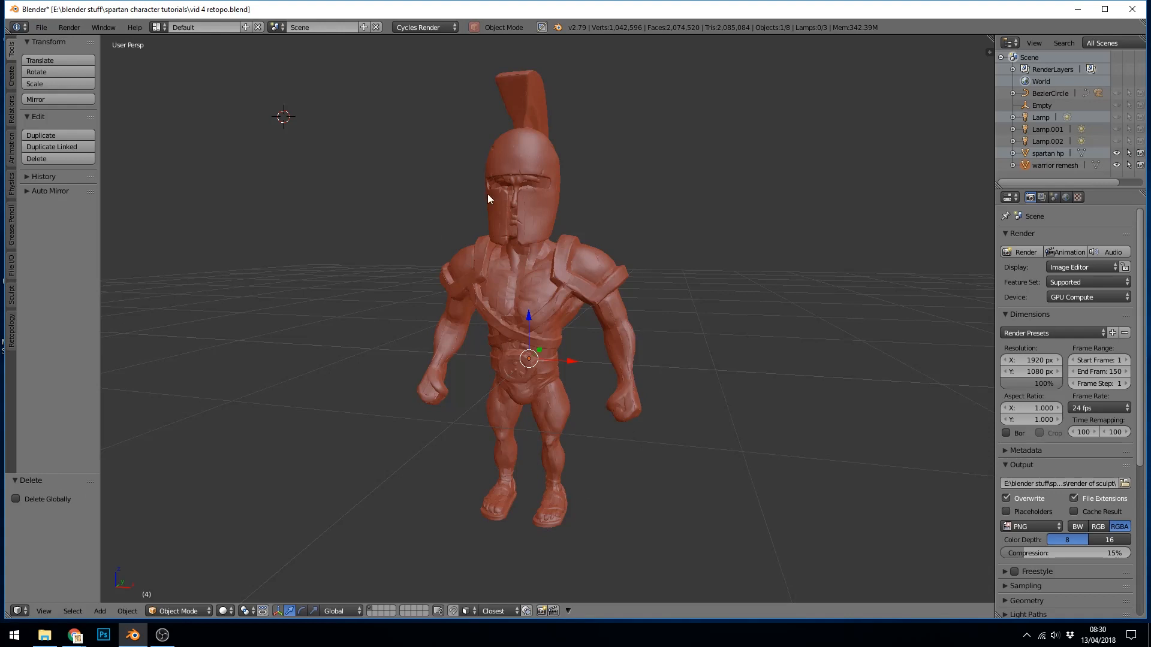
mouse_move(659, 233)
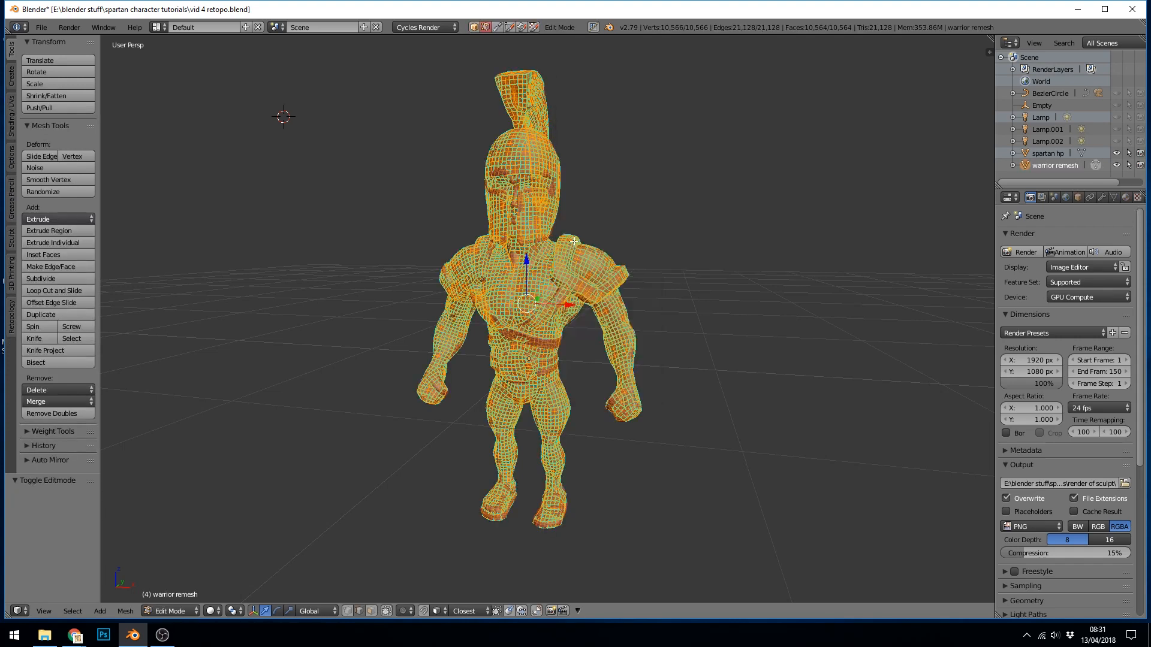
mouse_move(566, 177)
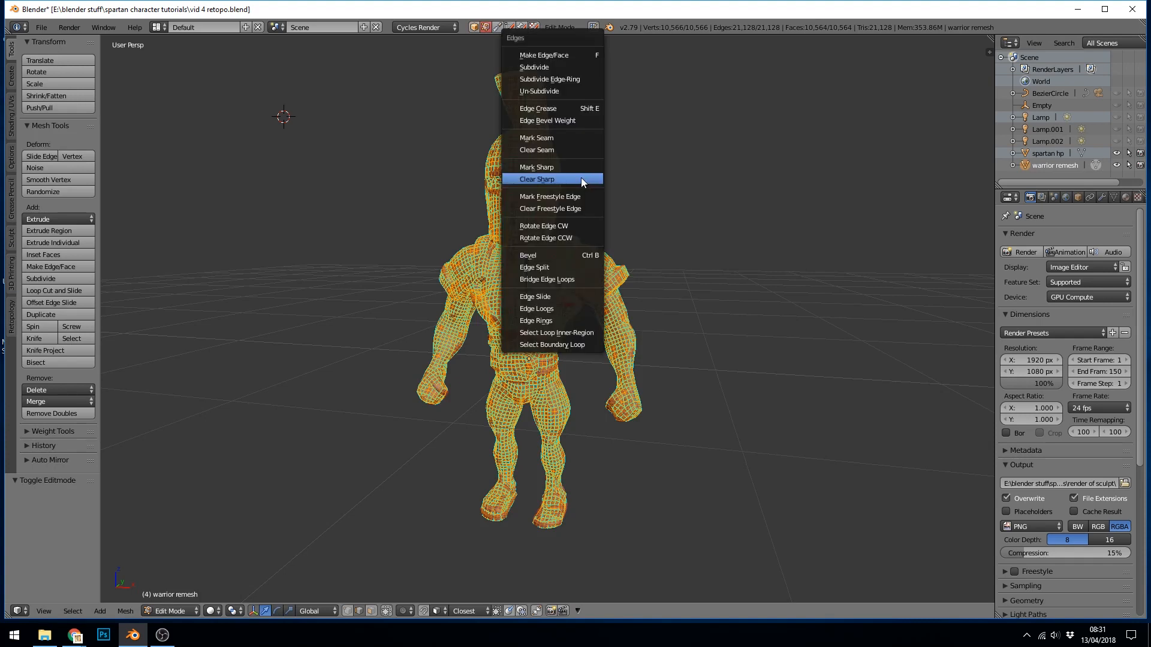
left_click(537, 180)
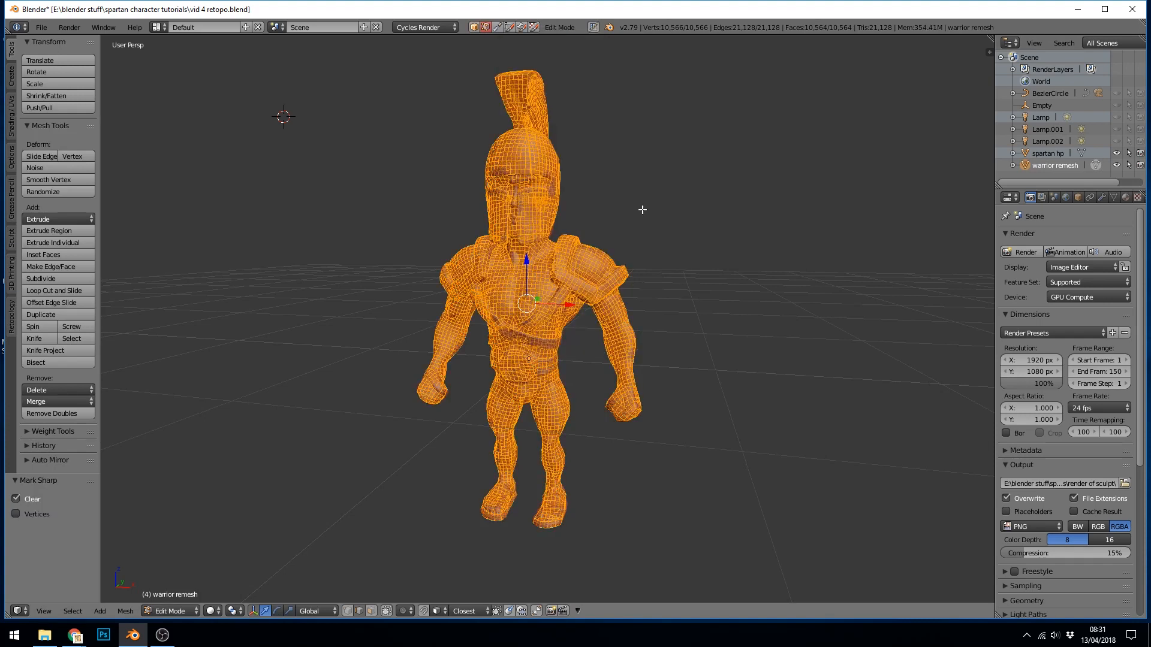
Step: Exit Edit Mode back to Object Mode on the warrior remesh
key("Tab")
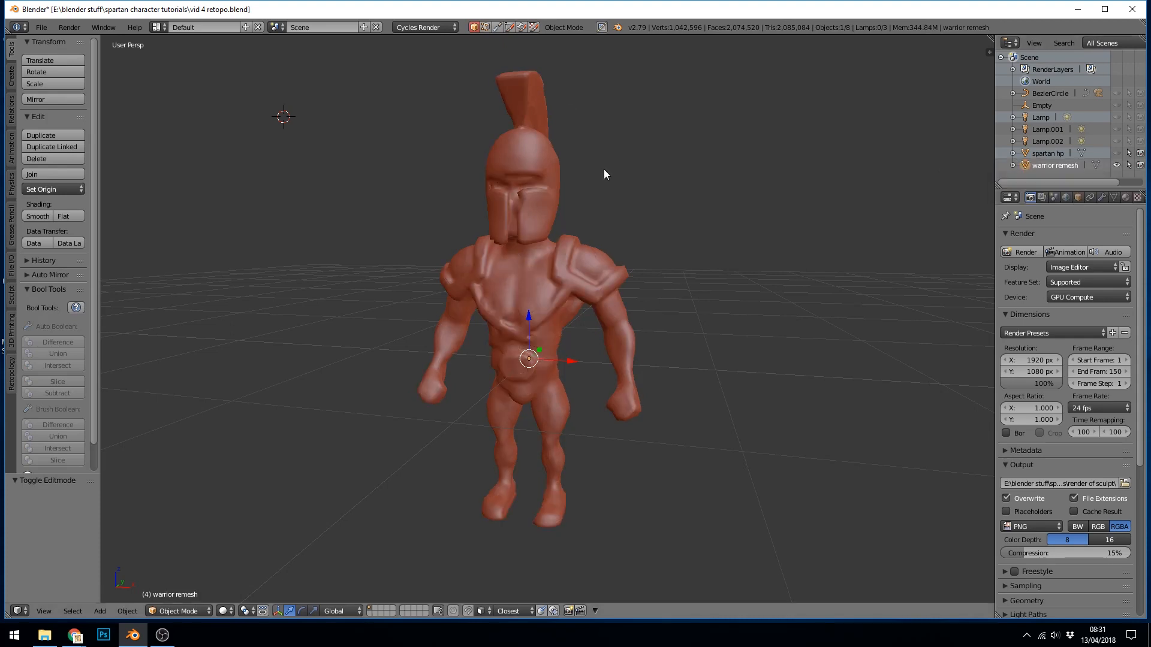
mouse_move(894, 268)
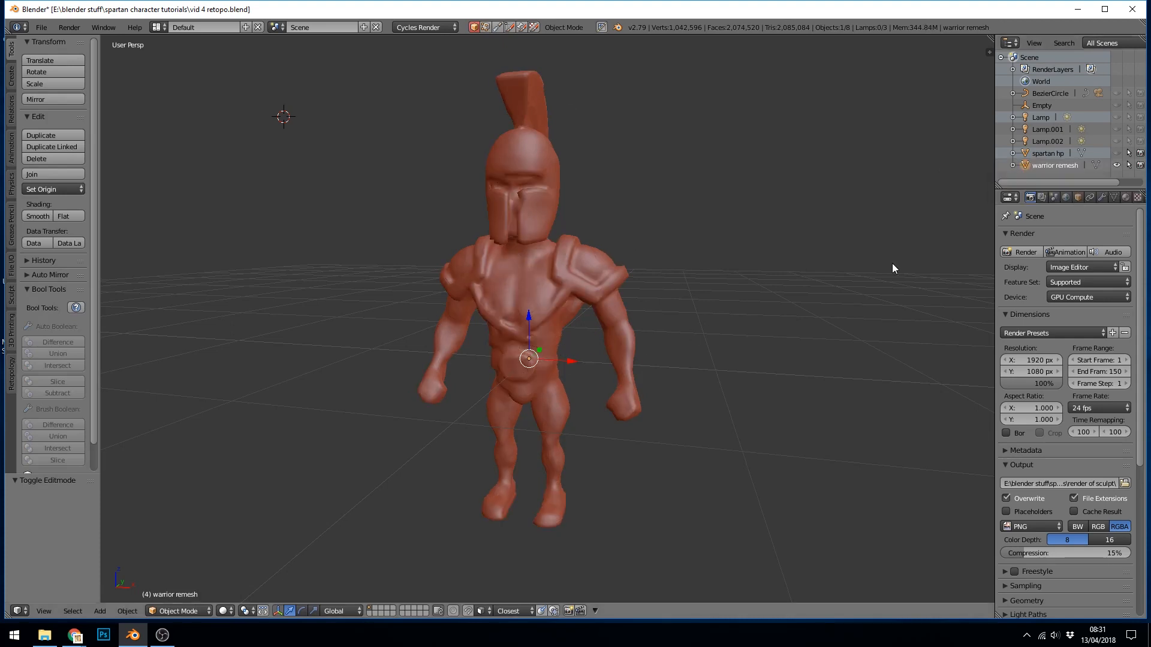
mouse_move(1068, 163)
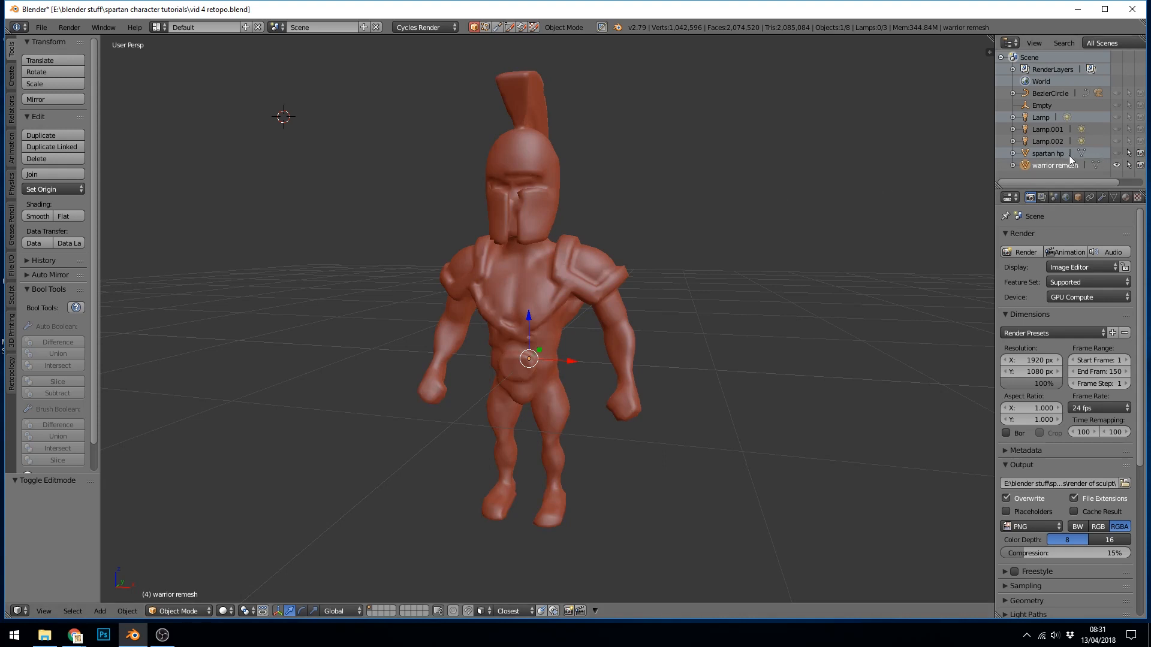
mouse_move(599, 310)
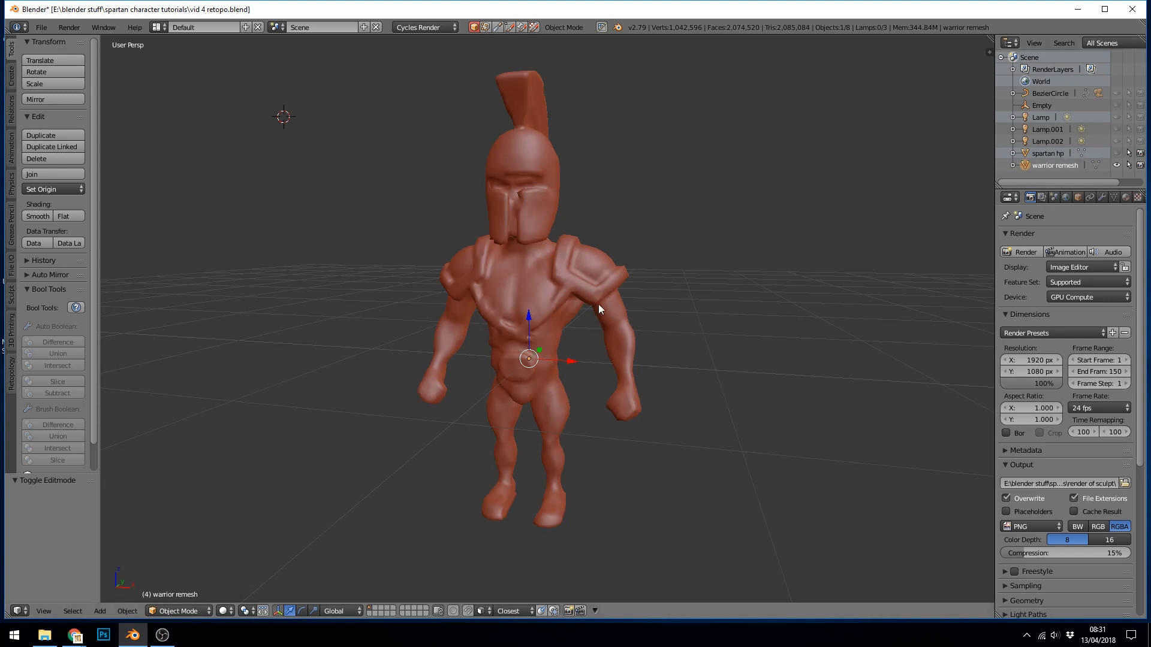
mouse_move(496, 233)
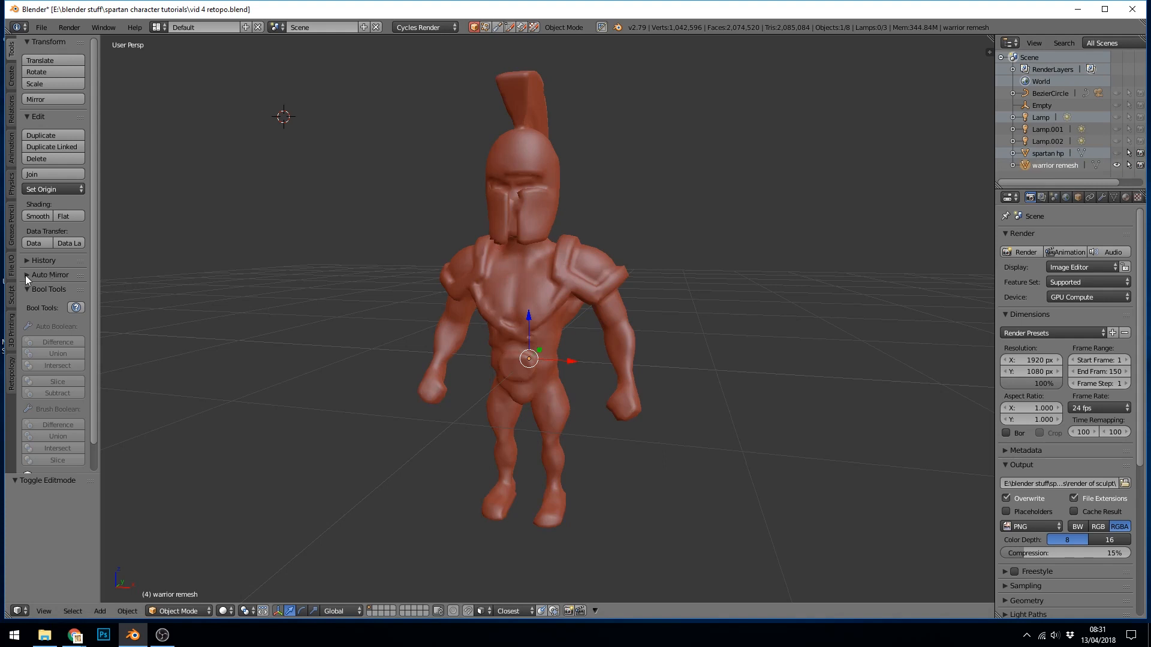
Step: AutoMirror the warrior remesh keeping the positive X side, then enter Edit Mode
left_click(51, 274)
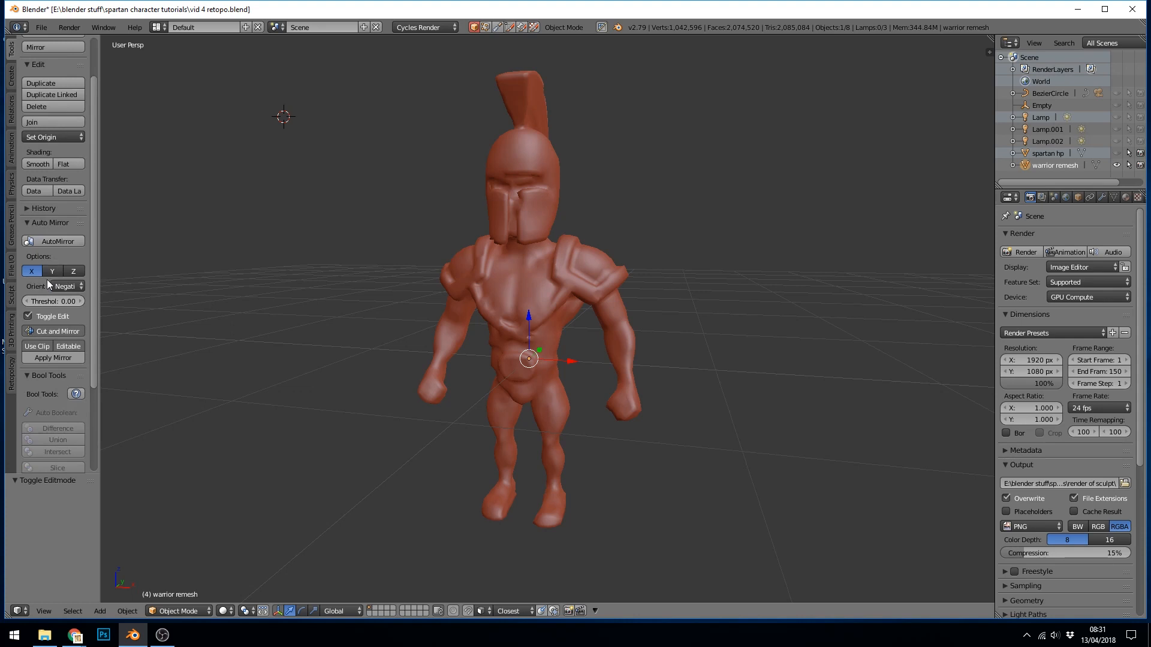
left_click(62, 286)
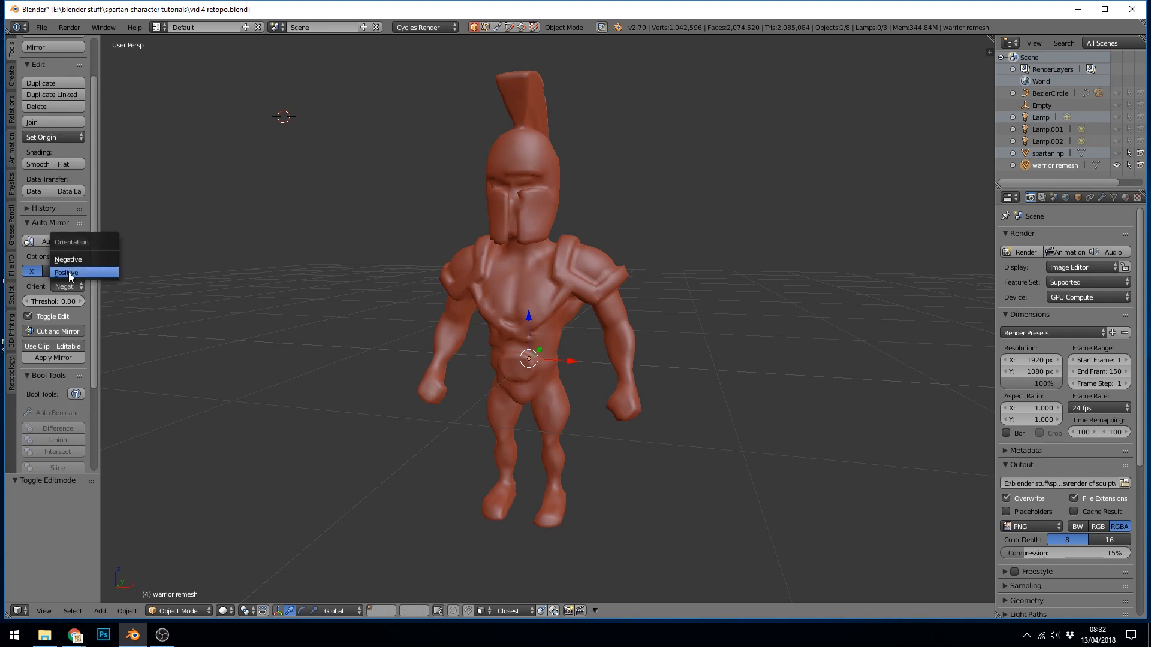
left_click(67, 271)
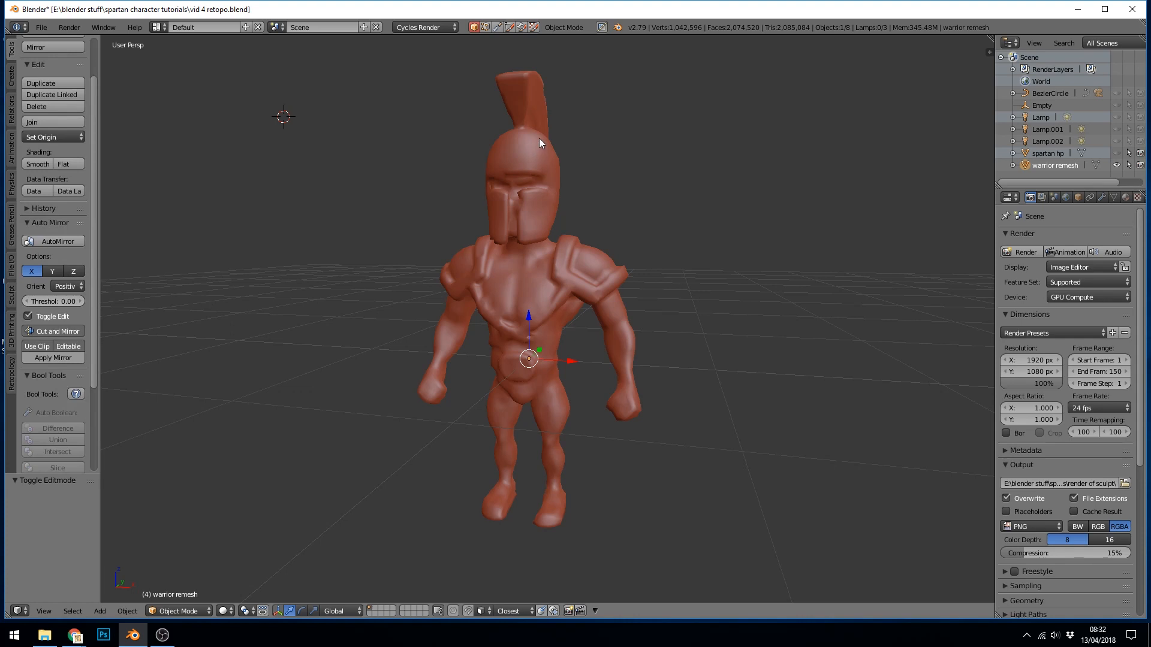
mouse_move(554, 448)
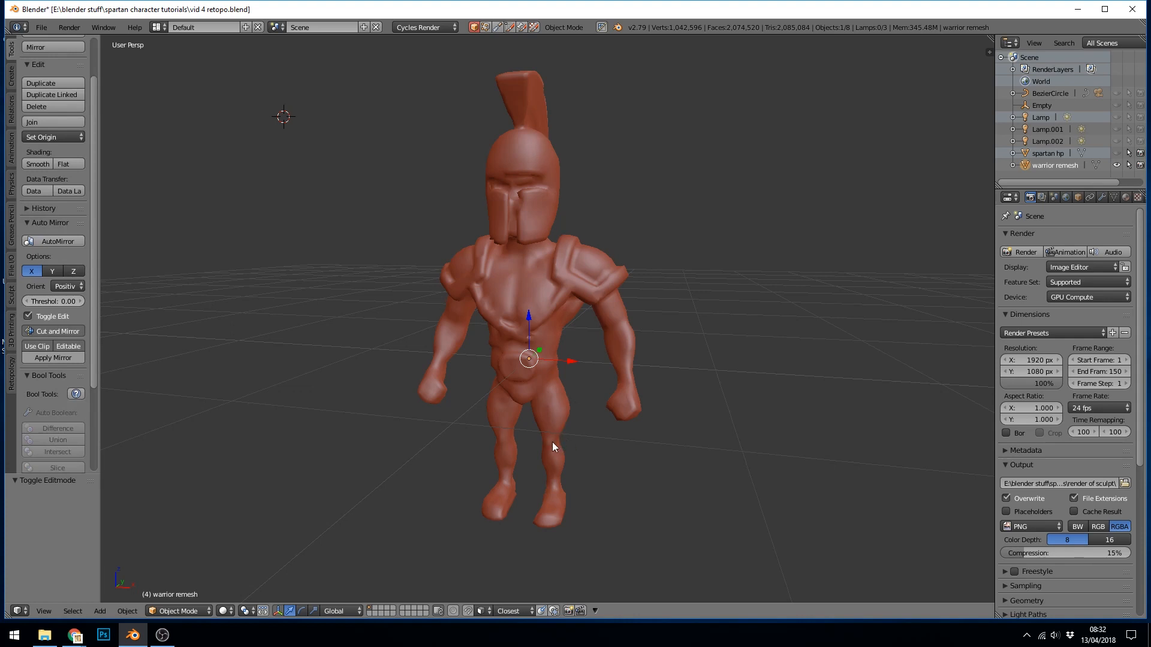
mouse_move(573, 400)
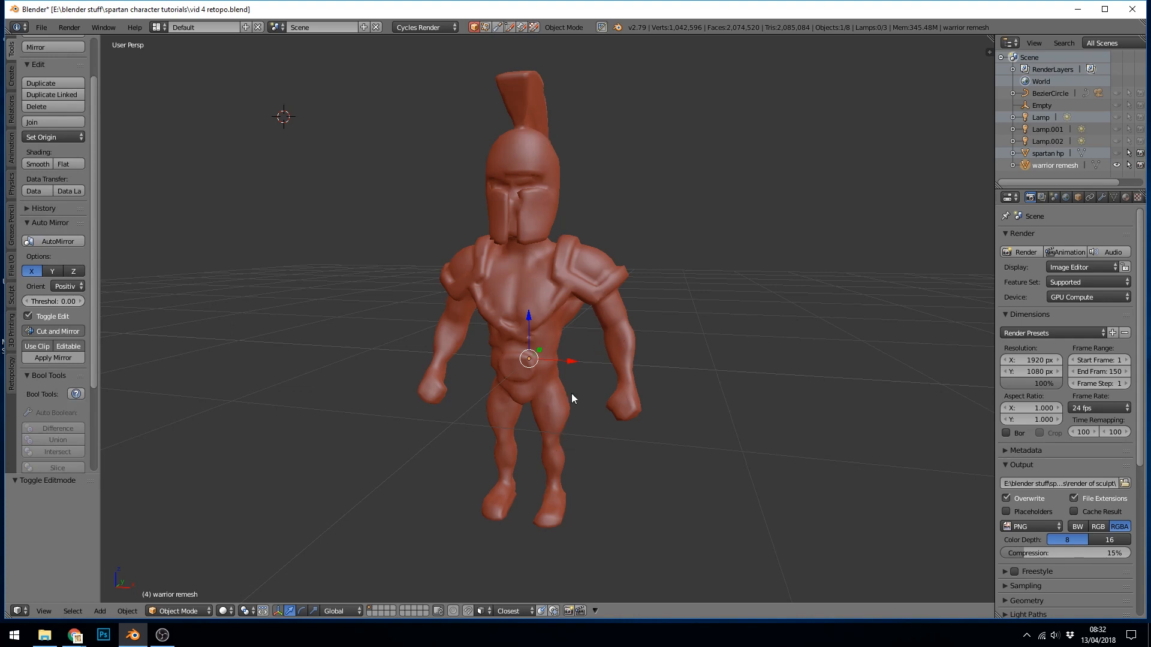
mouse_move(568, 334)
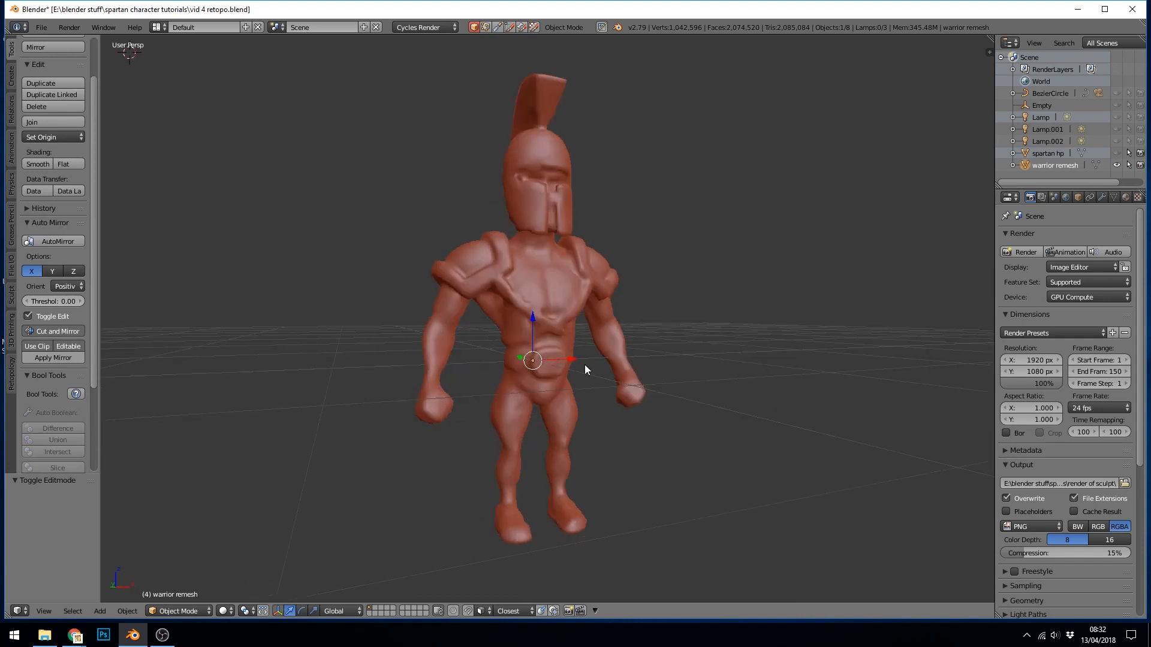
key("Tab")
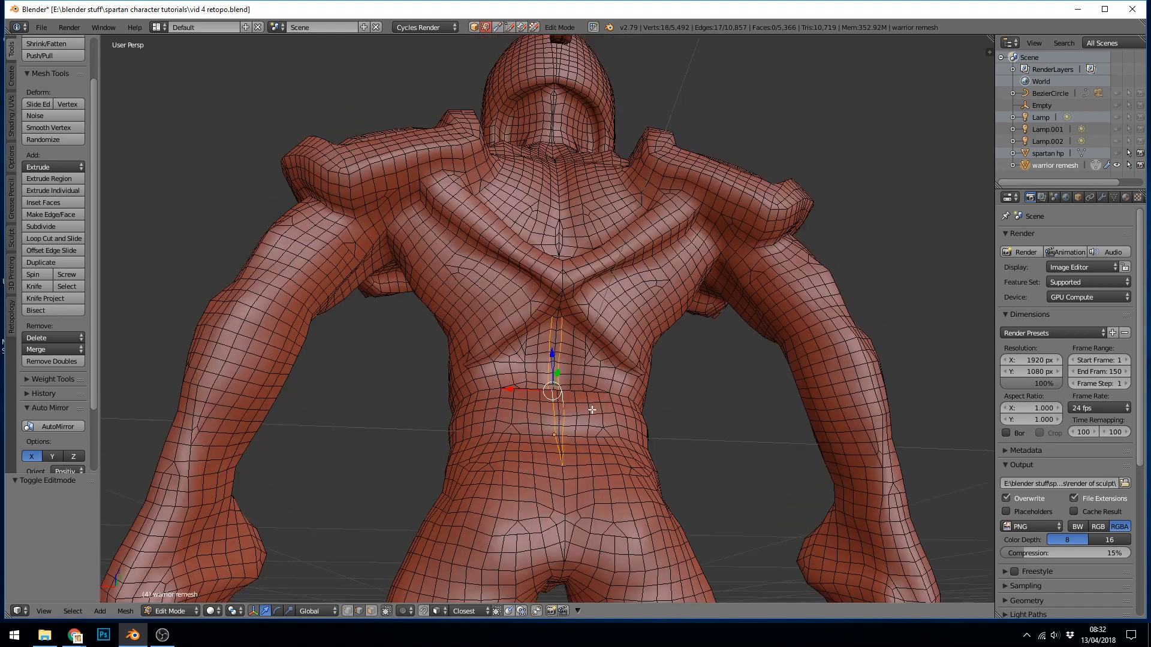
Step: Dissolve the stray centre-line edges on the warrior's back and front torso
left_click(36, 338)
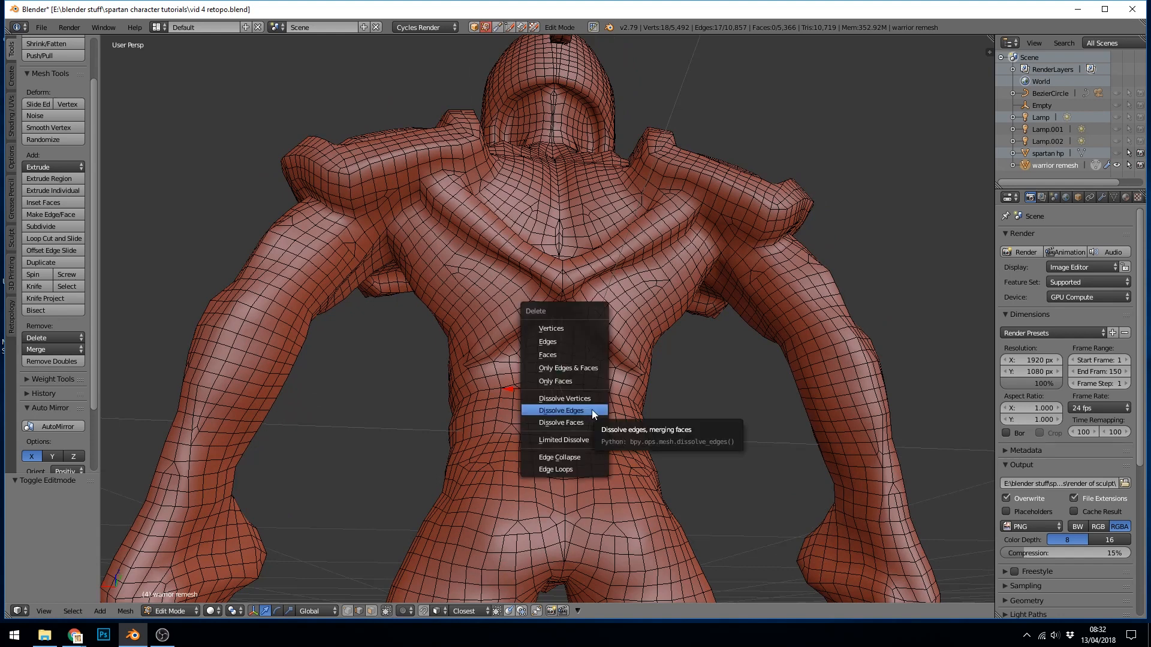
left_click(561, 410)
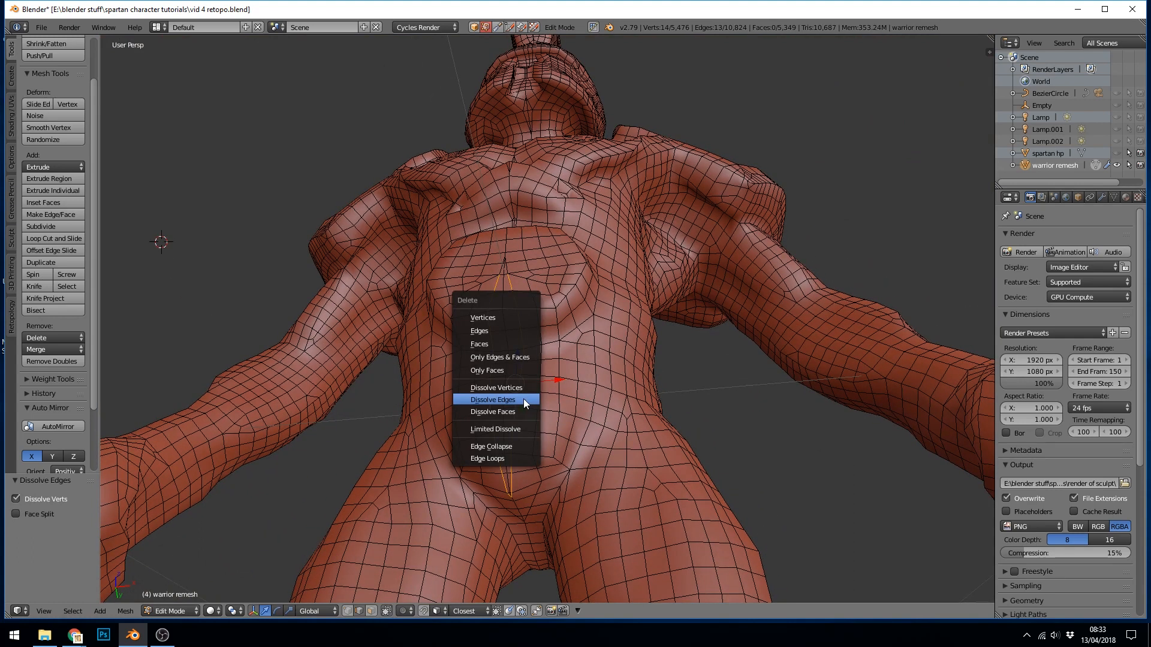
left_click(491, 400)
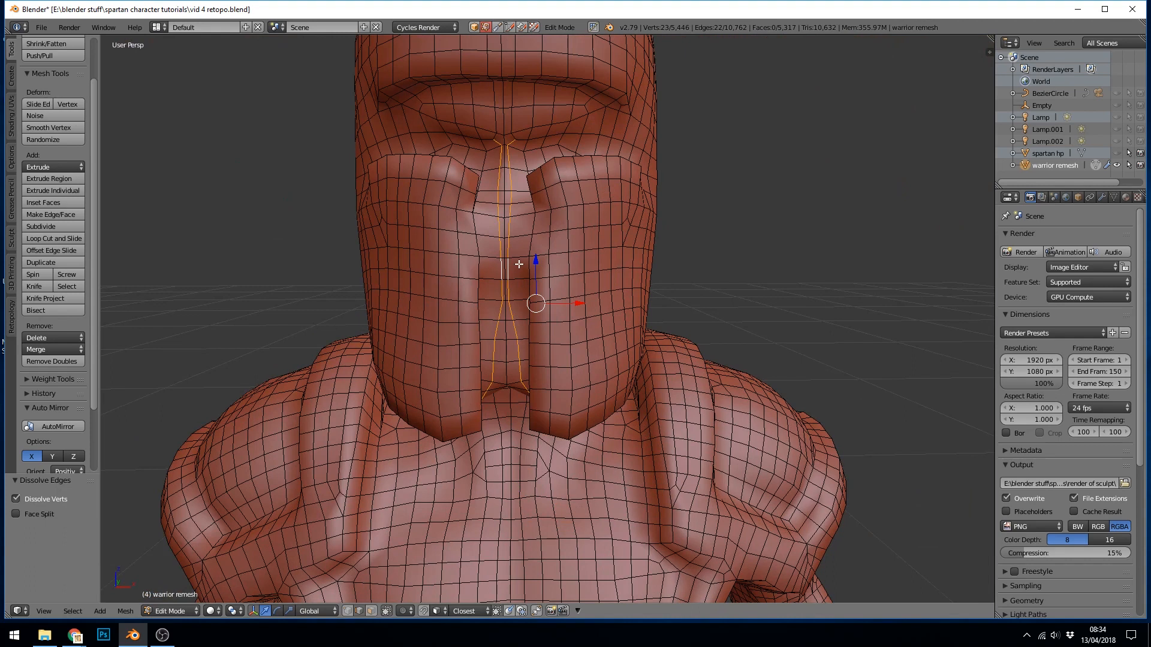
mouse_move(538, 234)
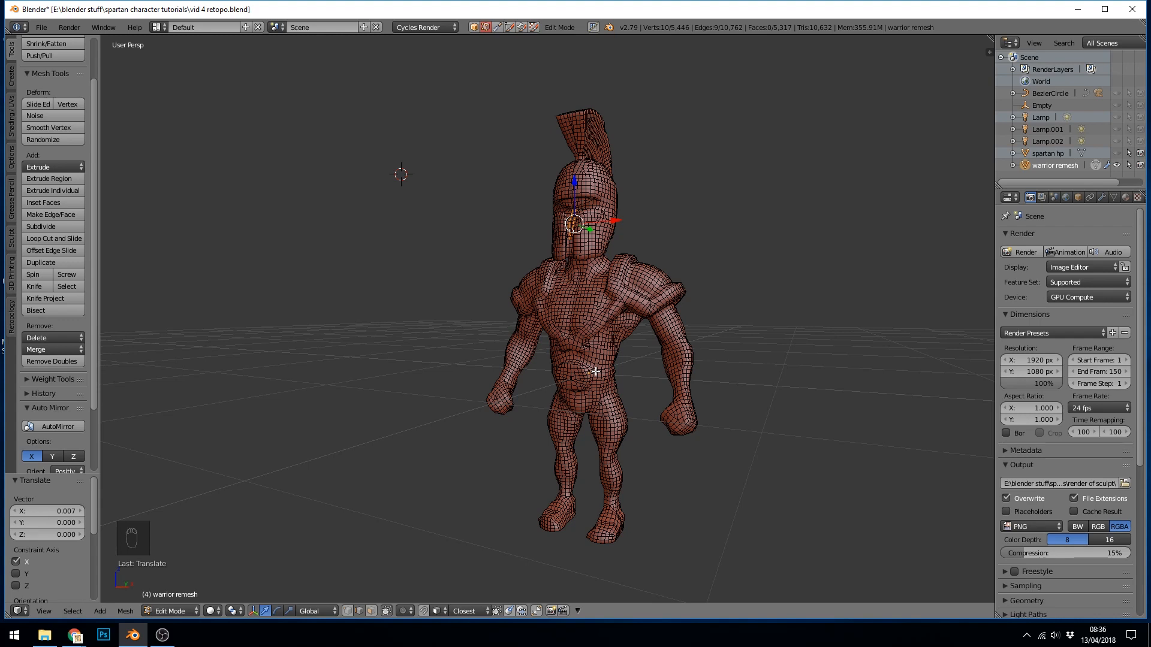
Step: Leave Edit Mode to return to the whole warrior remesh object
key("Tab")
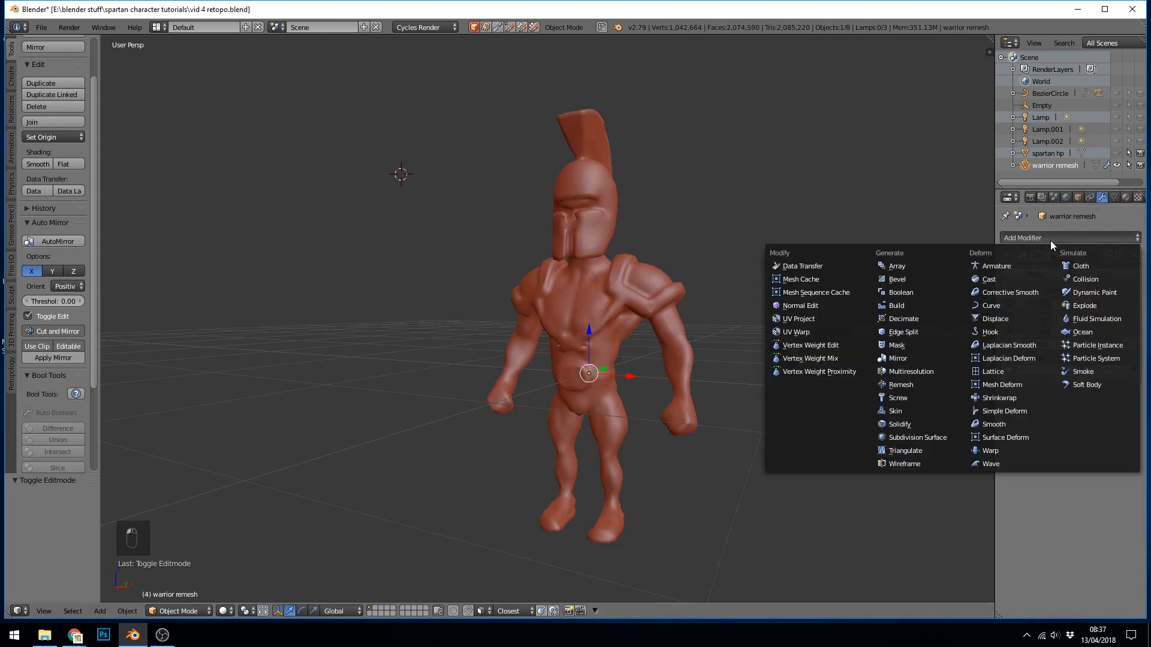
mouse_move(995, 319)
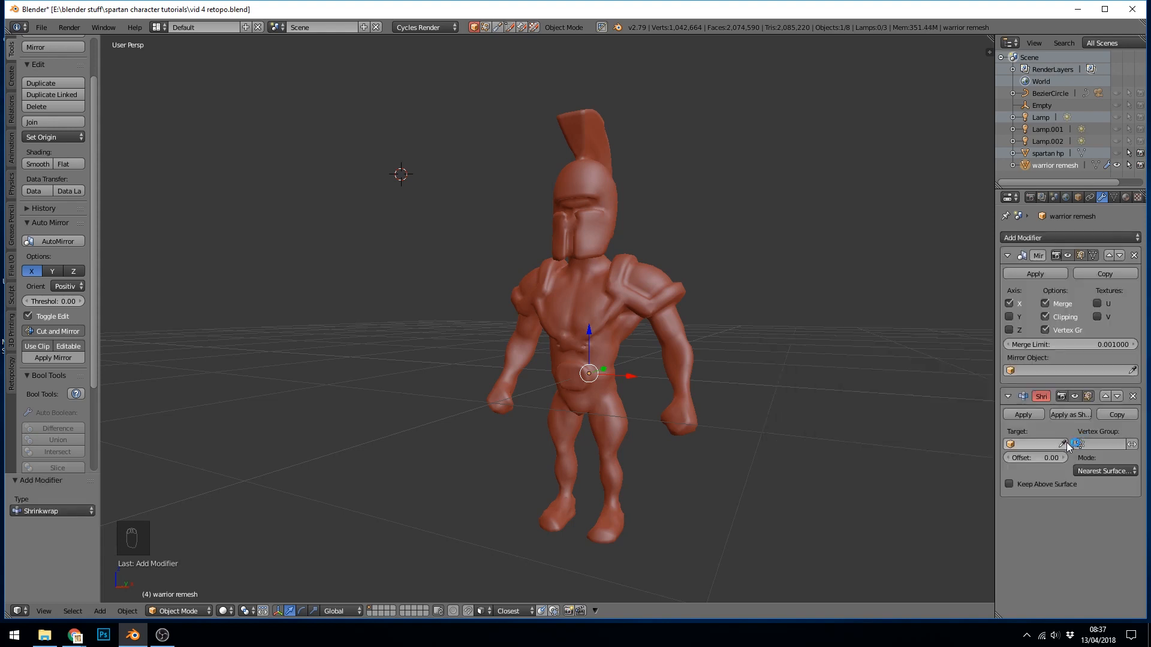
mouse_move(1120, 160)
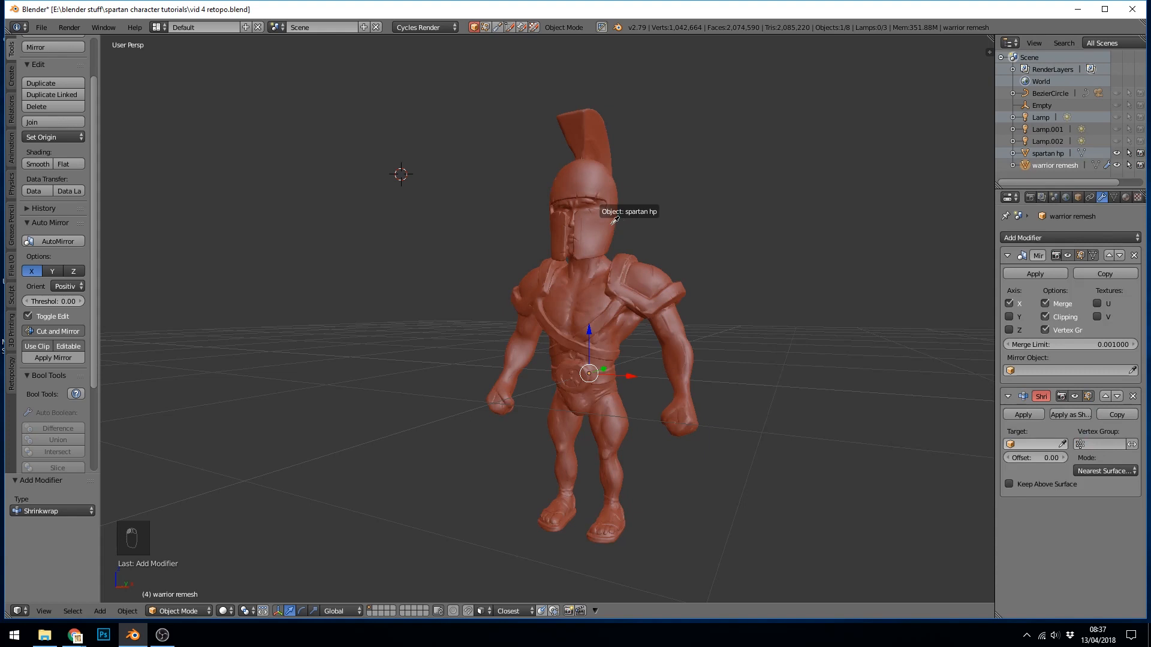
Step: Set spartan hp as the Shrinkwrap target of the warrior remesh
left_click(1034, 443)
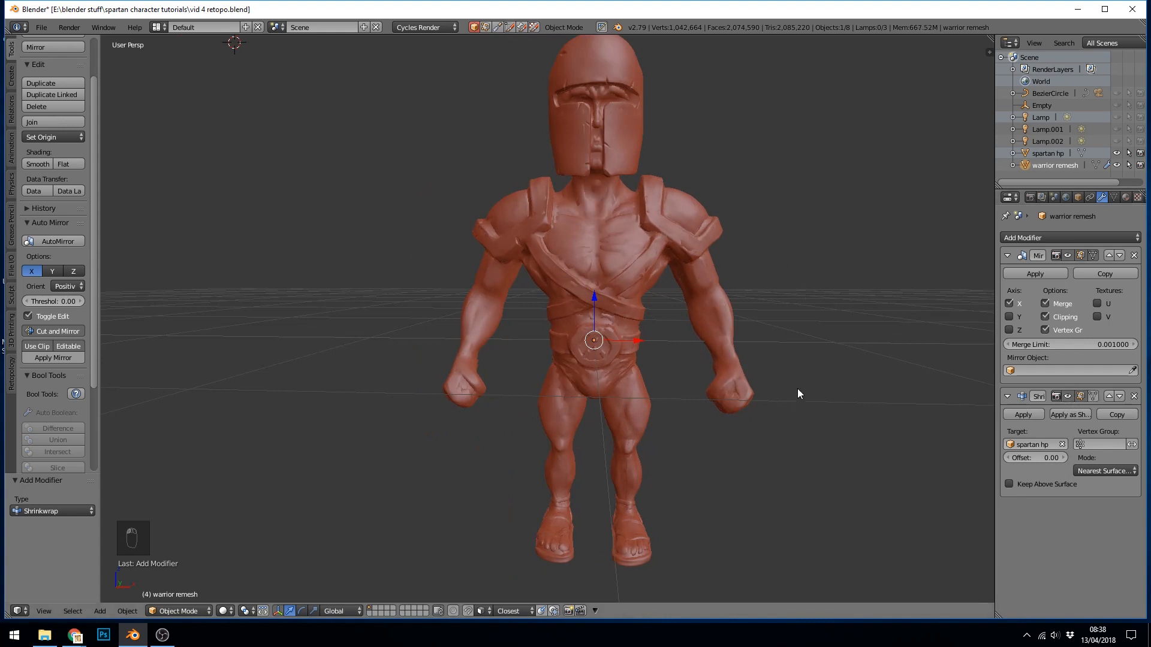
mouse_move(688, 284)
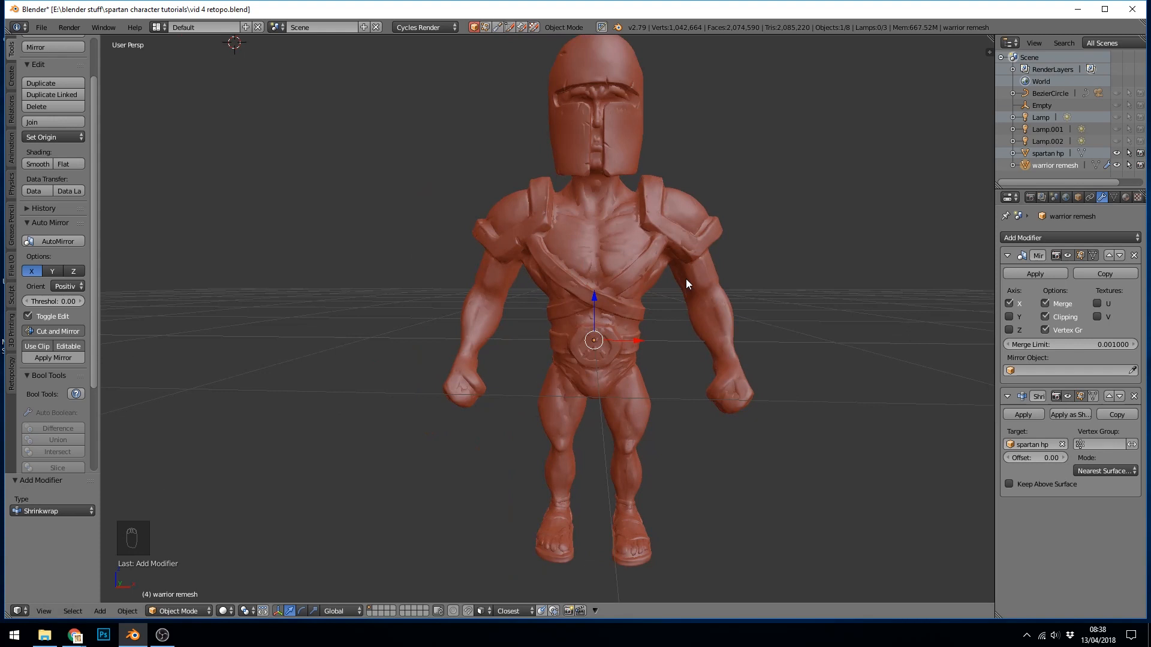
mouse_move(726, 250)
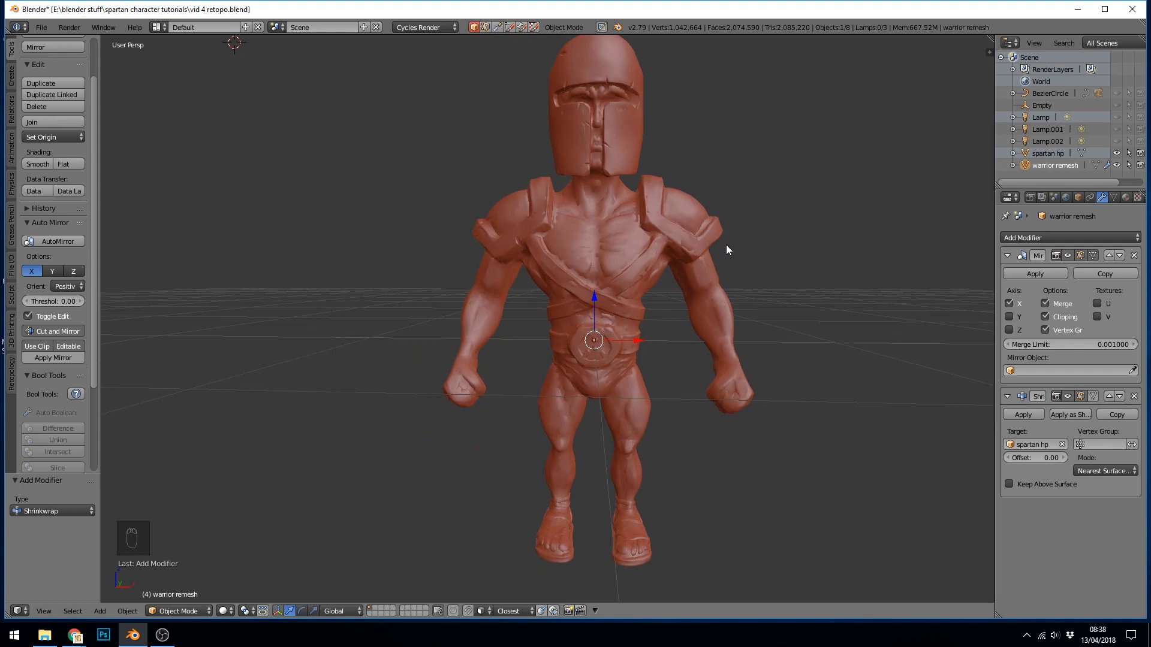
mouse_move(925, 423)
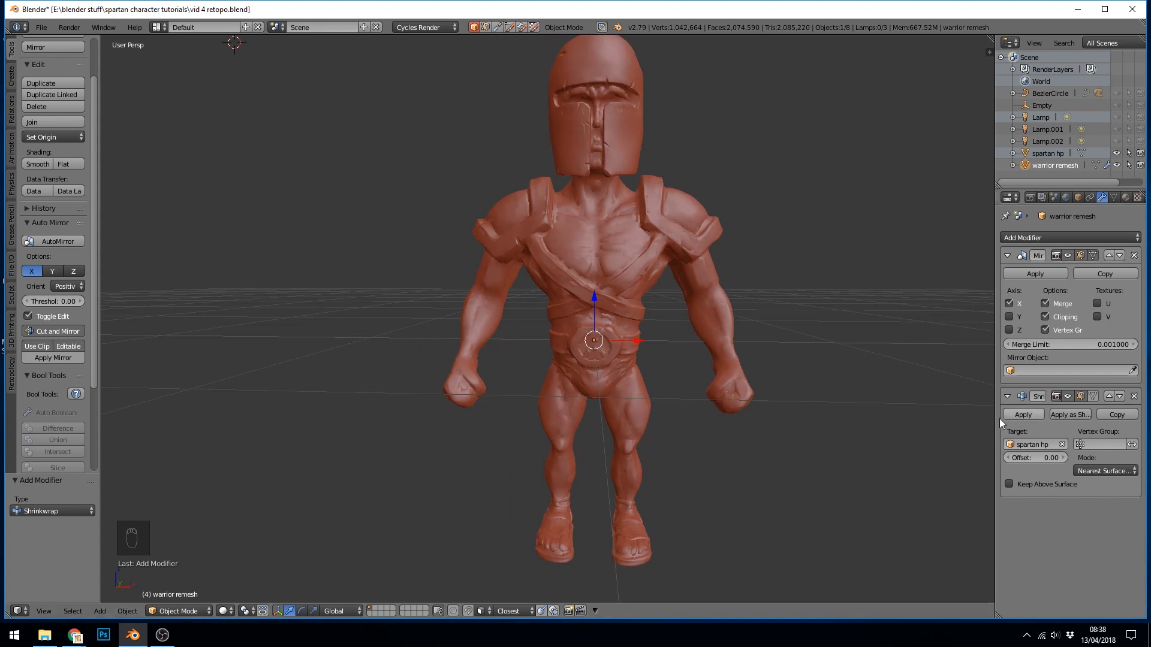
Step: Edit the warrior remesh in vertex mode with snapping set to faces
key("Tab")
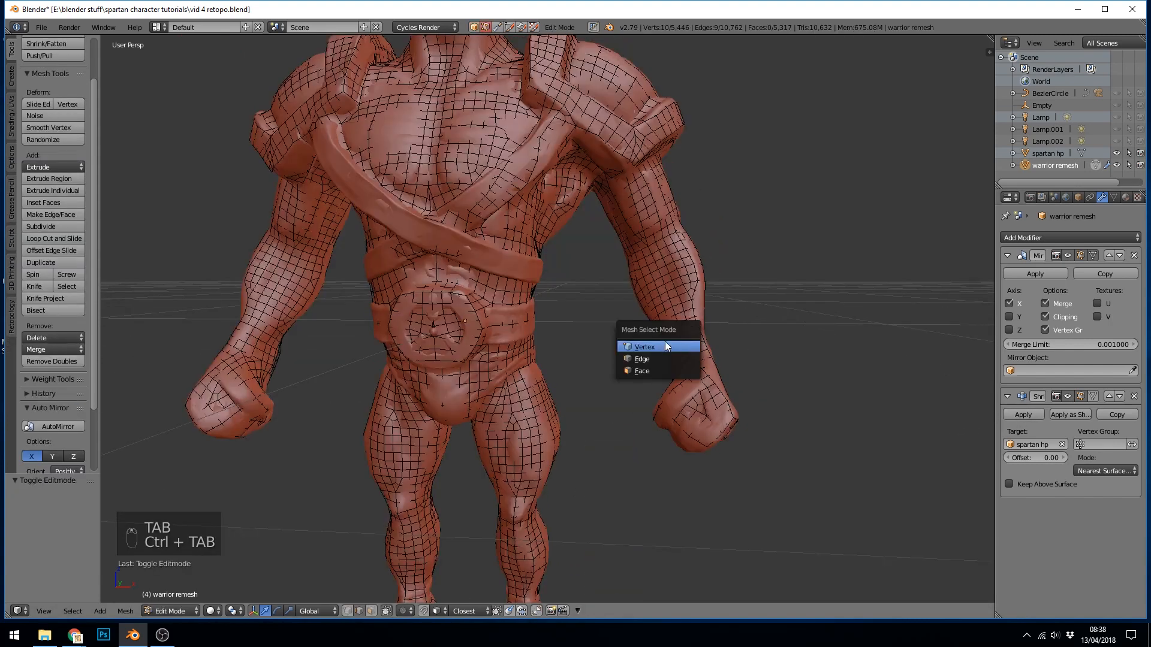
left_click(644, 347)
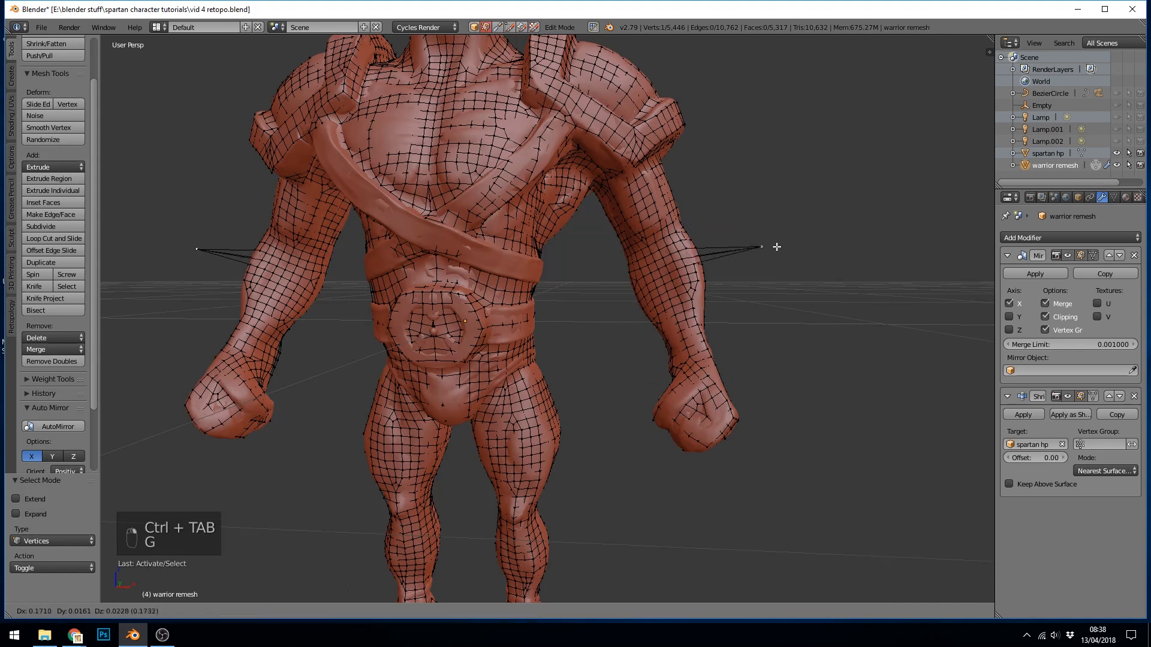
key("G")
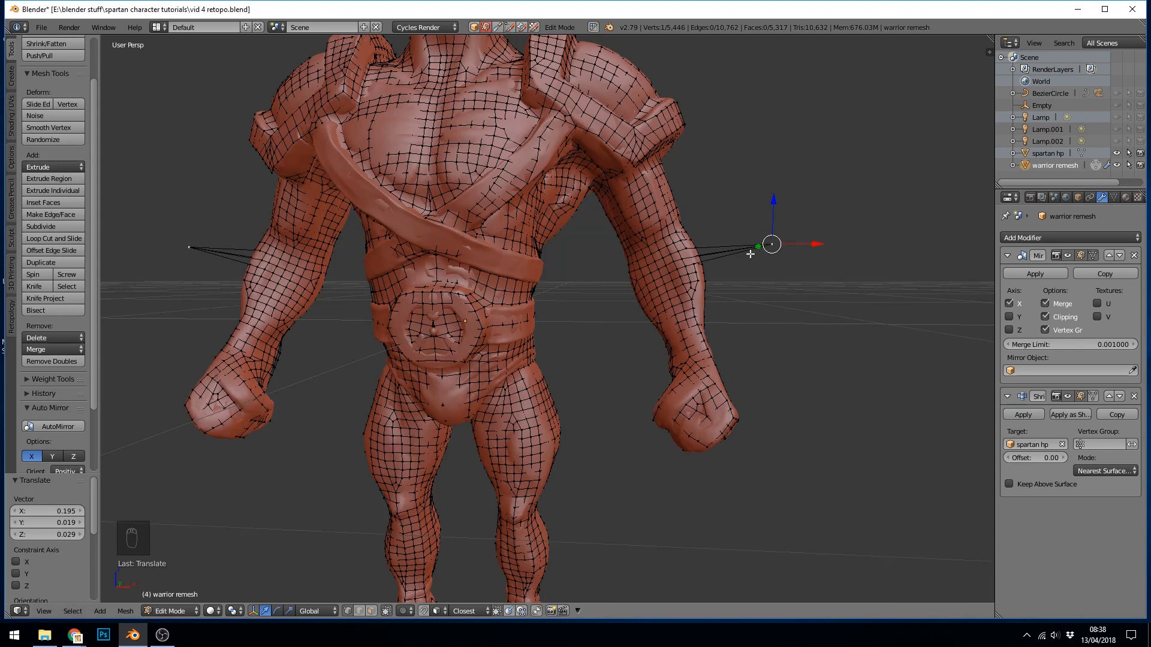
mouse_move(674, 246)
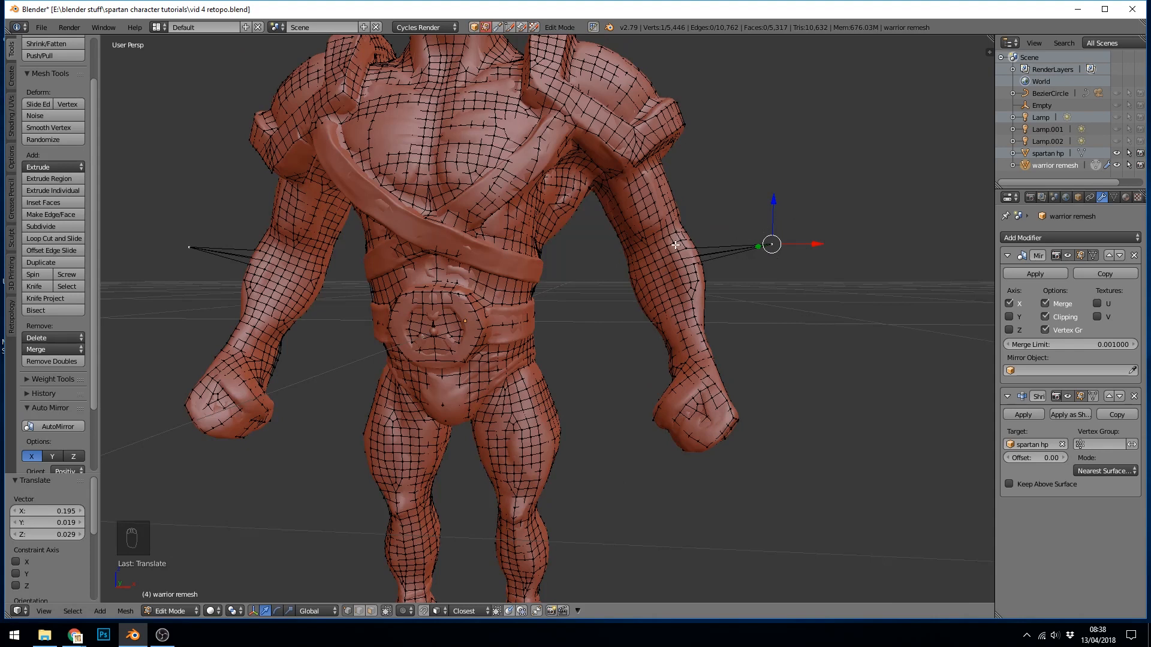
mouse_move(679, 231)
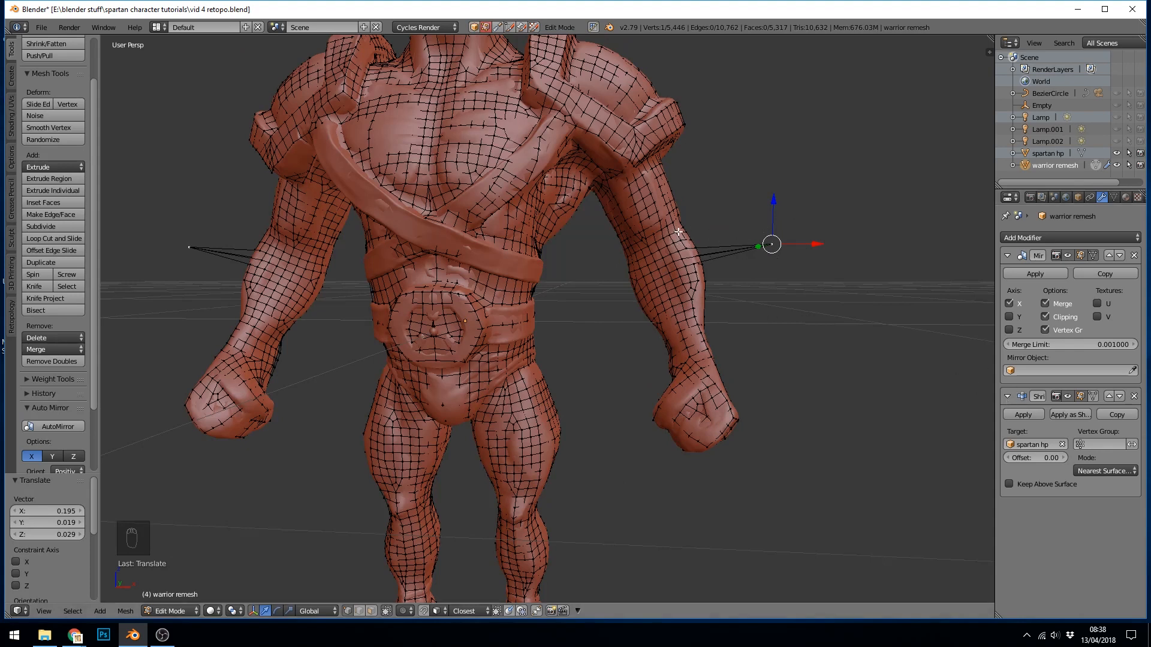
mouse_move(765, 262)
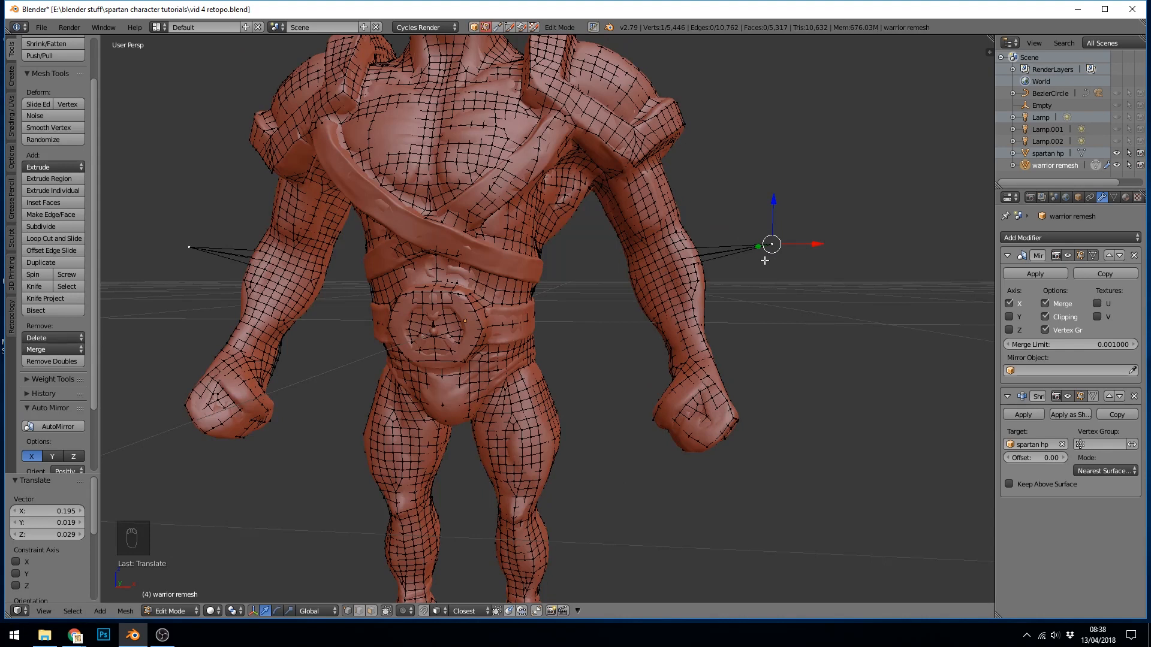
mouse_move(773, 244)
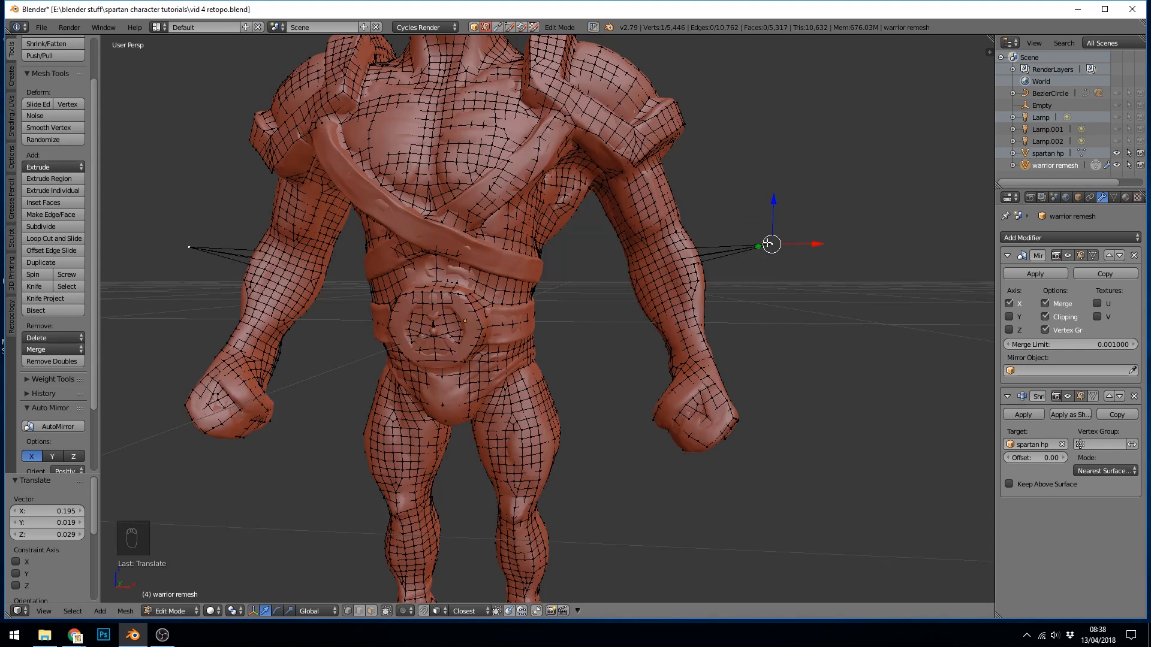
mouse_move(794, 249)
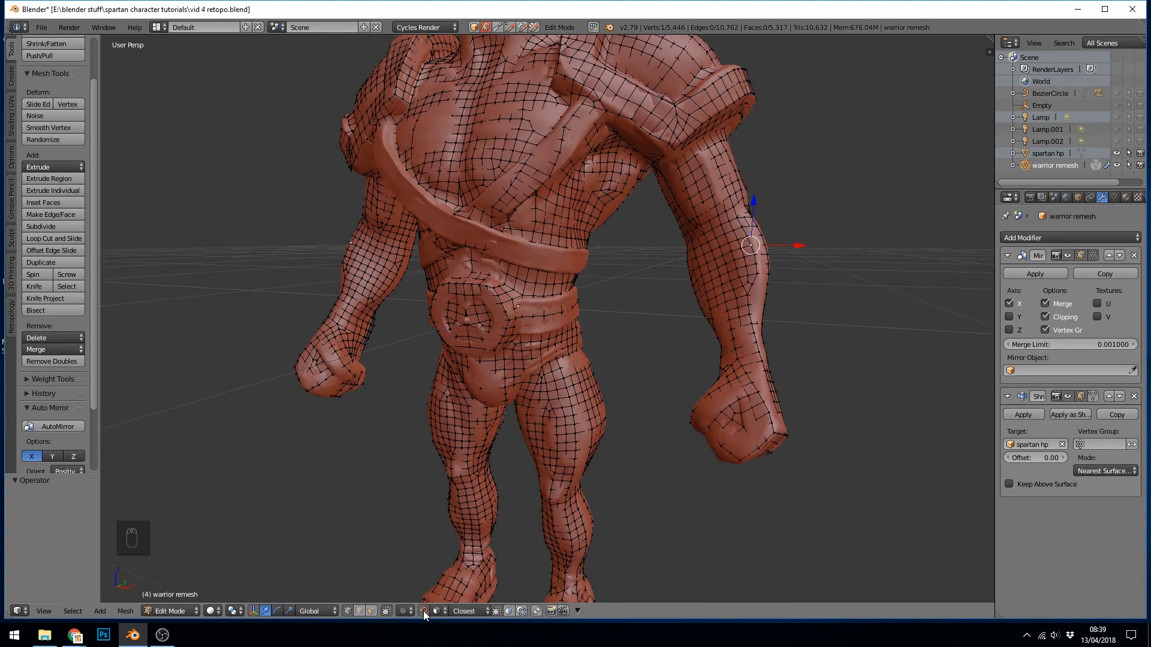
mouse_move(424, 612)
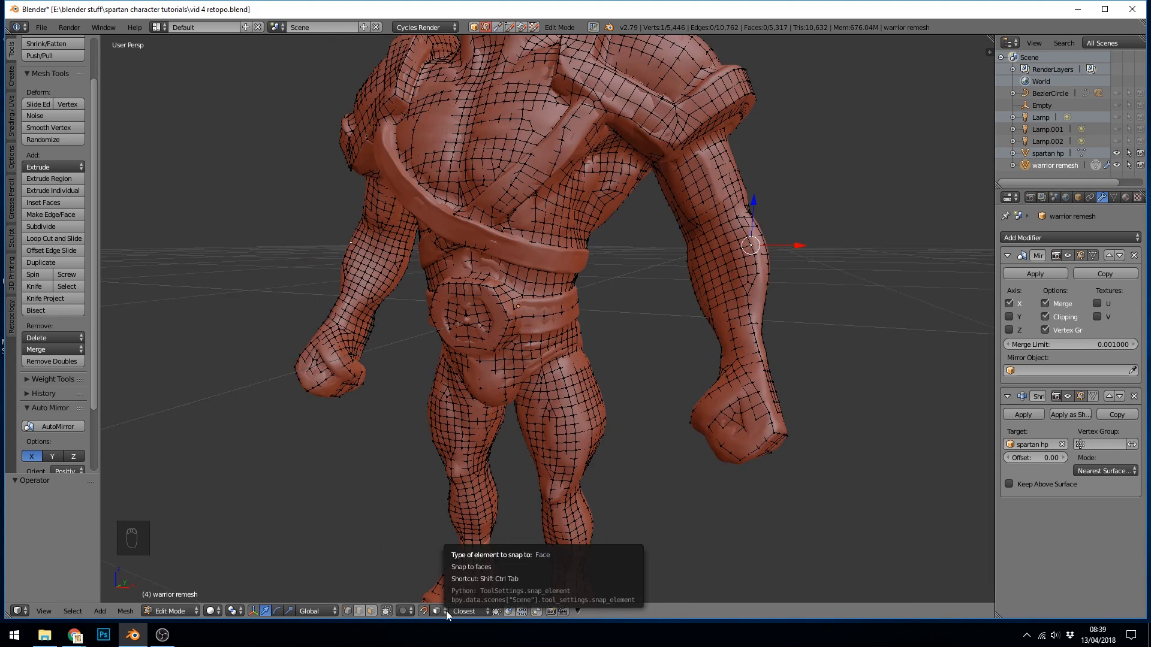
left_click(464, 610)
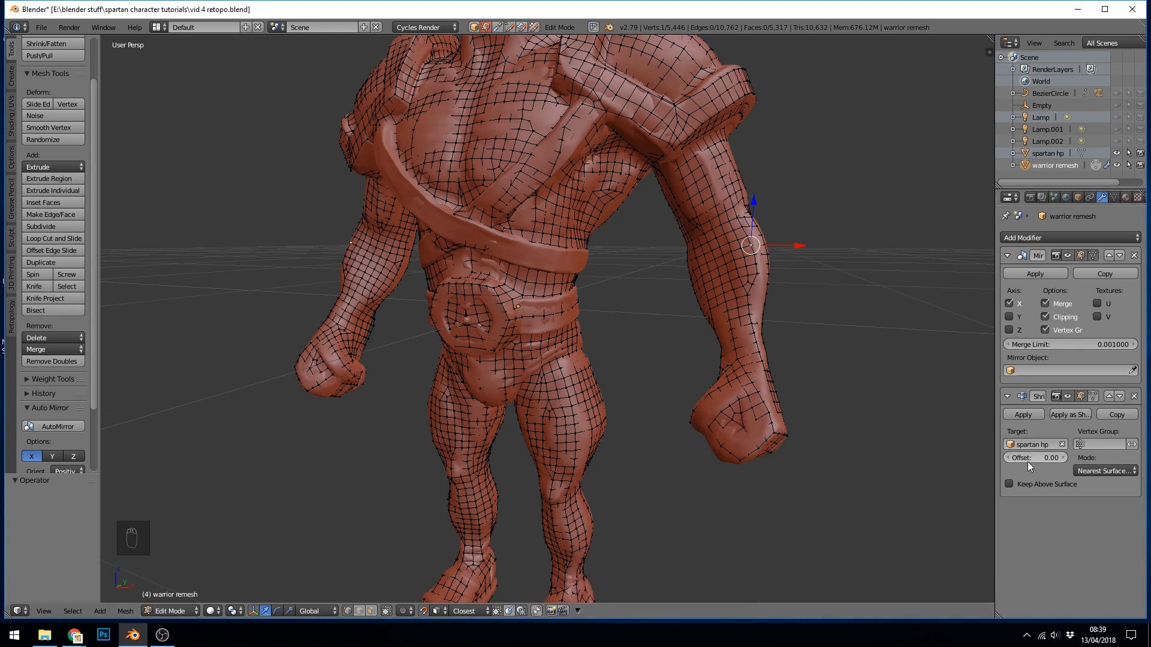
Step: Enable Keep Above Surface on the Shrinkwrap and show it on cage while moving vertices
left_click(1010, 483)
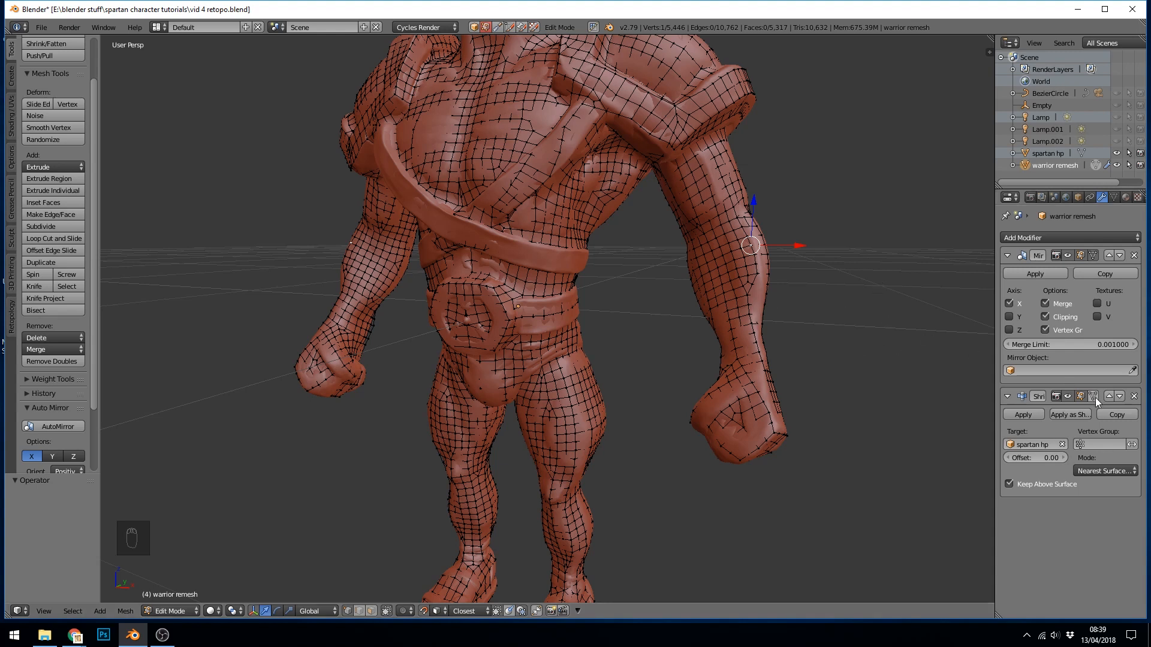
mouse_move(1094, 396)
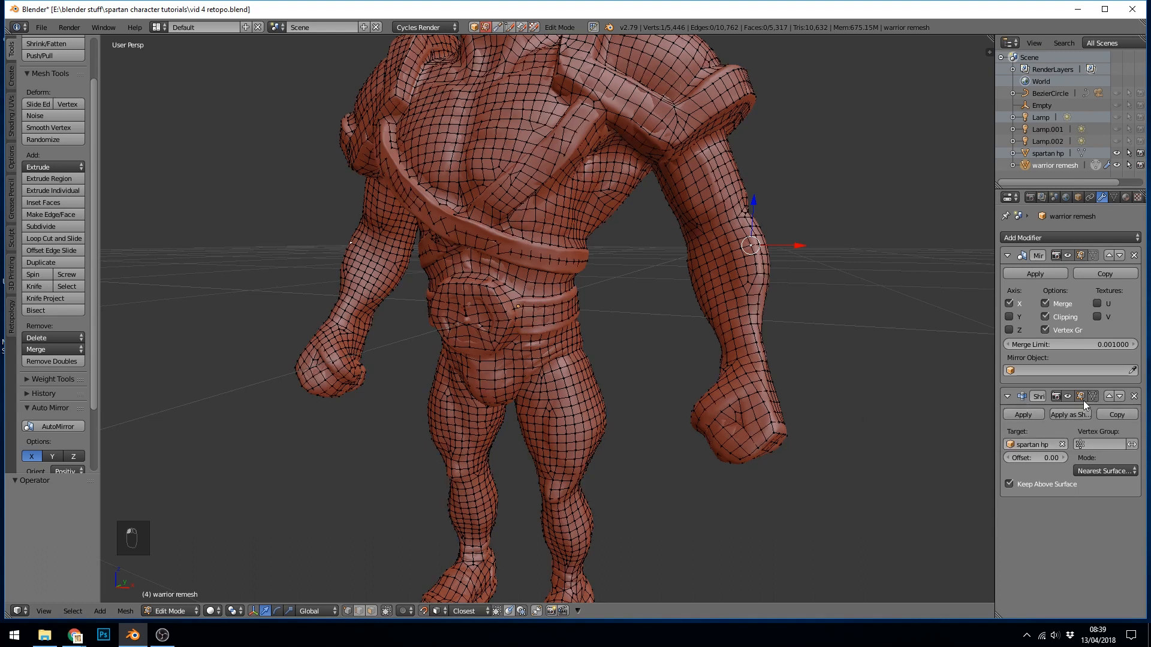
mouse_move(849, 364)
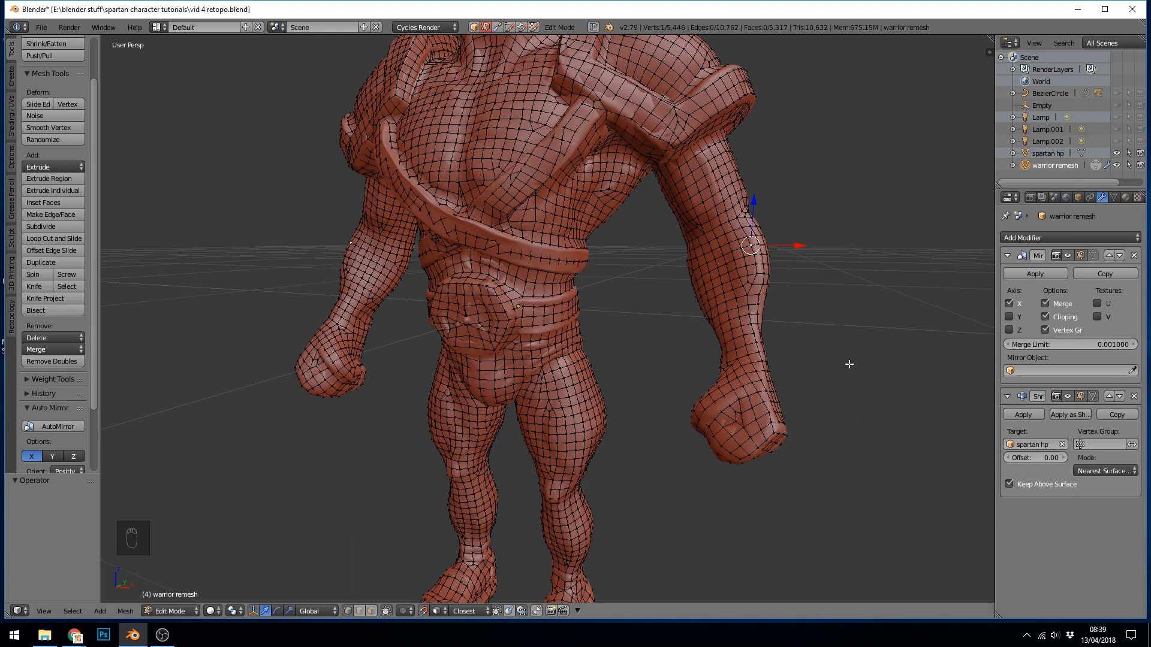
mouse_move(811, 236)
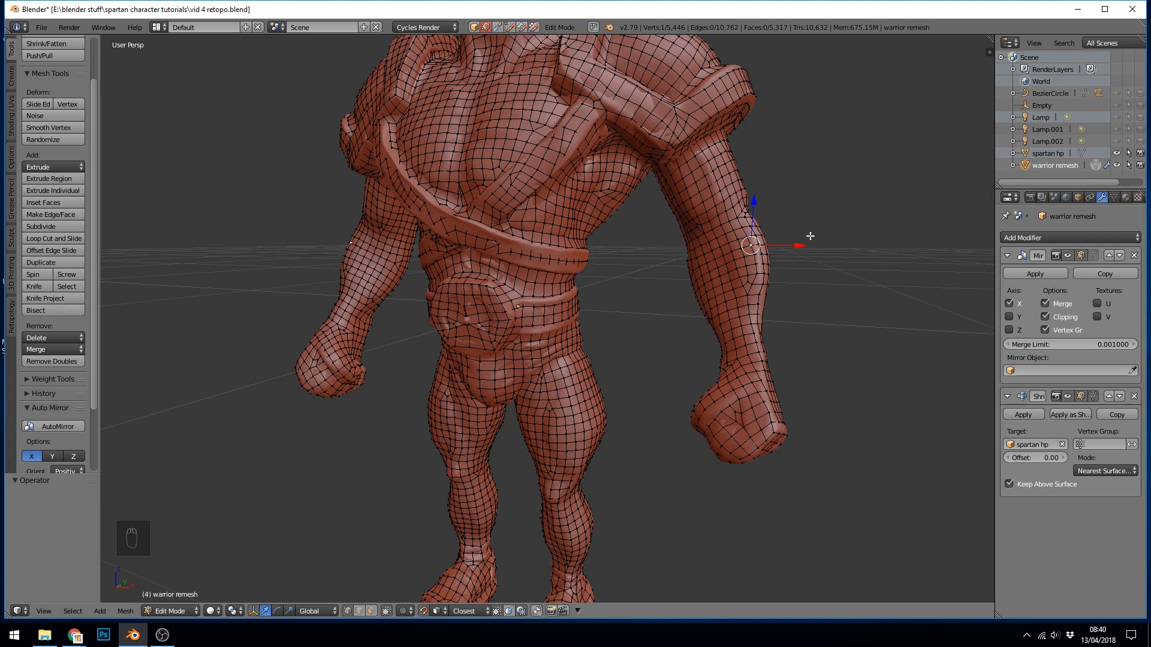
mouse_move(781, 357)
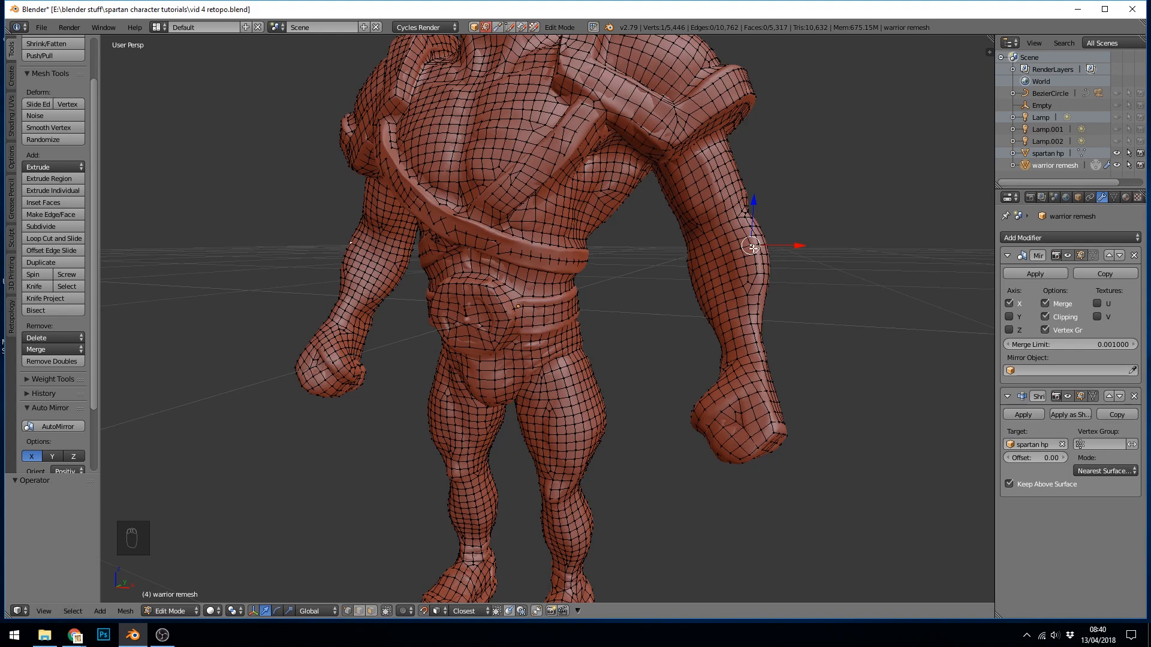
key("g")
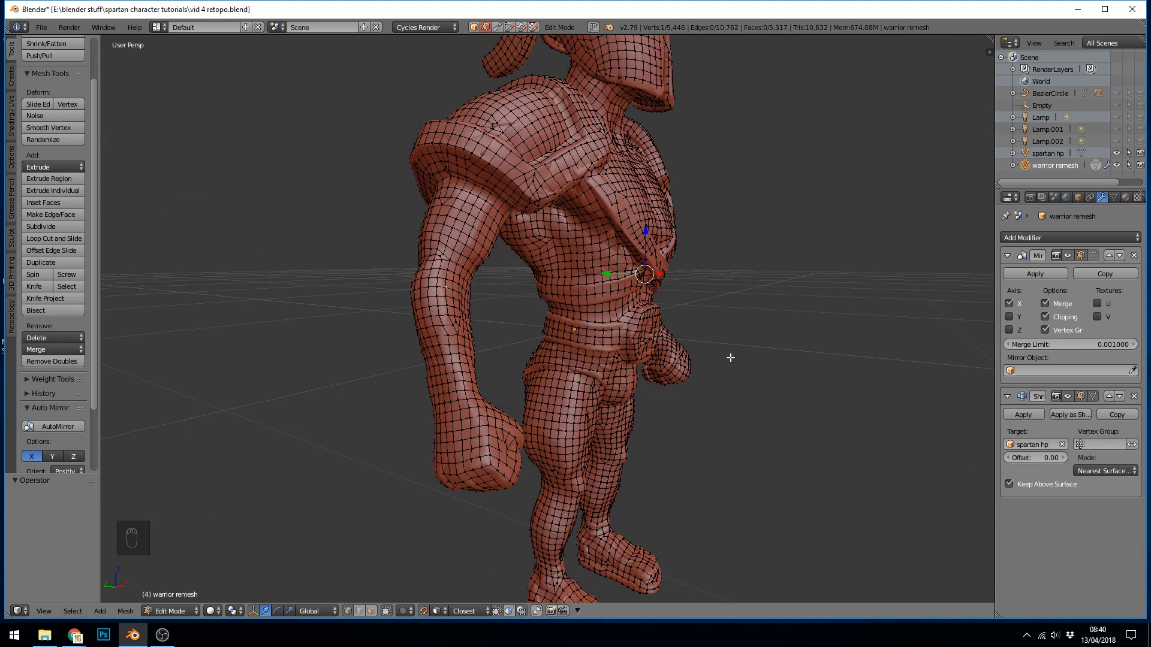
key("a")
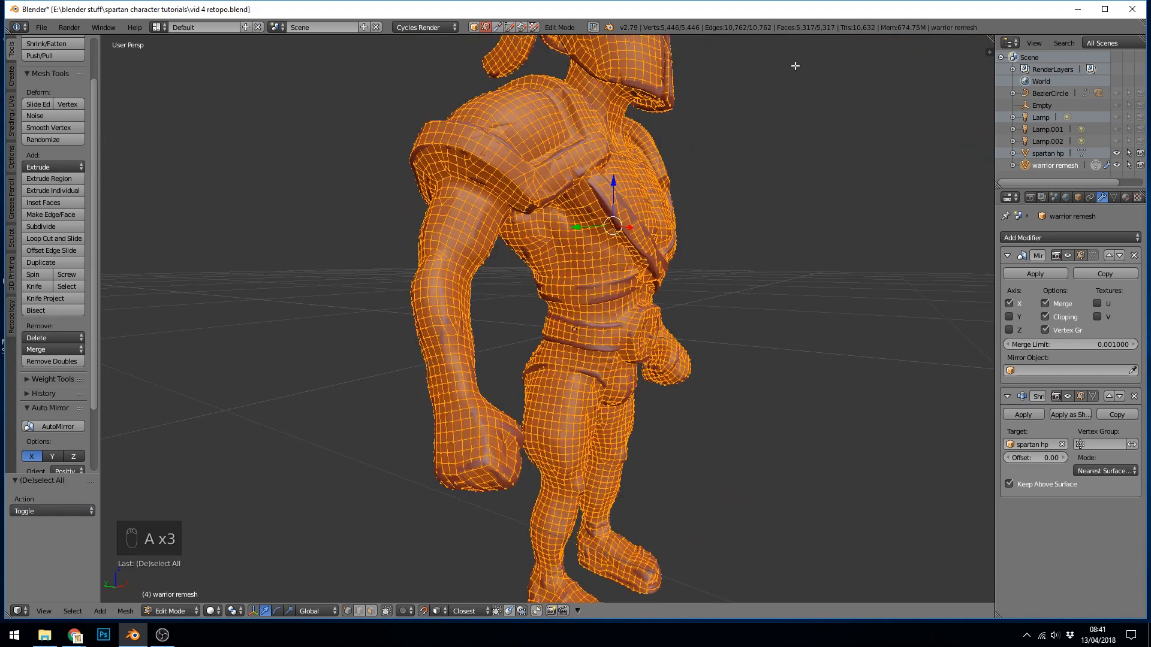
mouse_move(808, 319)
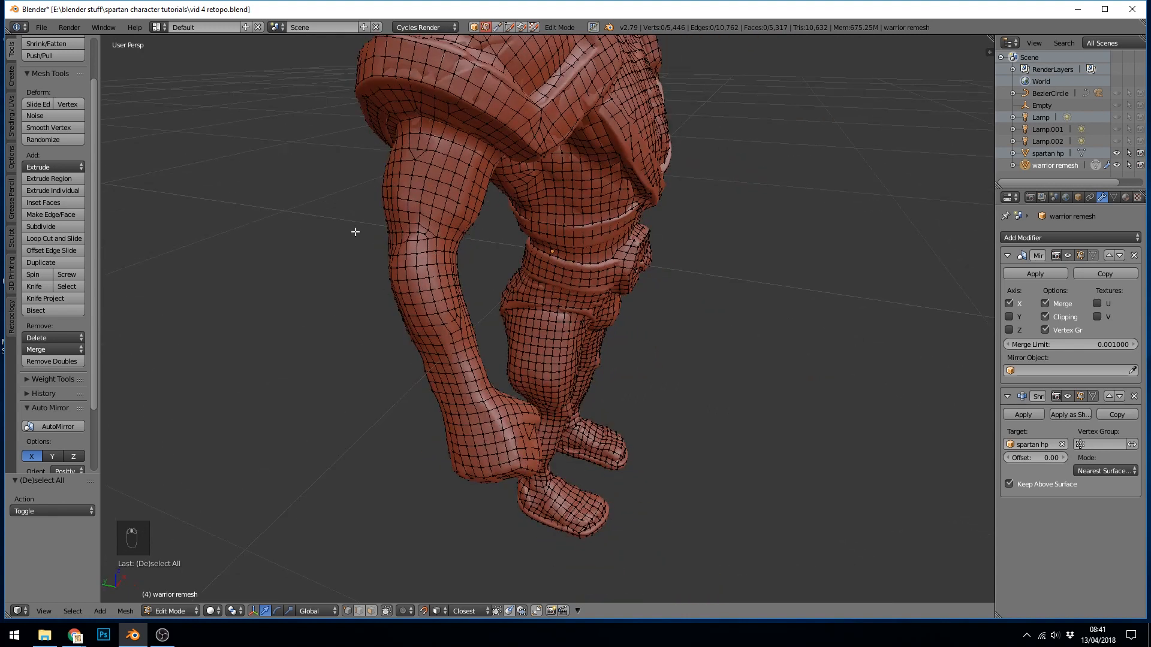
mouse_move(436, 248)
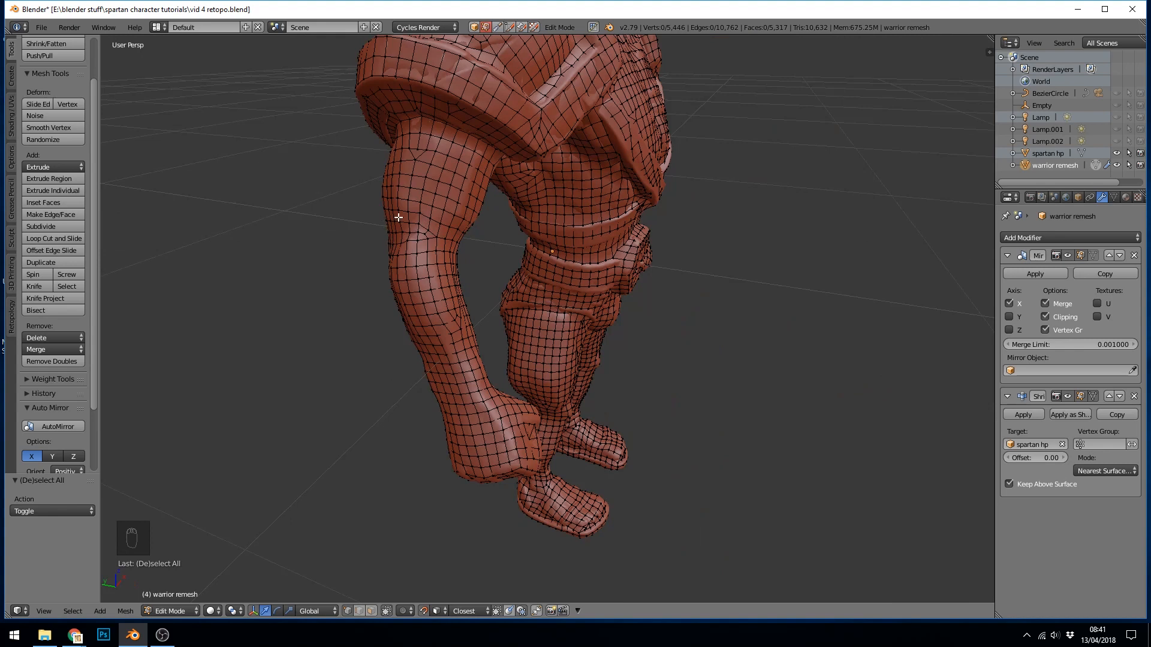
mouse_move(468, 273)
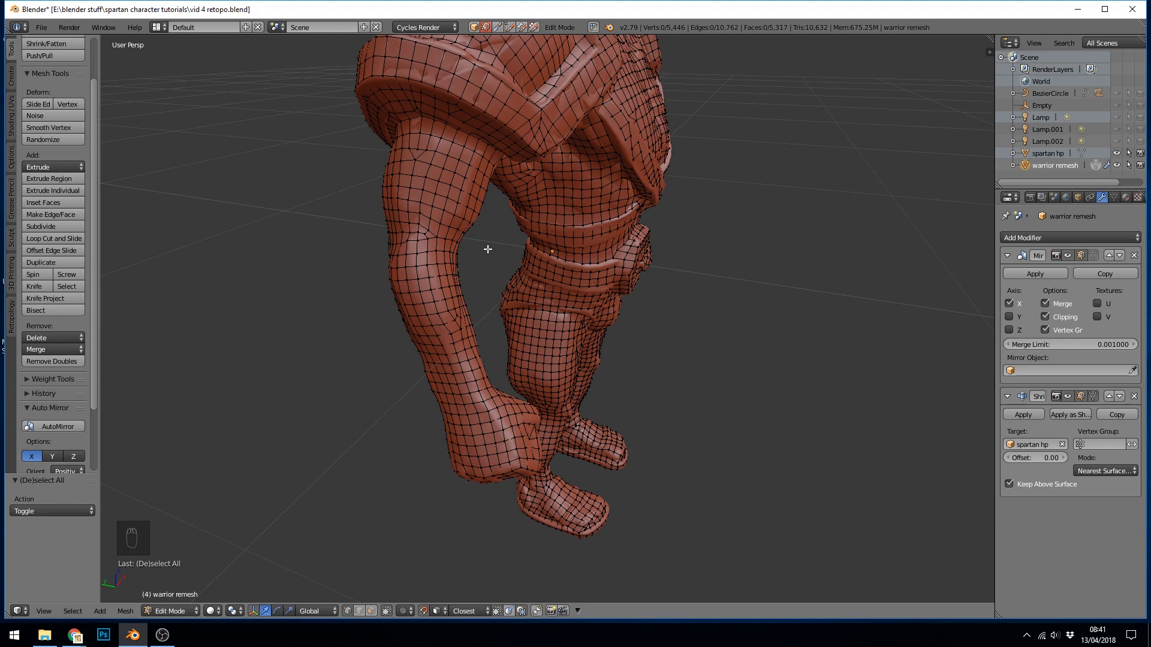
mouse_move(415, 246)
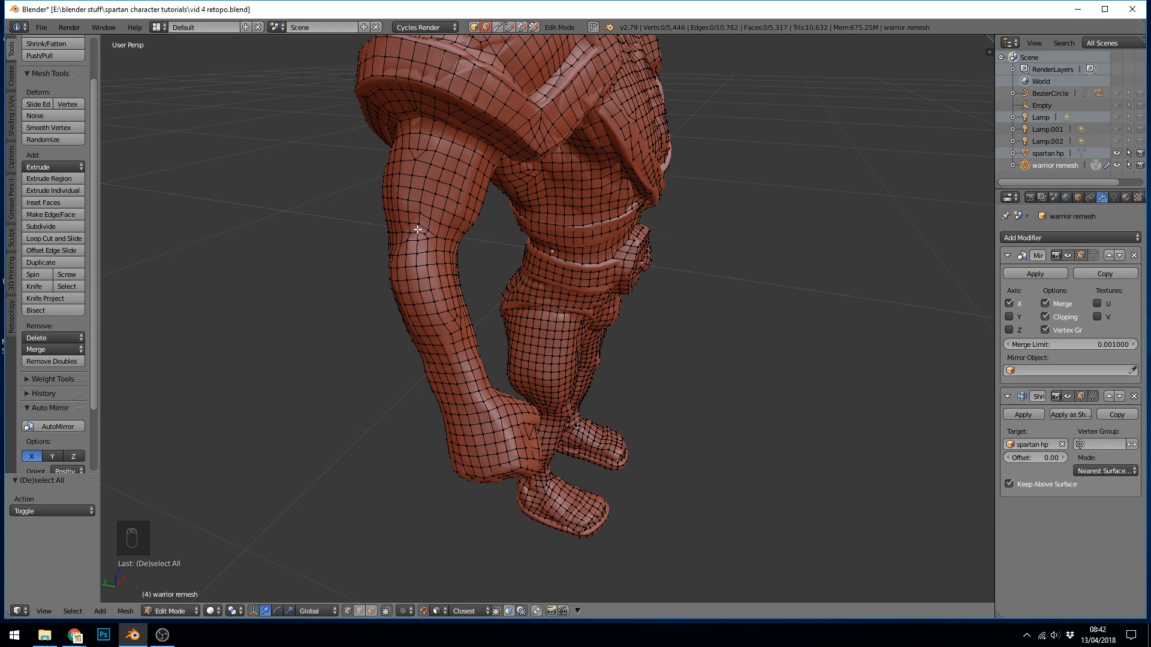
mouse_move(449, 258)
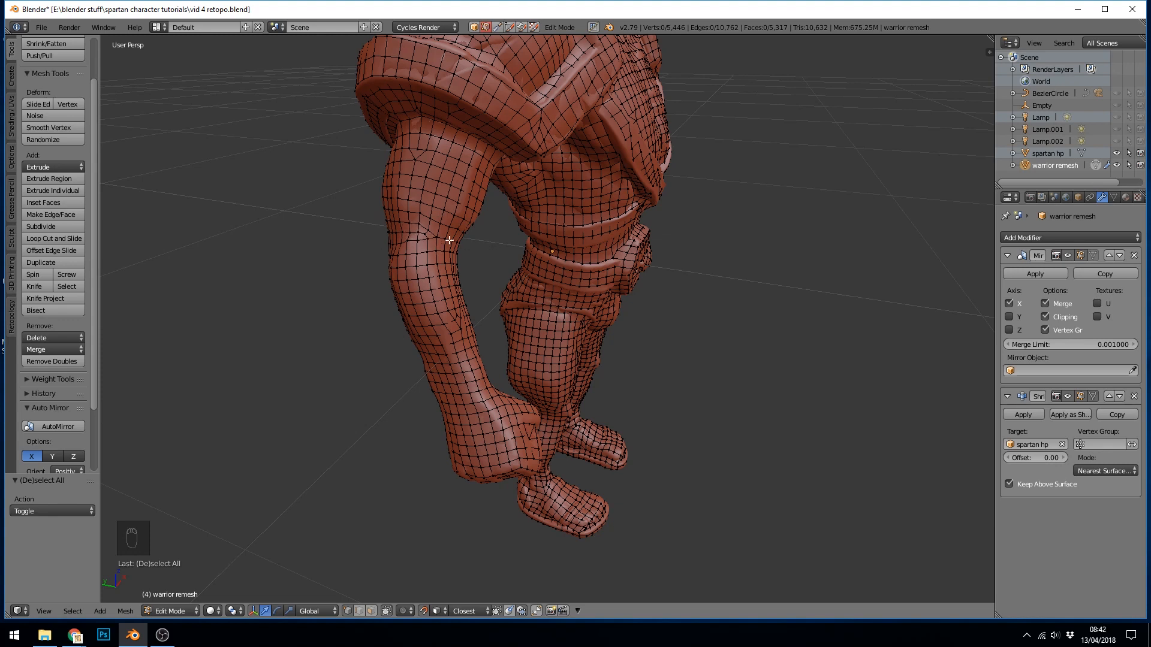
mouse_move(375, 235)
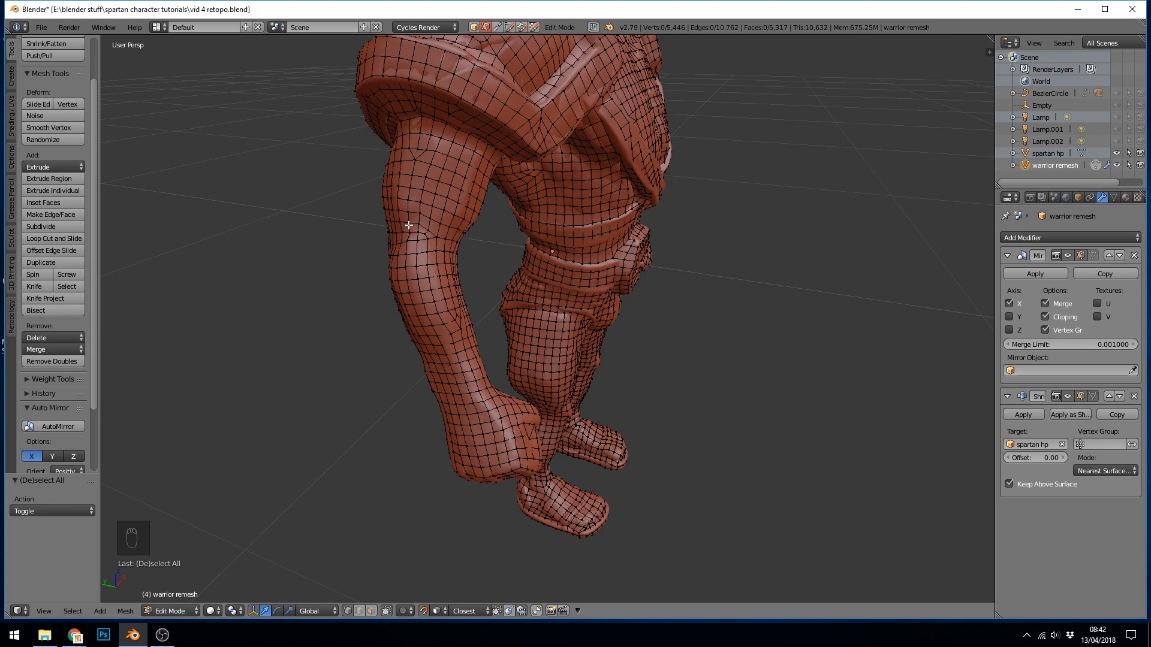
mouse_move(384, 259)
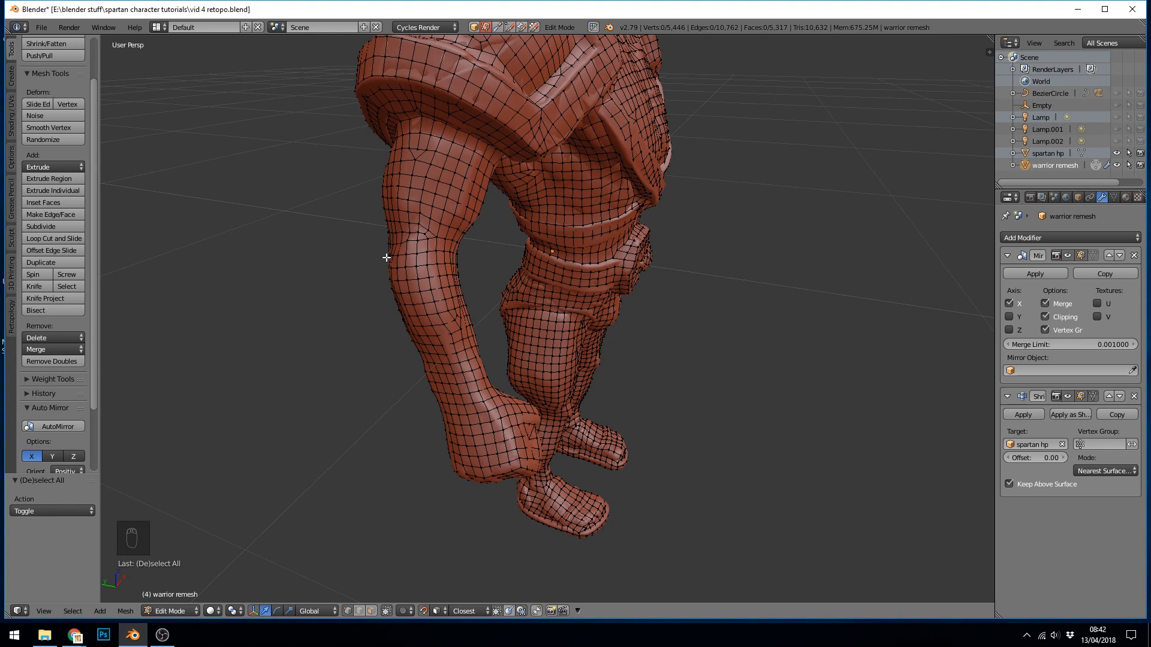
mouse_move(477, 259)
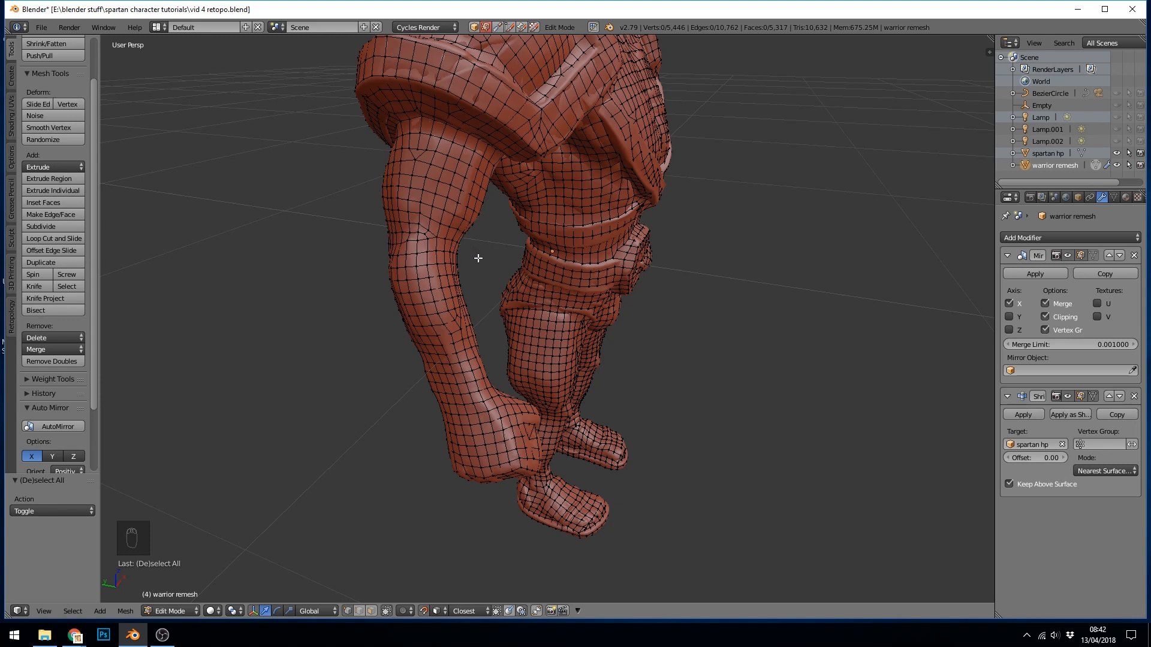
mouse_move(389, 253)
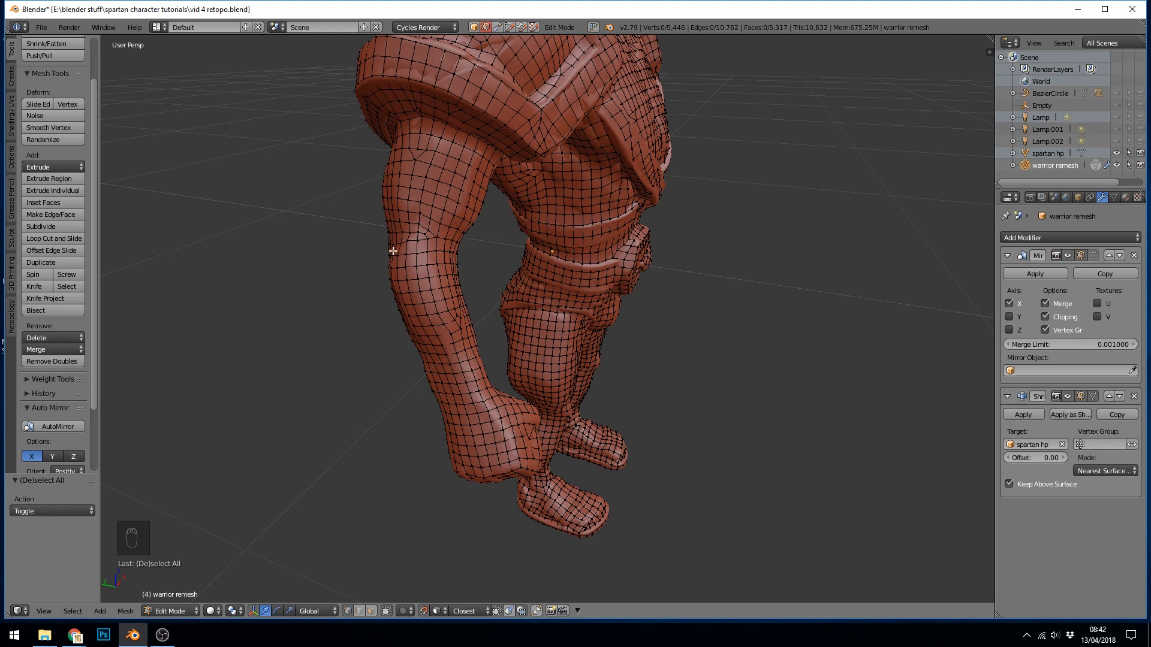
mouse_move(501, 304)
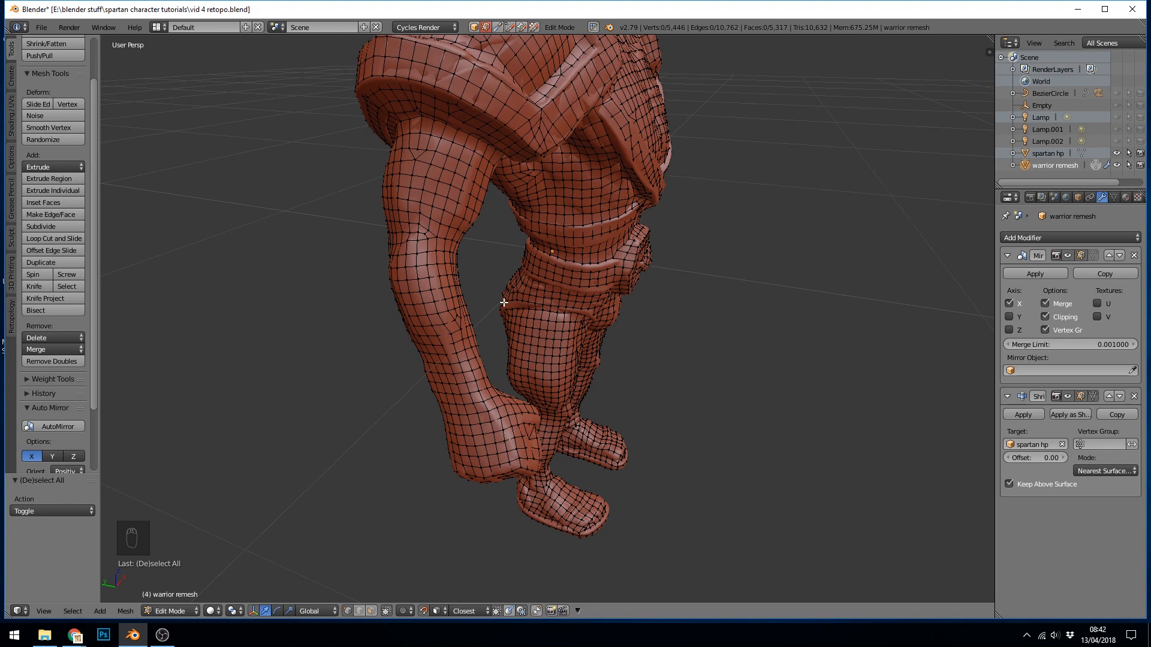
mouse_move(678, 379)
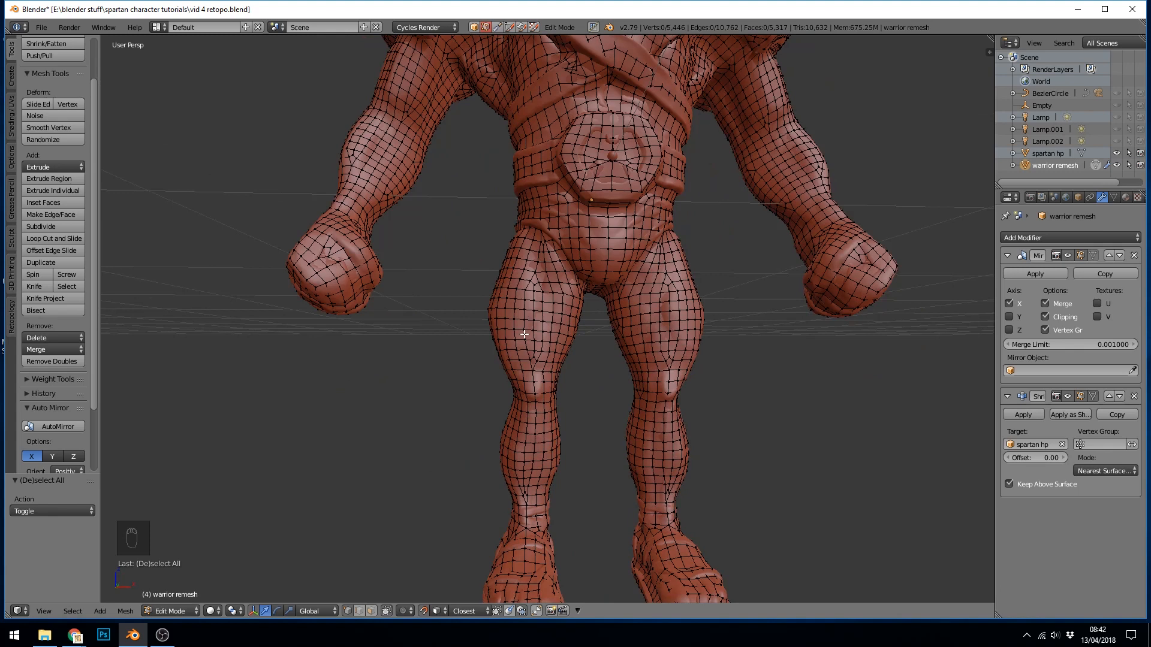
mouse_move(584, 351)
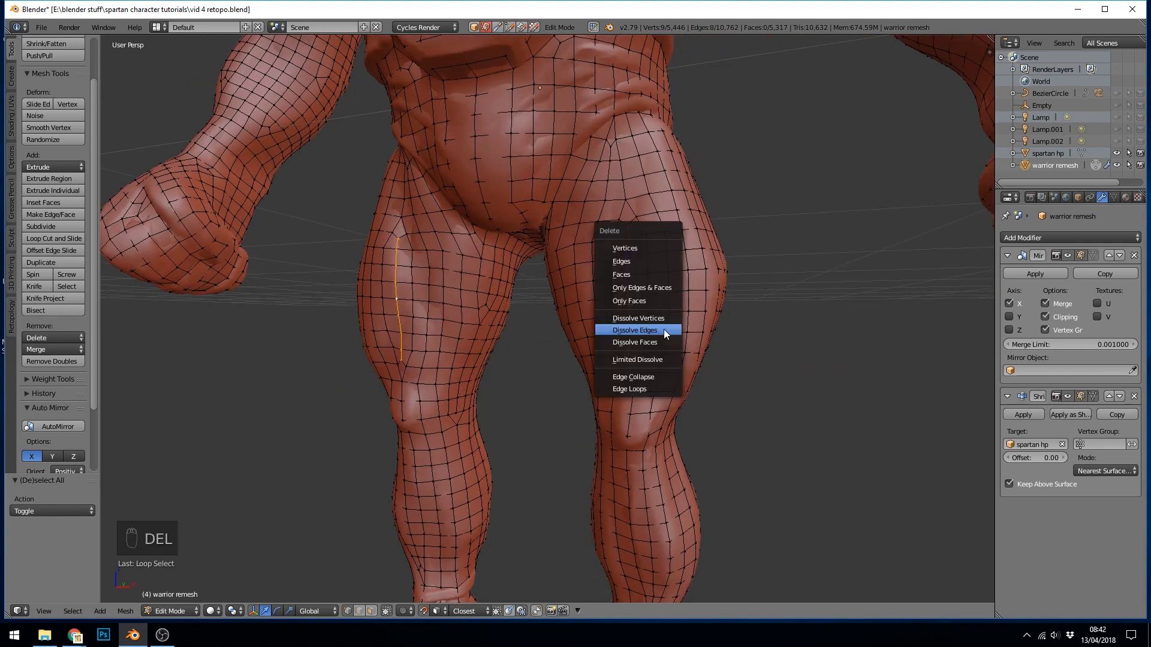
Step: Dissolve the selected edge loops across the warrior's legs and thighs
left_click(634, 331)
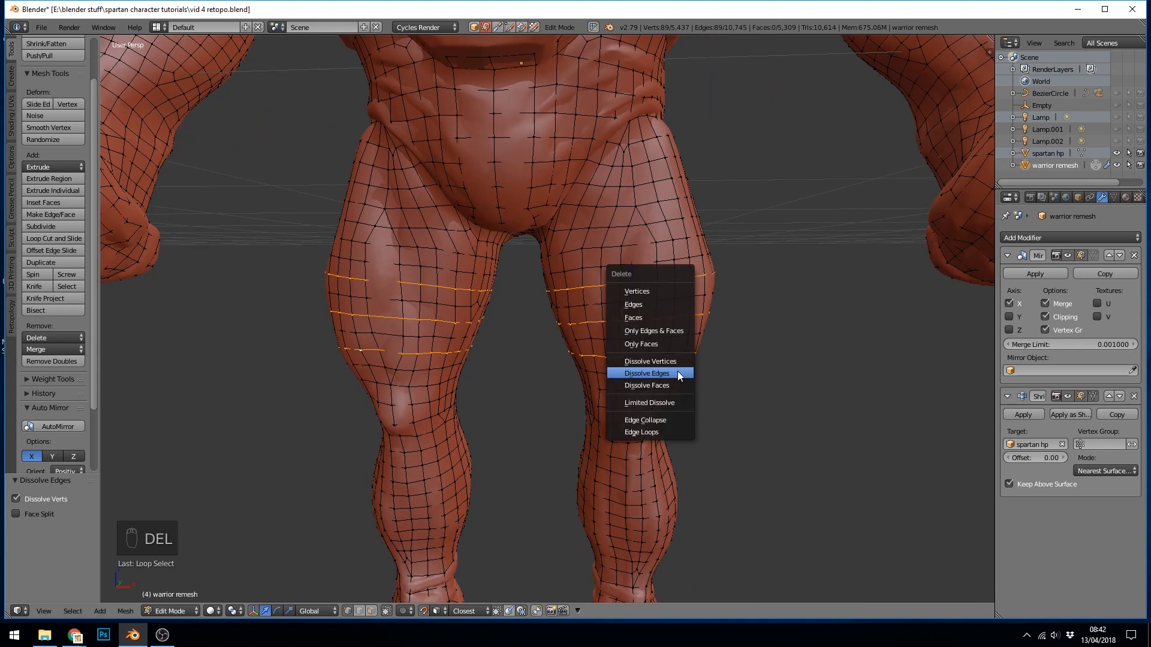
left_click(647, 375)
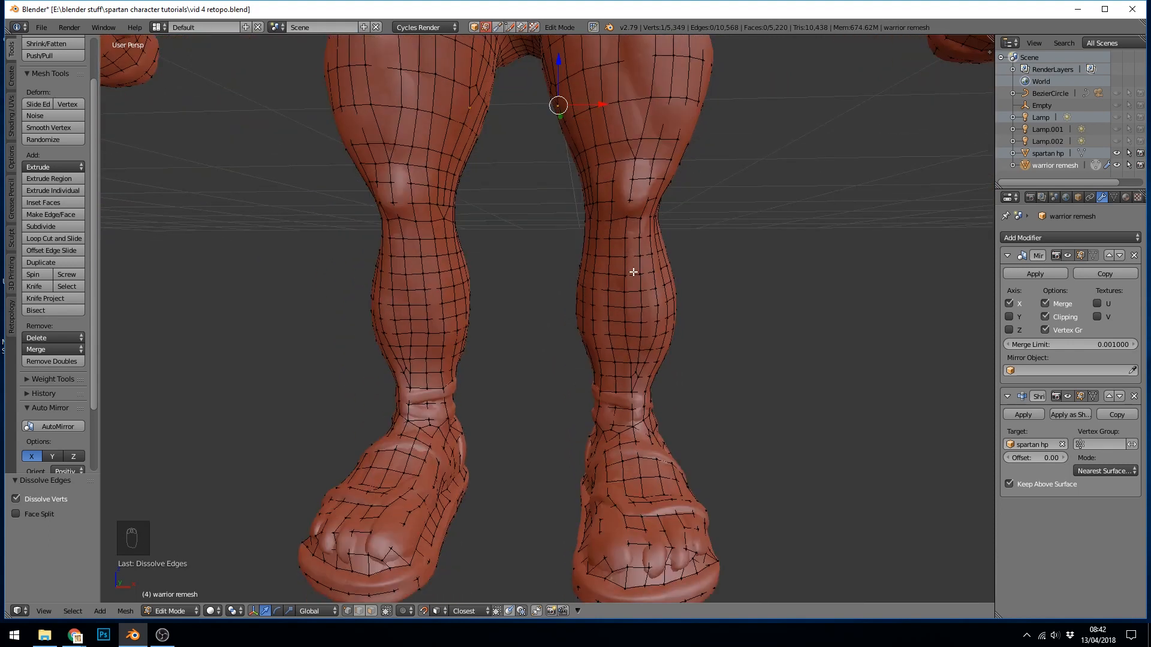
key("Delete")
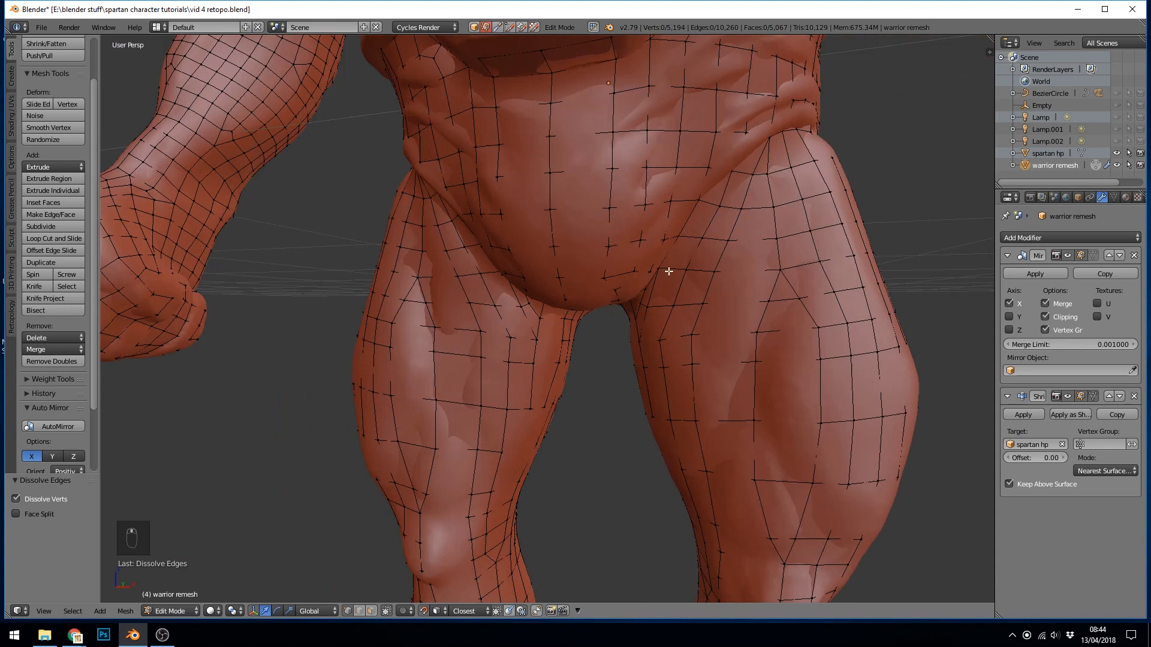
mouse_move(789, 228)
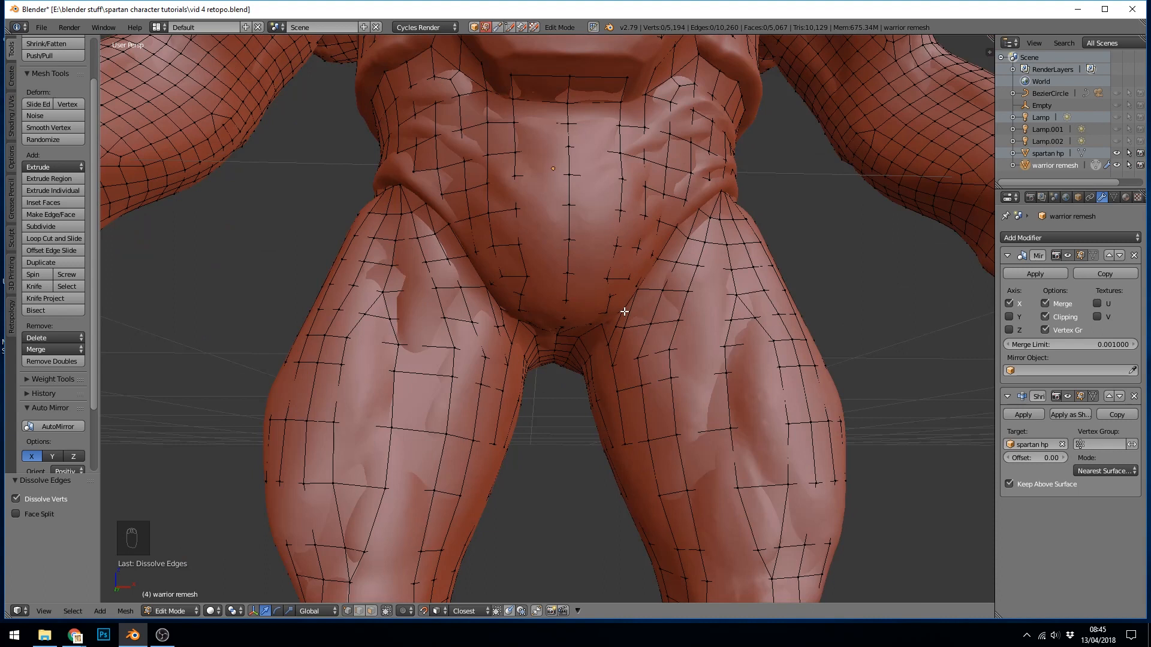
mouse_move(784, 173)
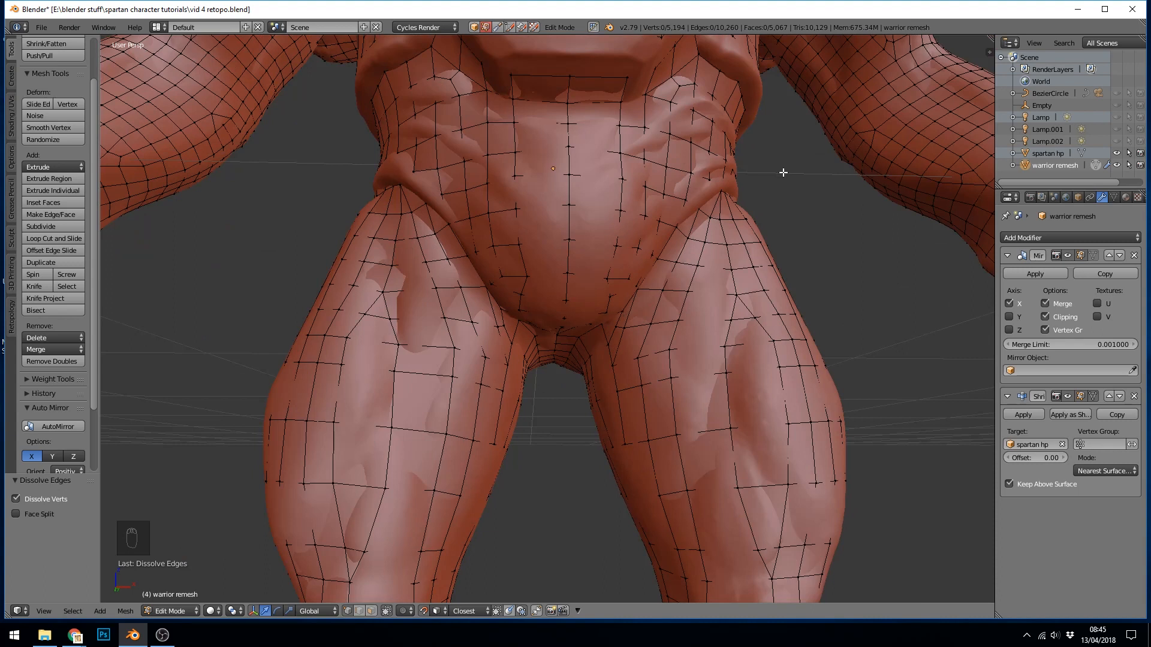
mouse_move(610, 371)
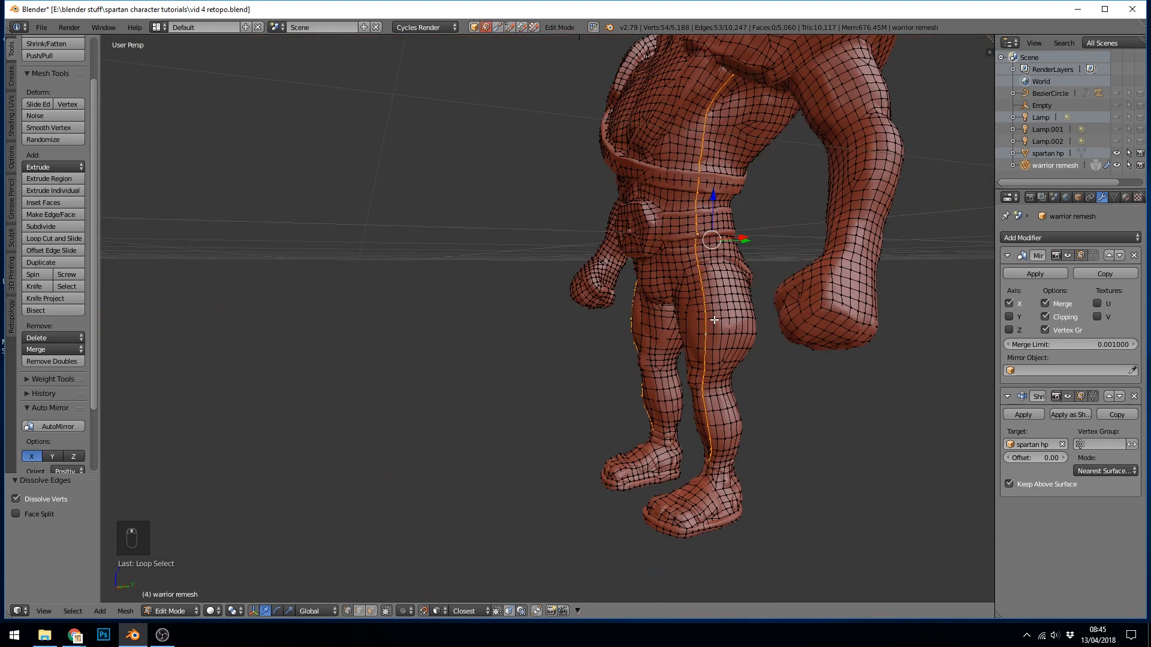
Step: Dissolve the vertical side edge loop and the loops across the hips
key("Delete")
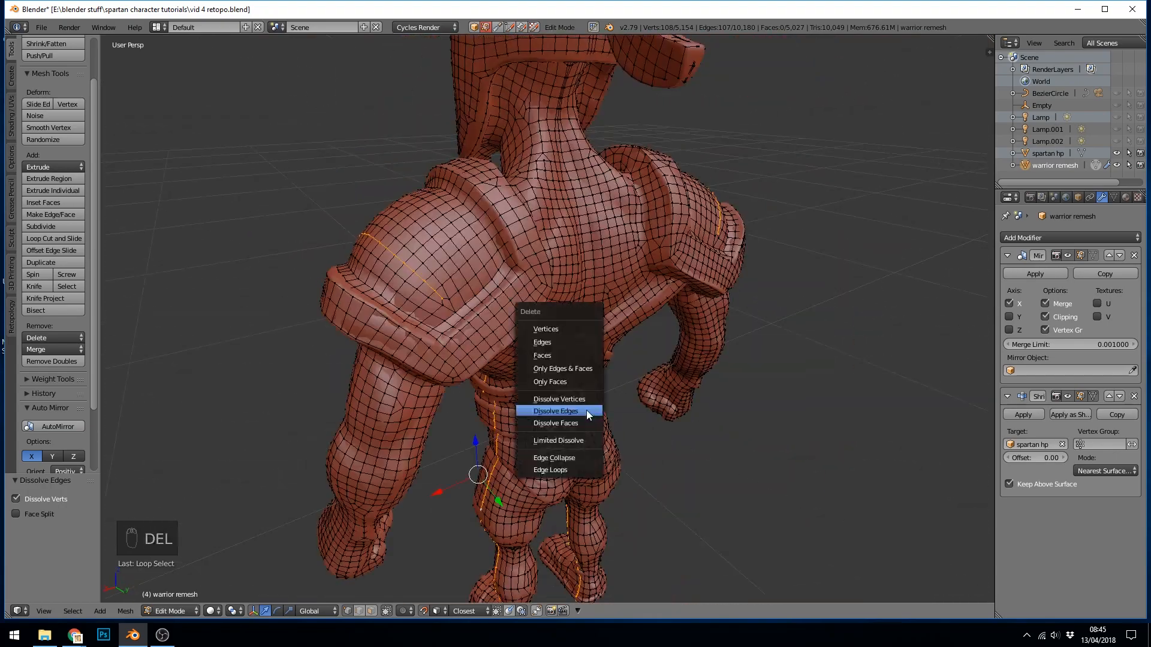
left_click(555, 410)
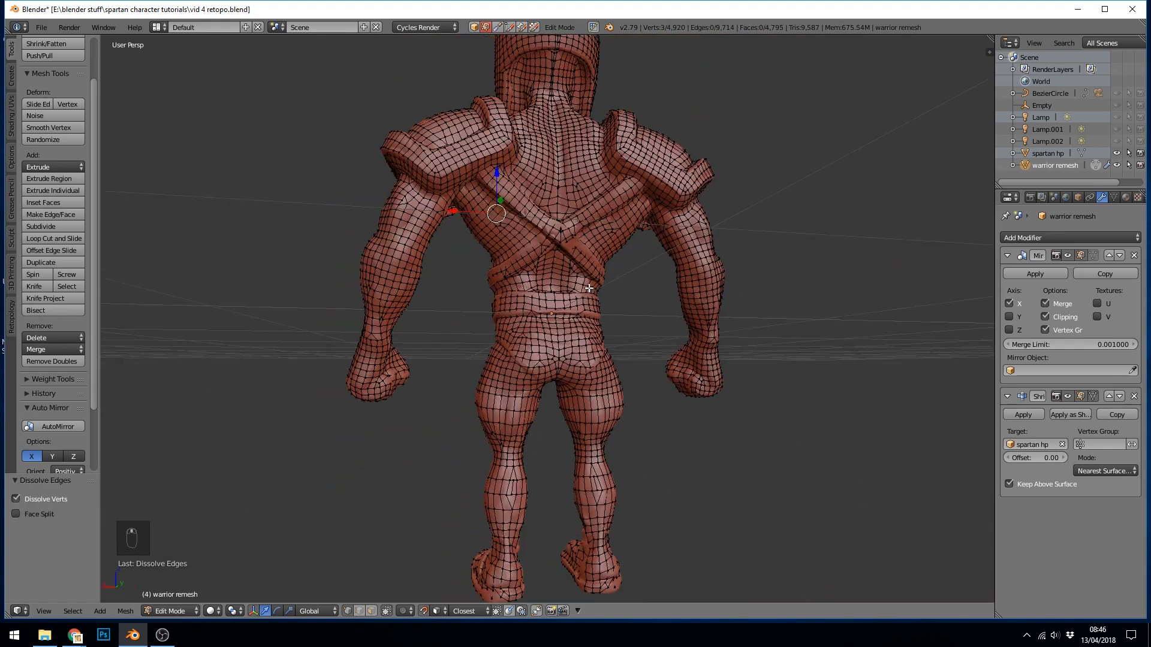
scroll("up", 3)
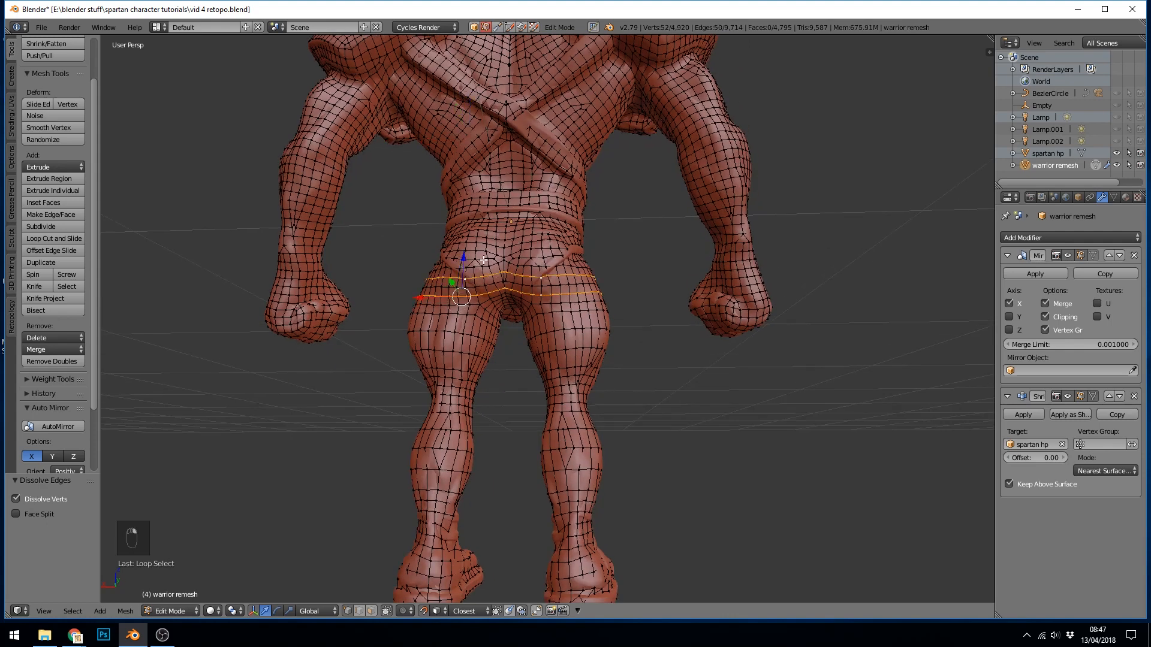
key("Ctrl+Z")
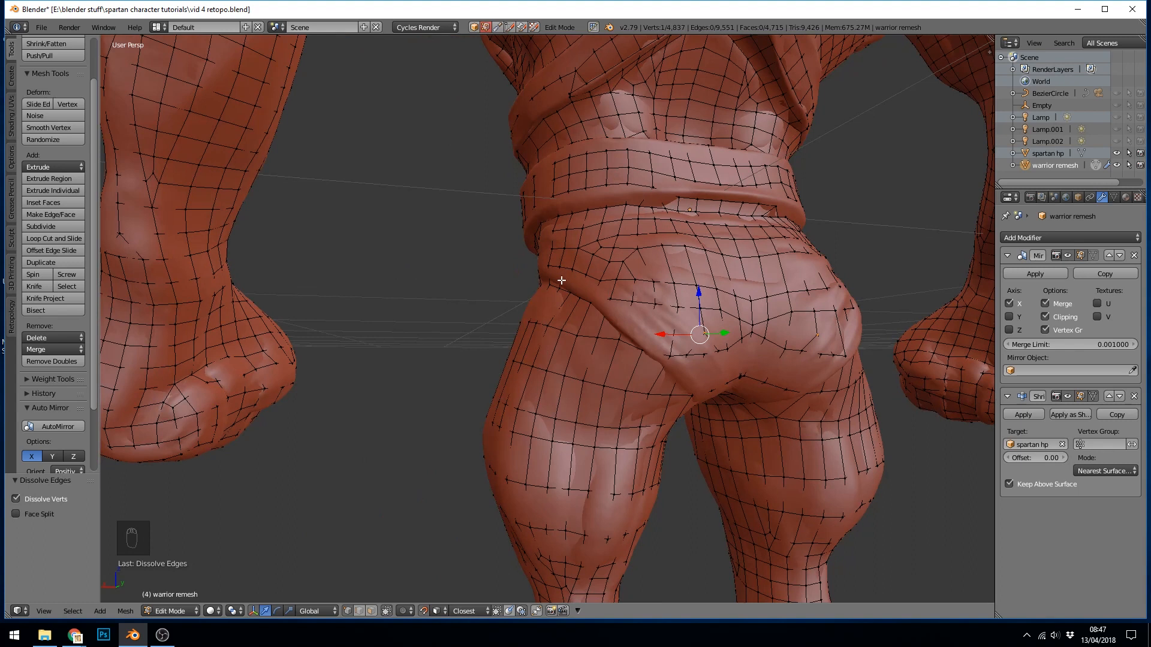
mouse_move(605, 278)
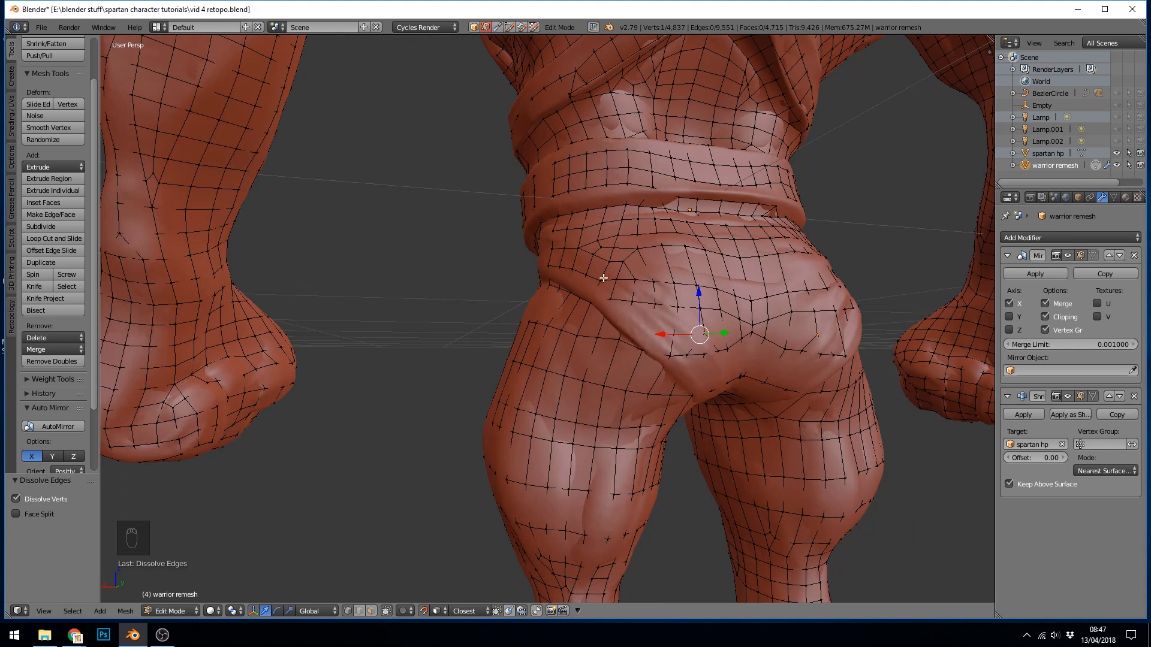
mouse_move(537, 271)
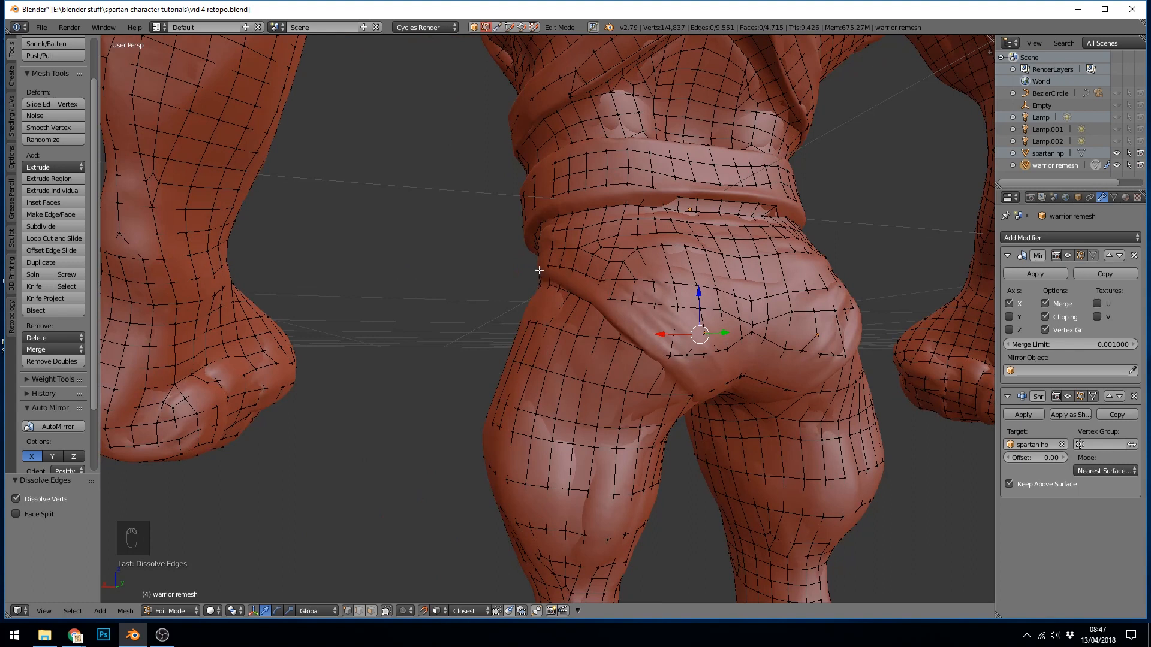
mouse_move(648, 361)
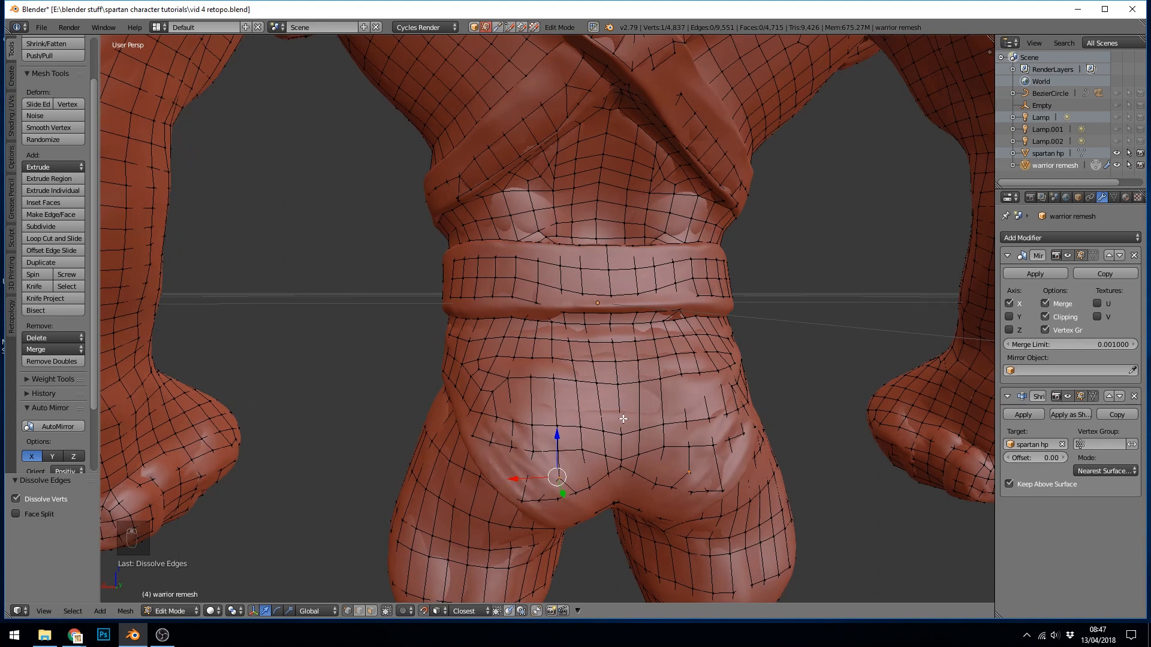
Step: Dissolve the partial loops around both knees, down to about 4,567 vertices
left_click(532, 373)
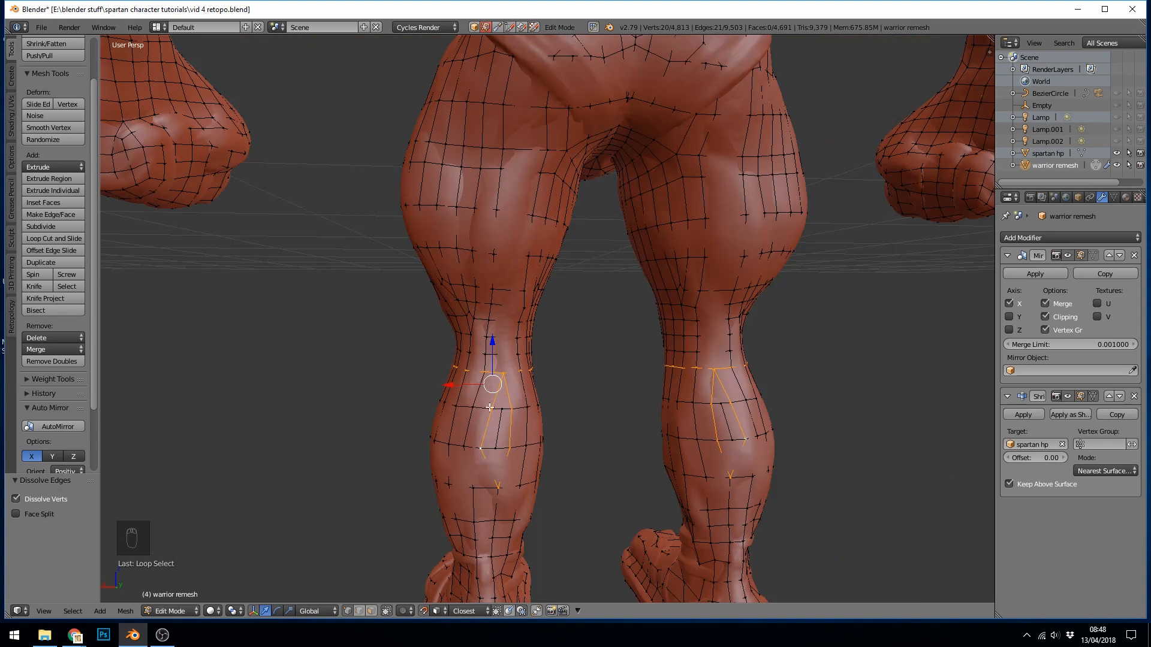
mouse_move(499, 494)
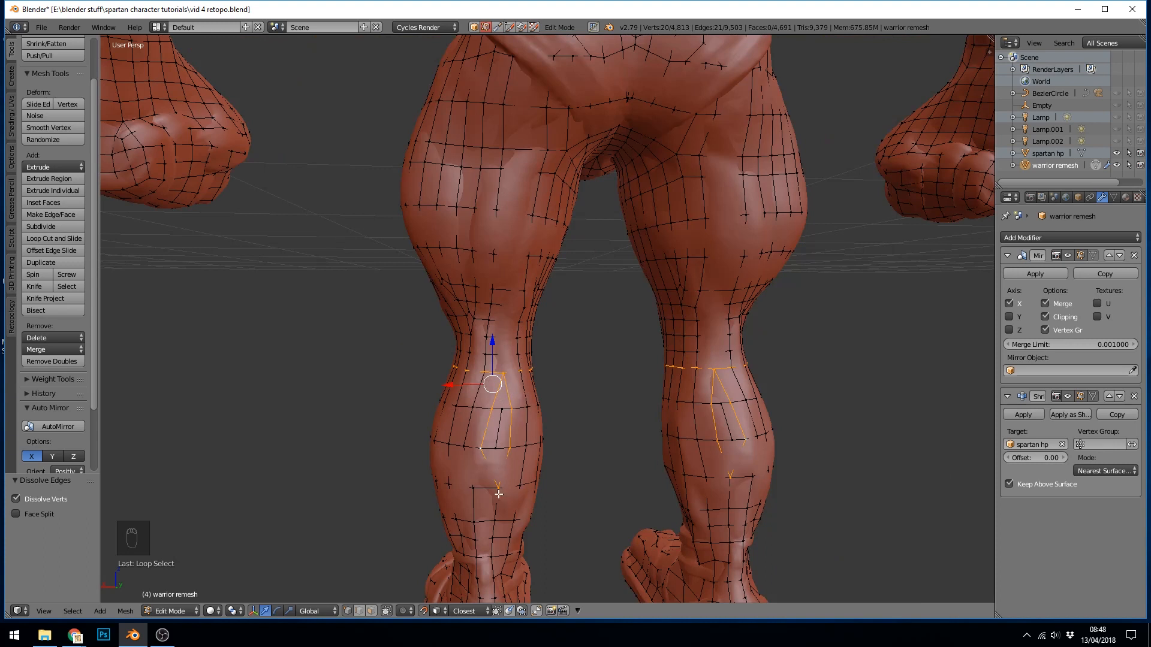
mouse_move(482, 359)
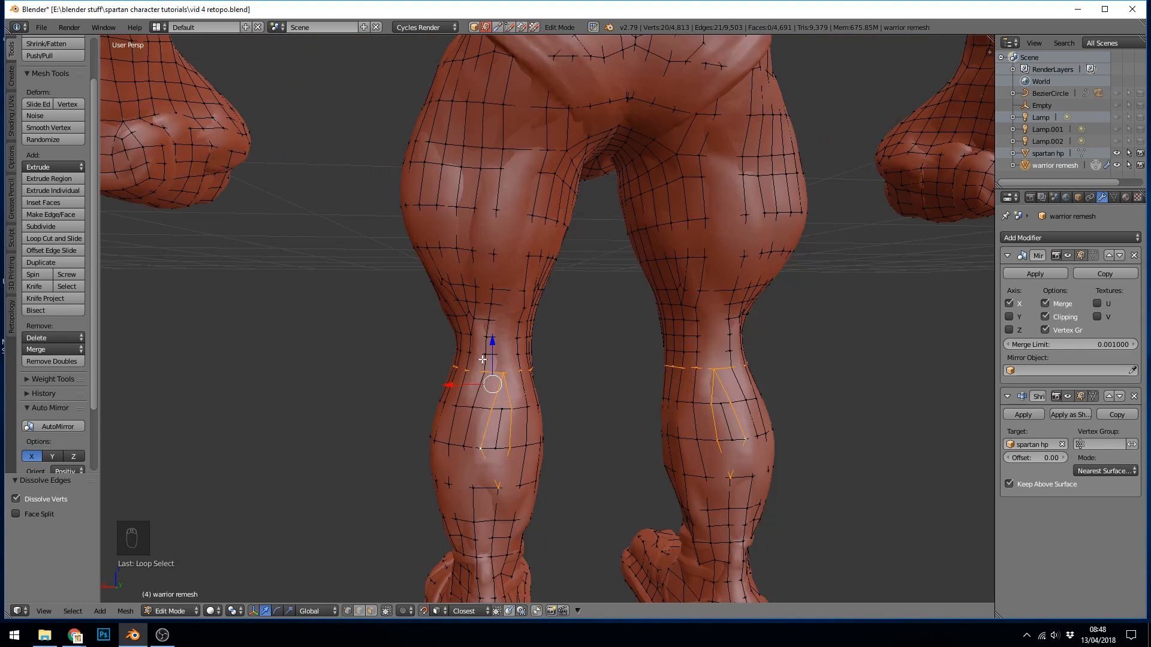
key("Delete")
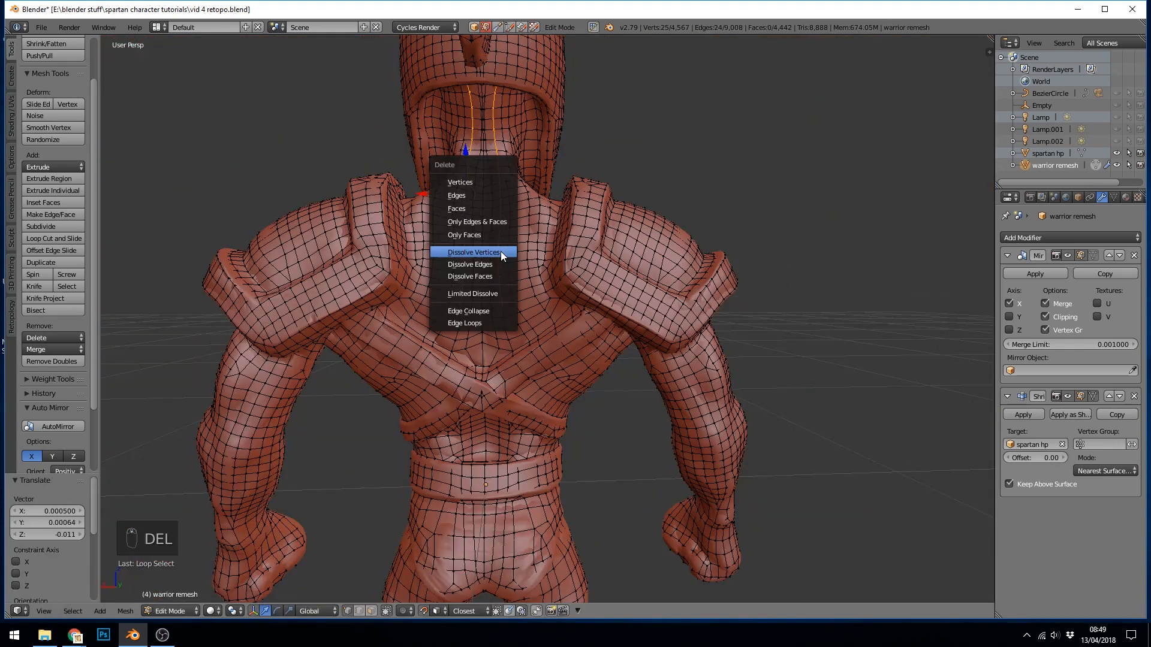
Step: Dissolve neck, shoulder and upper-back loops, undoing where needed, to about 4,036 vertices
left_click(475, 252)
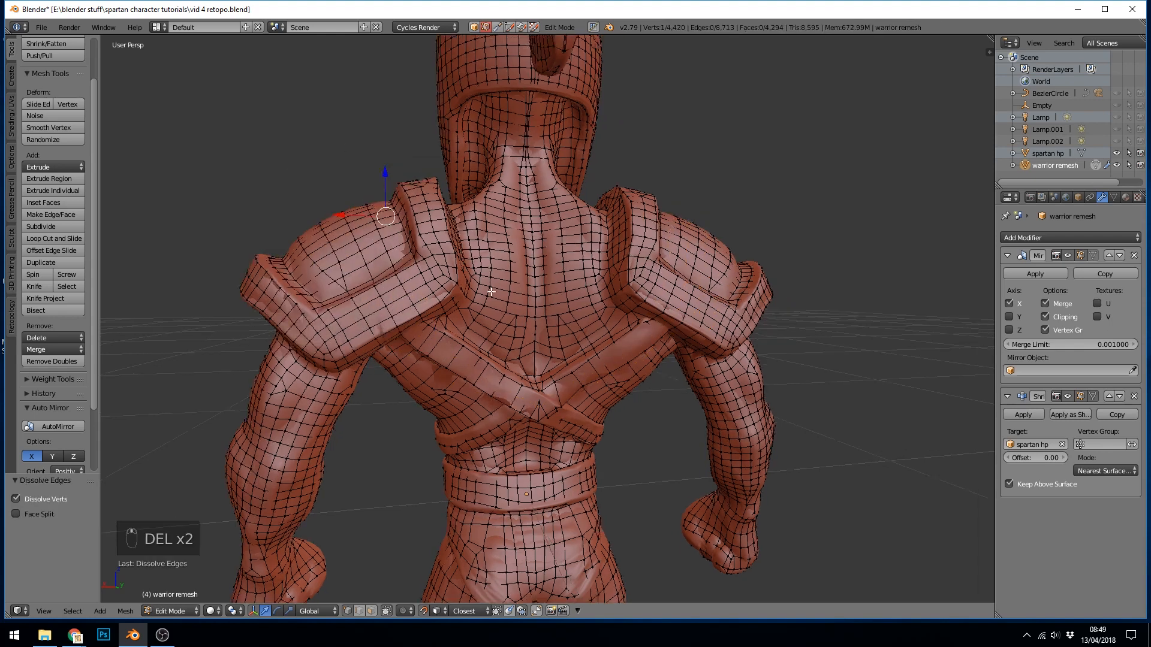
key("ctrl+z")
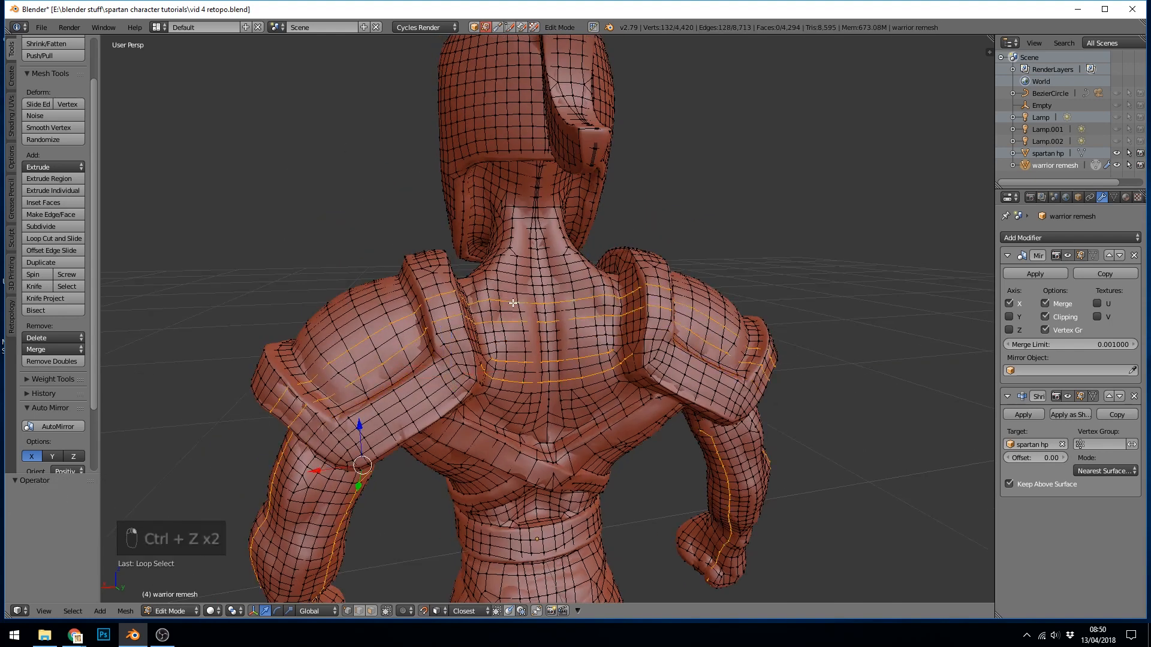
key("Delete")
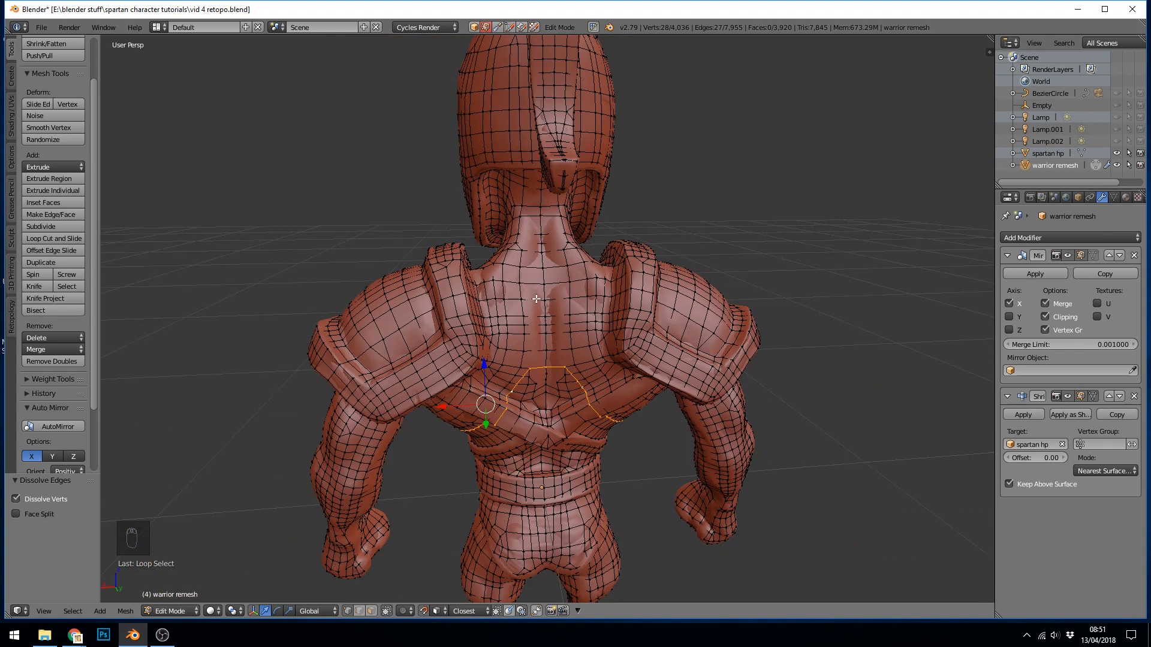
mouse_move(526, 295)
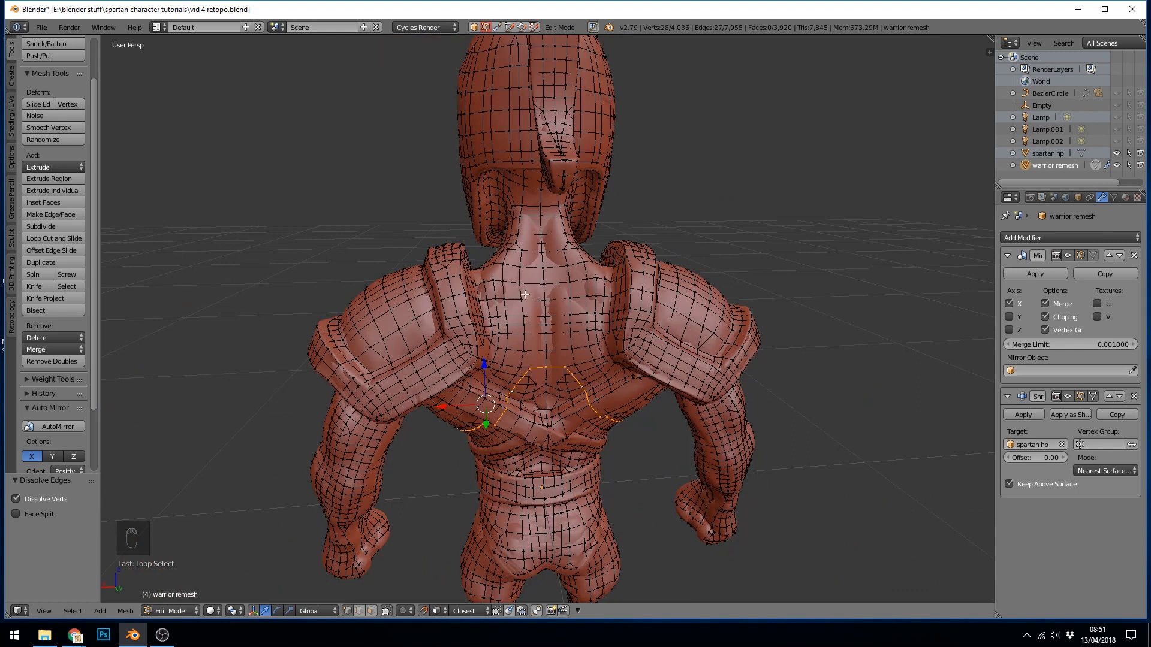
mouse_move(544, 326)
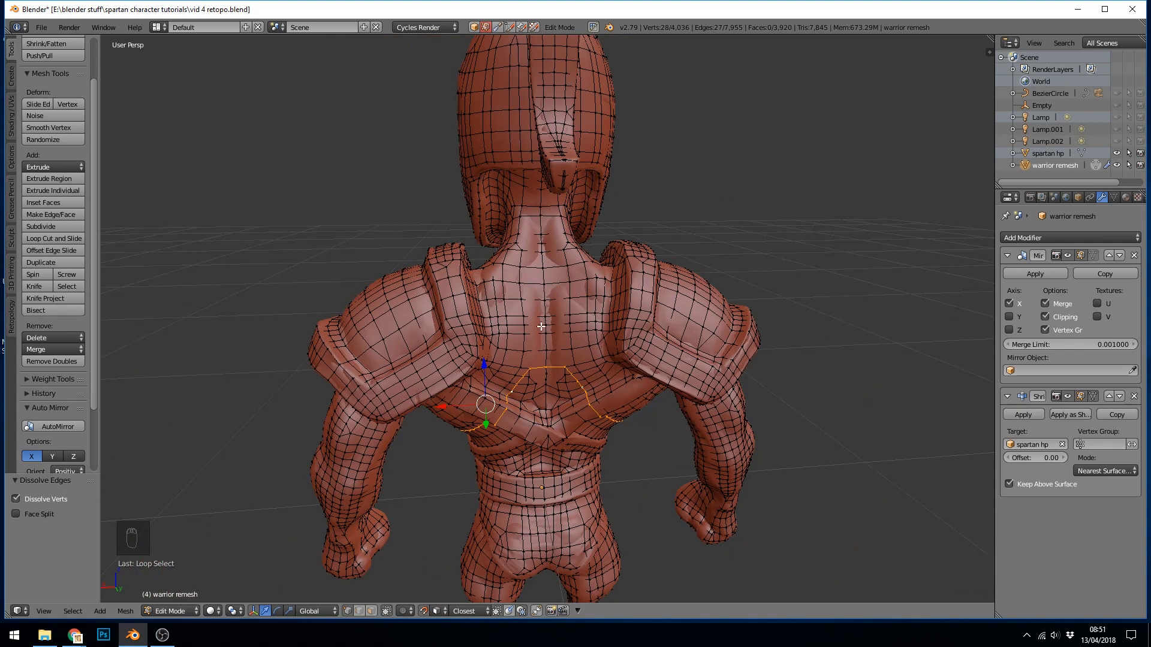
mouse_move(527, 297)
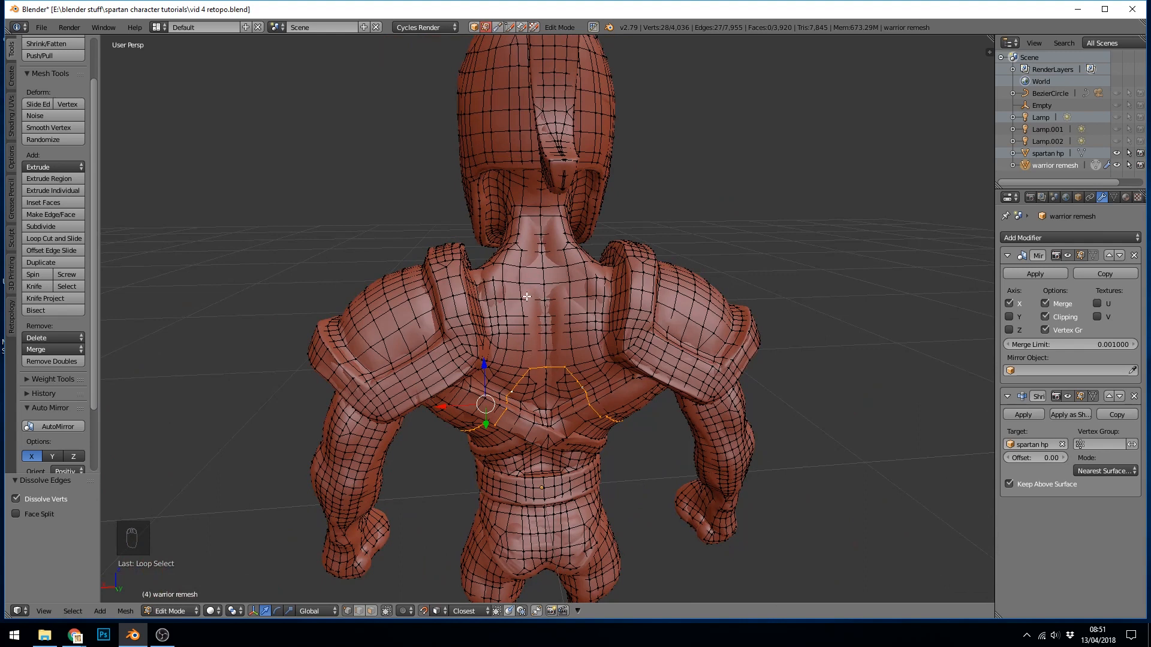
mouse_move(548, 253)
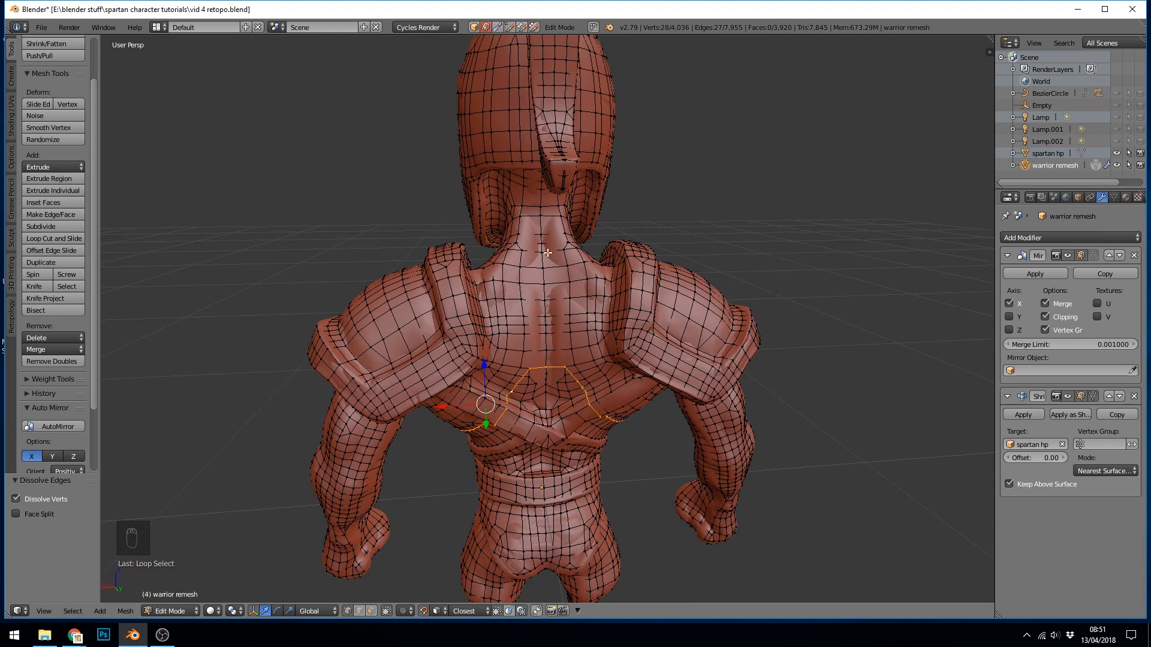
mouse_move(532, 241)
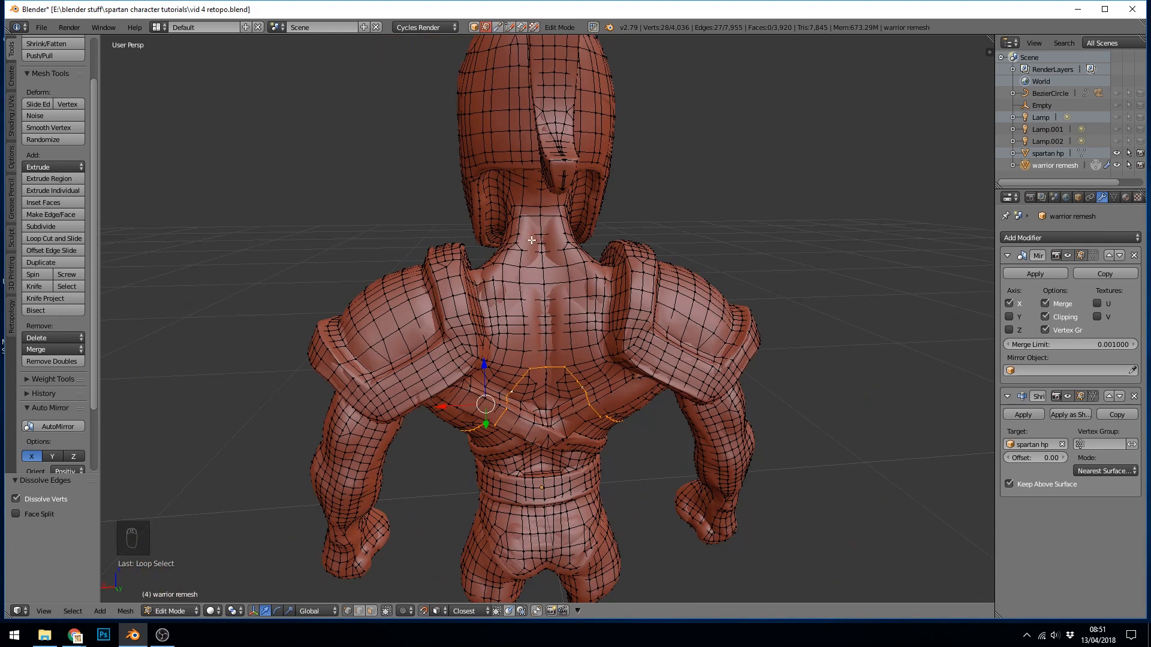
mouse_move(527, 391)
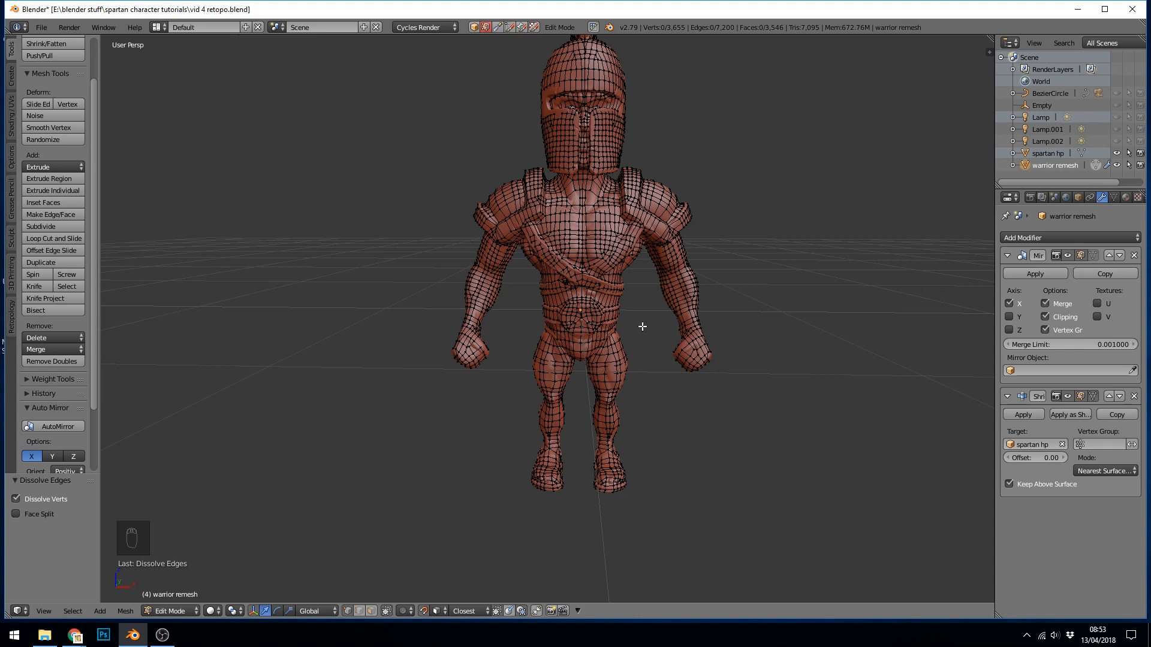
mouse_move(774, 95)
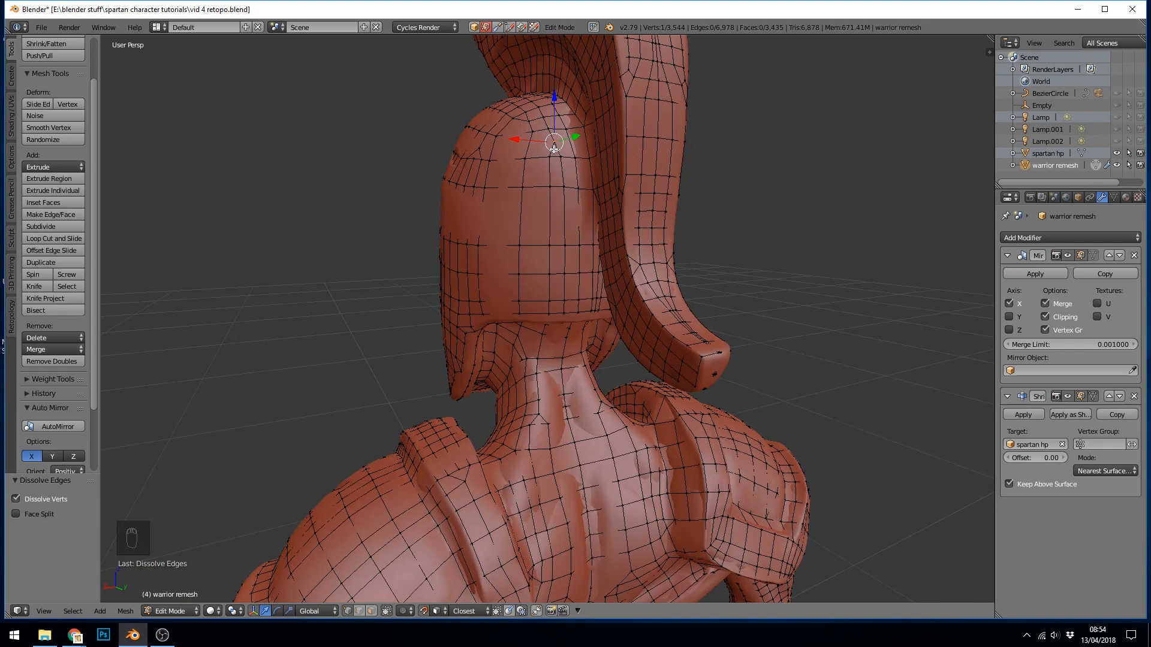
Step: Dissolve the helmet loops and the vertical loop over the crest, to about 3,174 vertices
key("Delete")
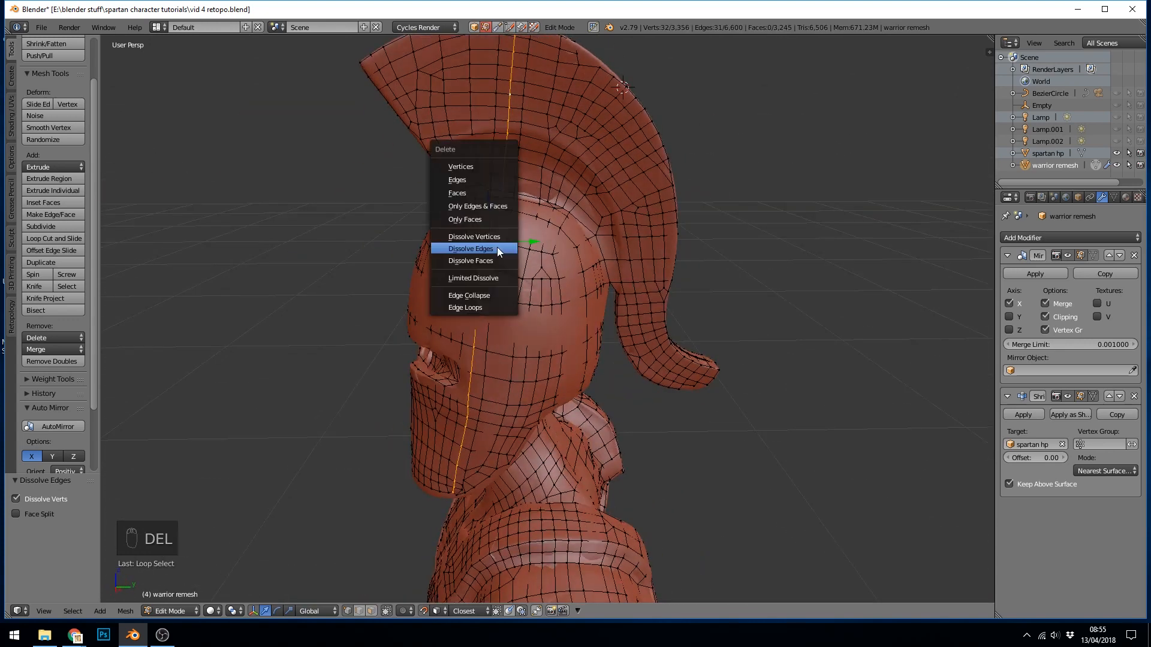
left_click(470, 248)
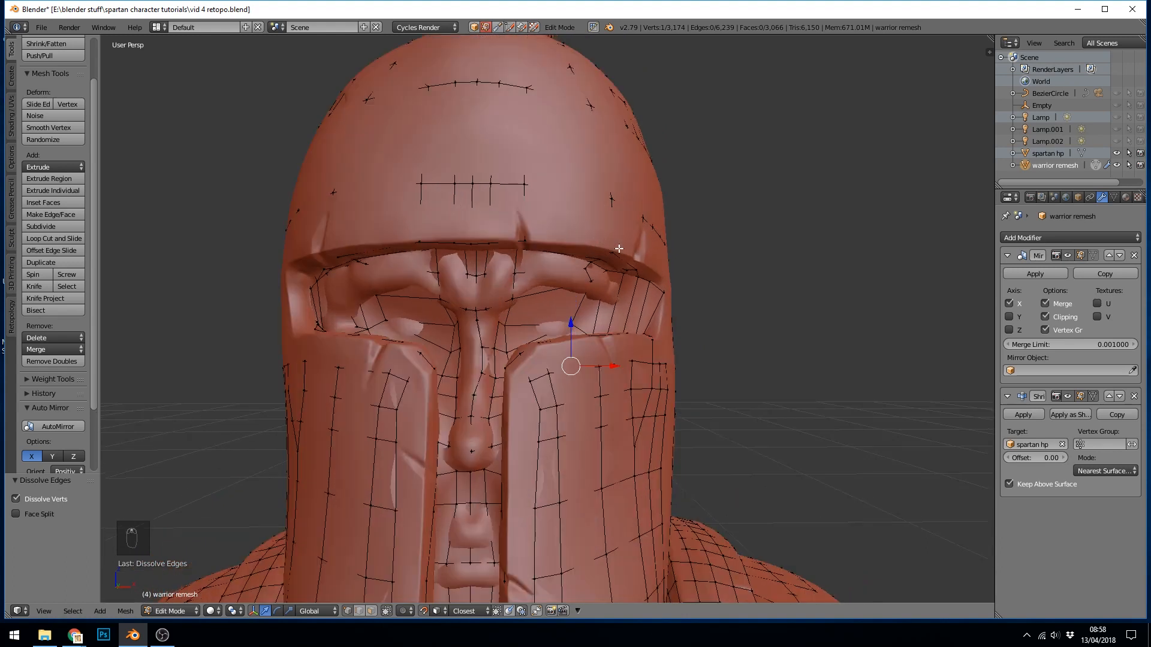
mouse_move(332, 265)
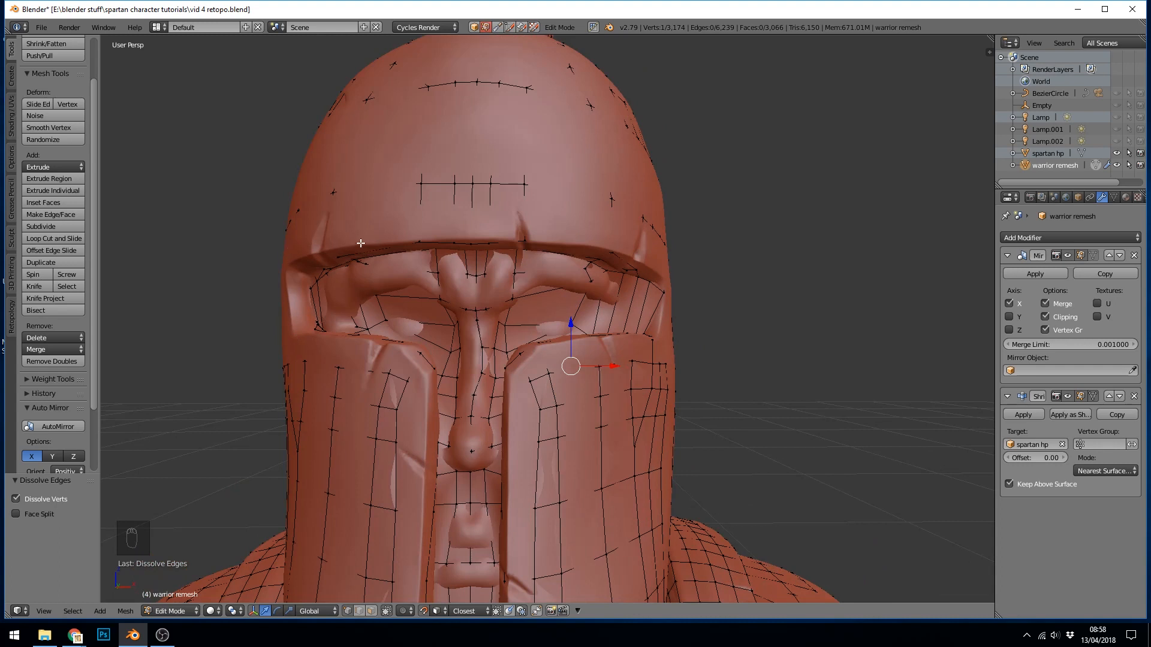
mouse_move(1119, 162)
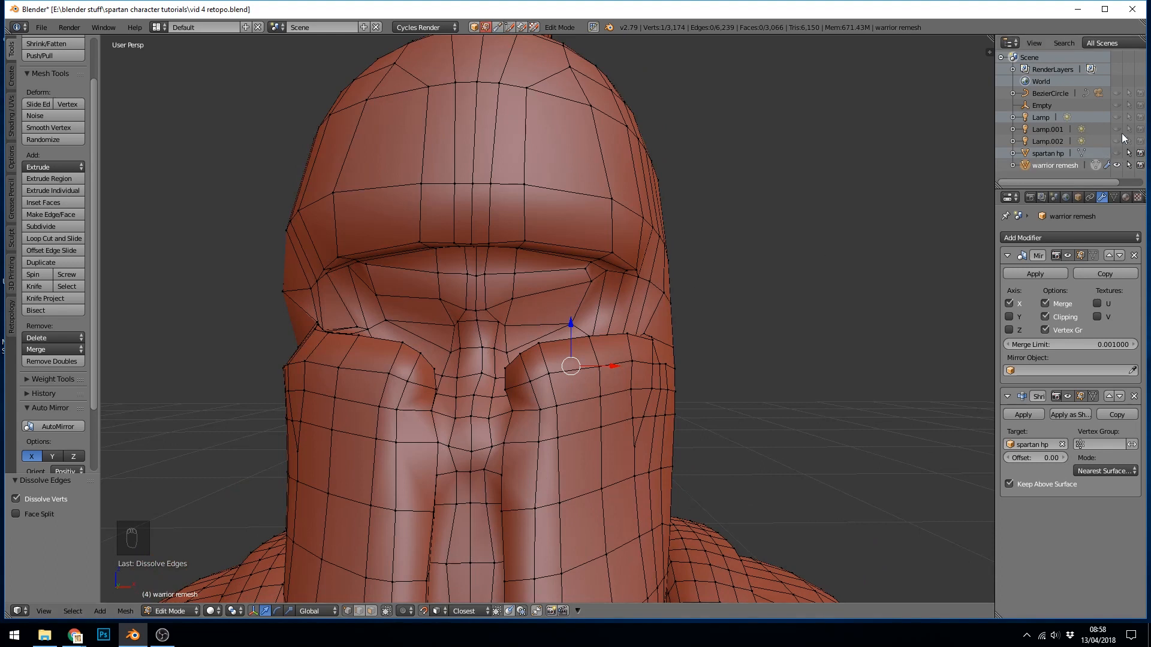
mouse_move(1122, 154)
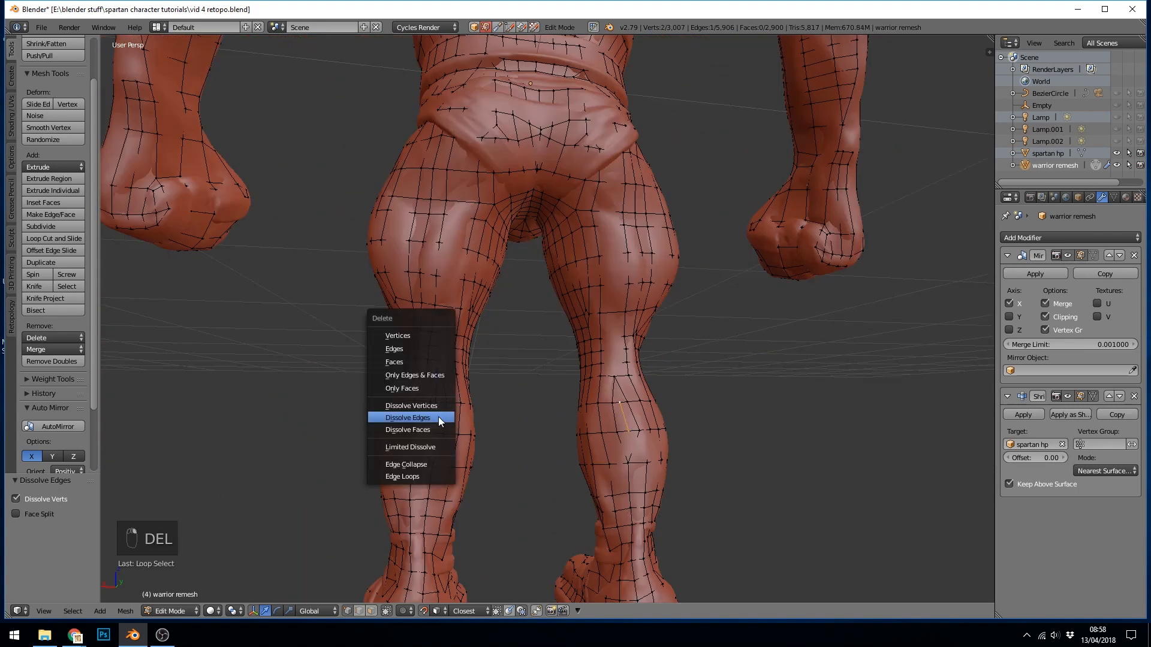
Step: Dissolve loops on the leg, lower back, neck and helmet crest, then select the whole mesh
left_click(407, 418)
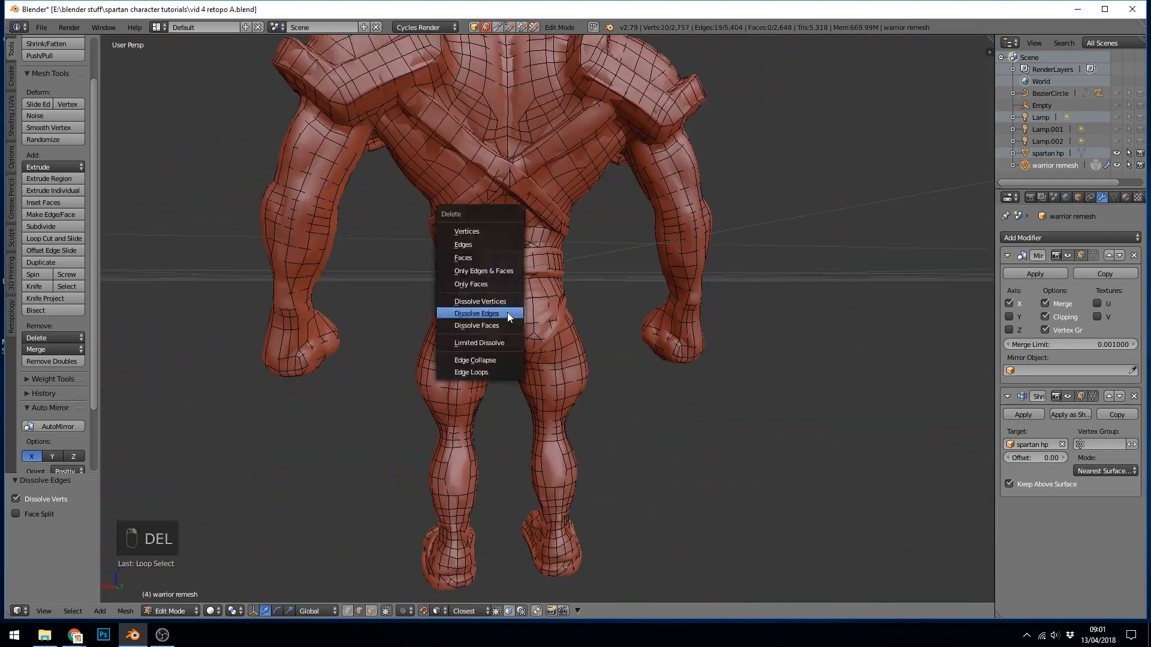
left_click(476, 313)
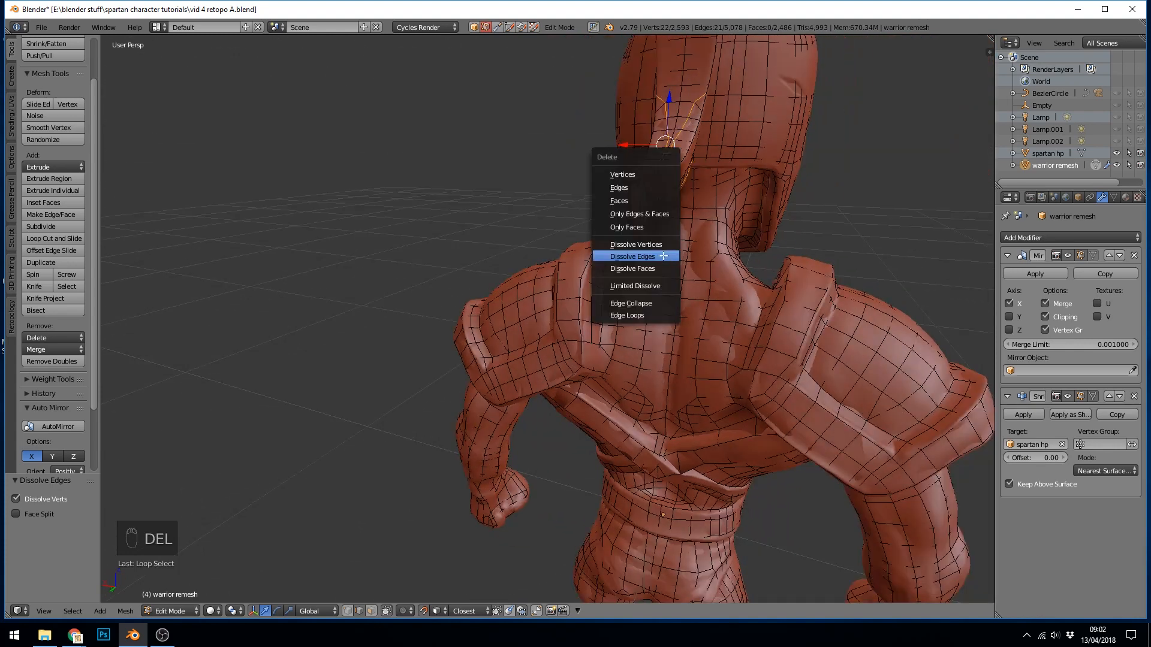
left_click(633, 255)
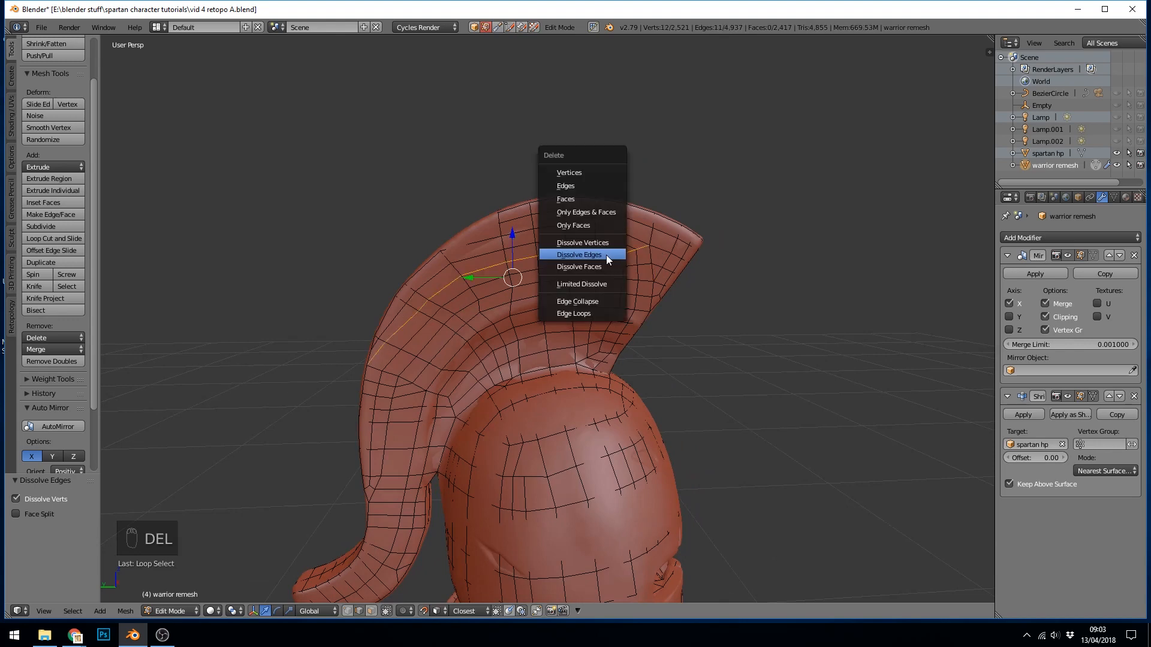
left_click(580, 254)
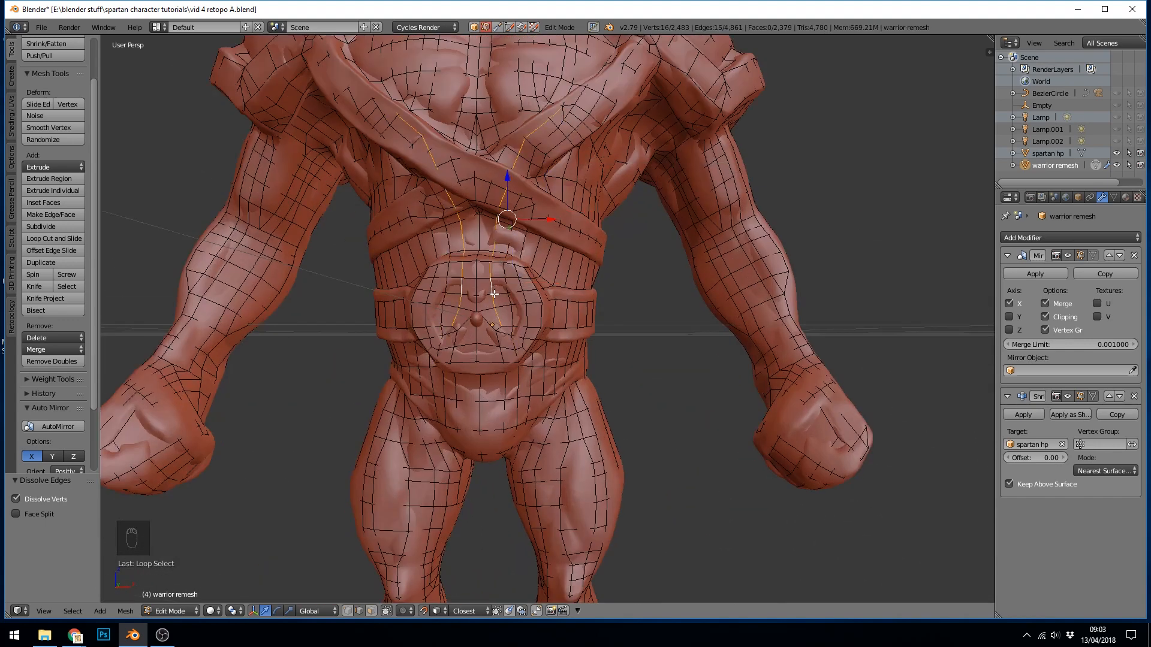
key("a")
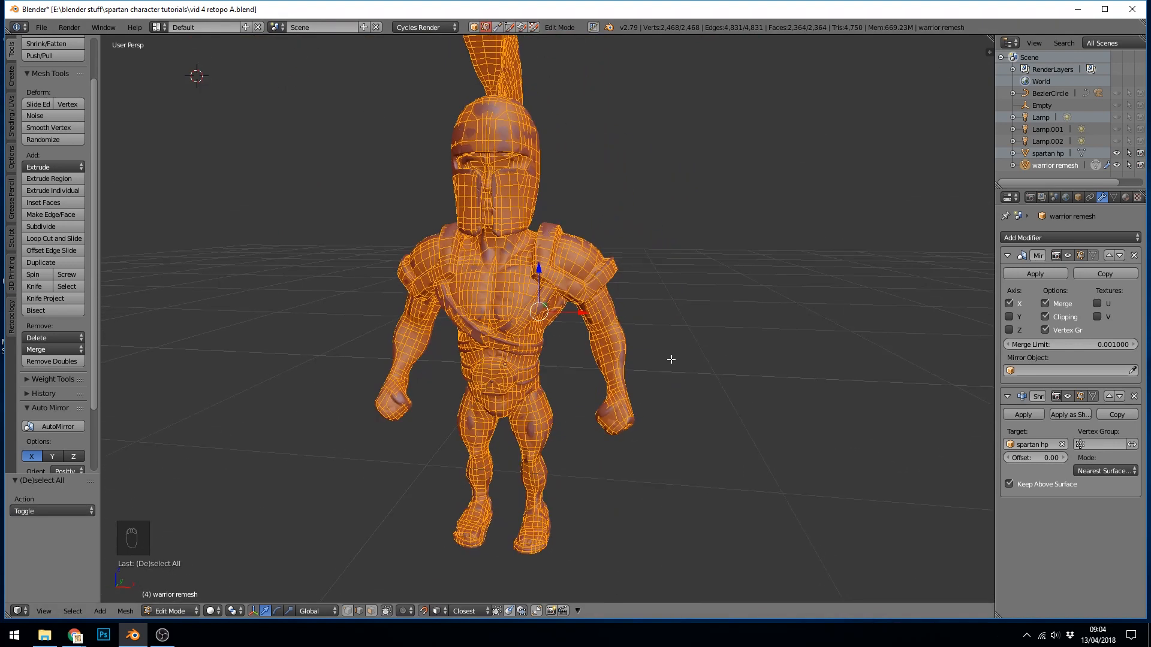
mouse_move(655, 340)
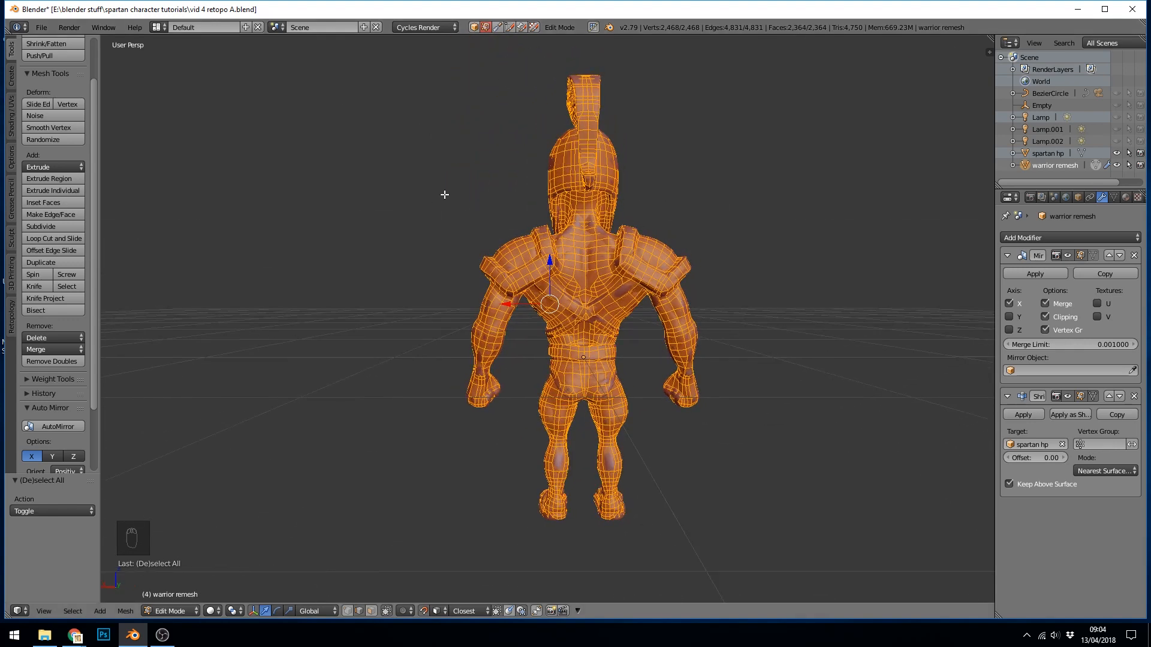
Step: Exit Edit Mode to show the warrior remesh as a smooth solid object
key("Tab")
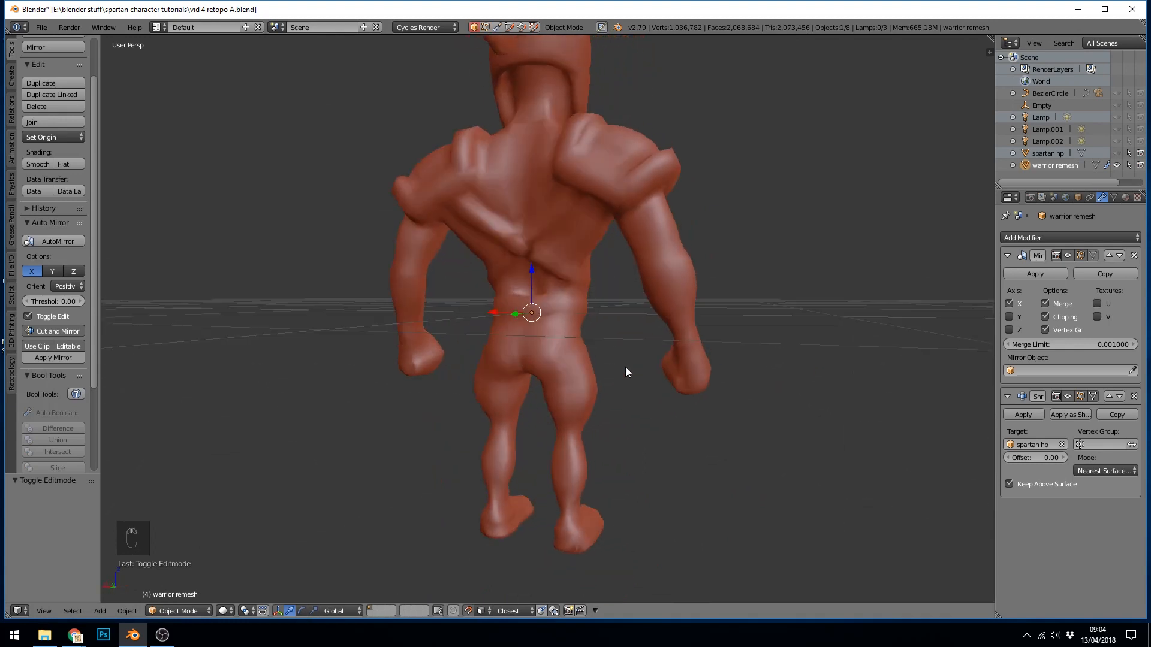
Step: Orbit the smoothed warrior to inspect its back and side, then return to the front view
left_click_drag(627, 371, 677, 350)
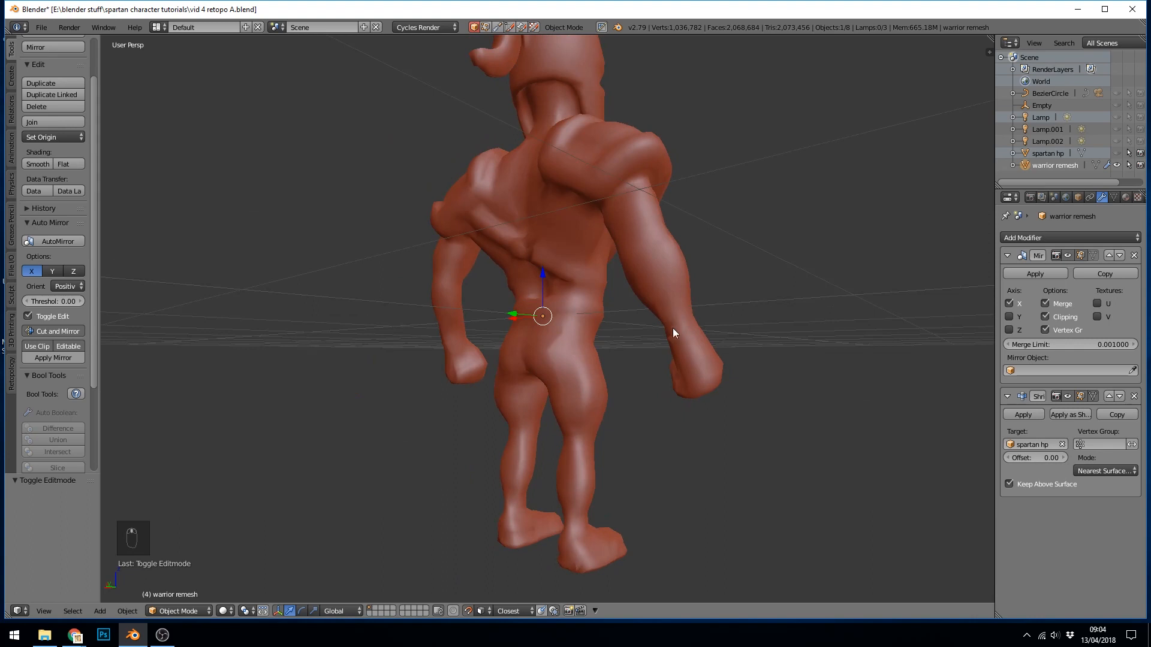
mouse_move(645, 318)
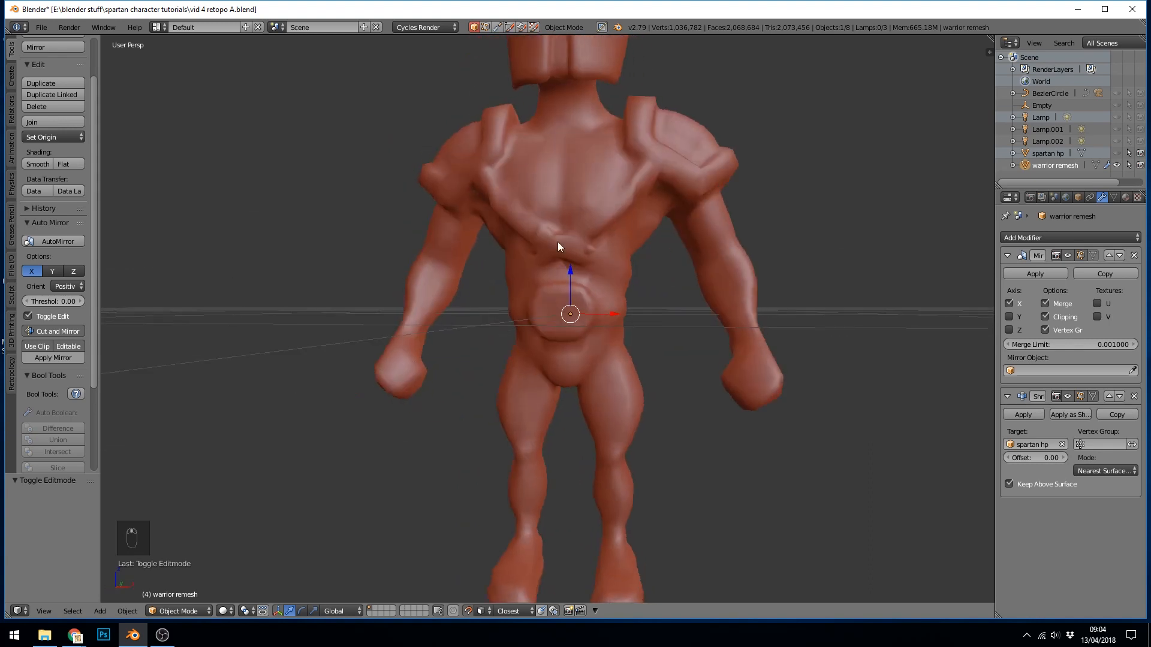
mouse_move(533, 251)
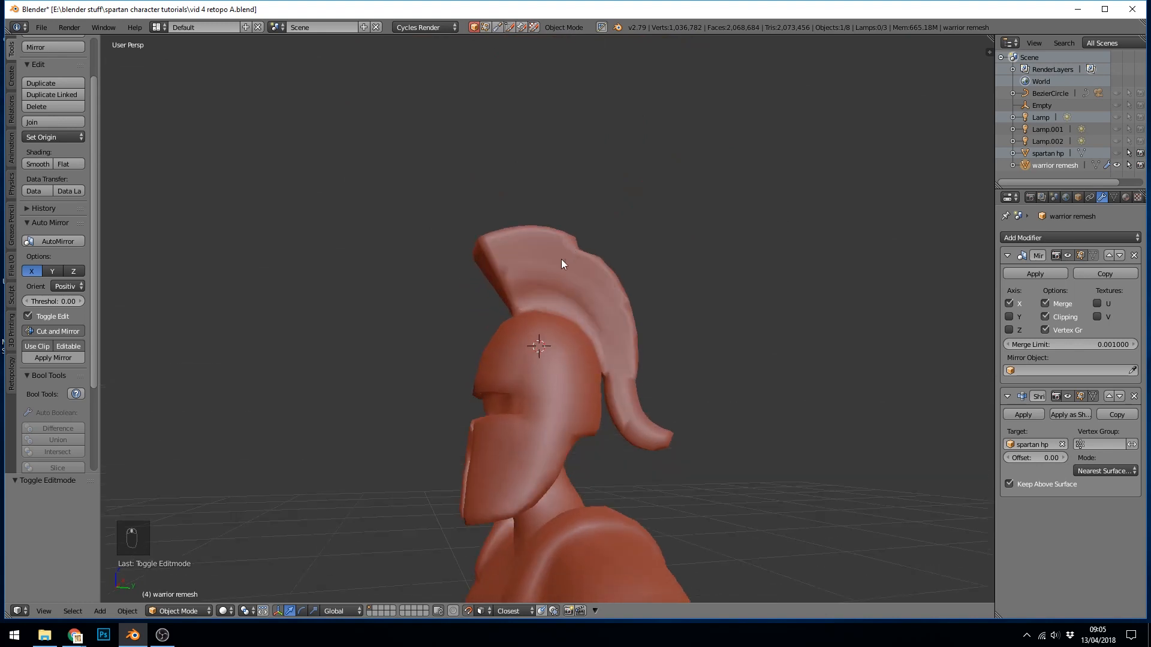
mouse_move(597, 266)
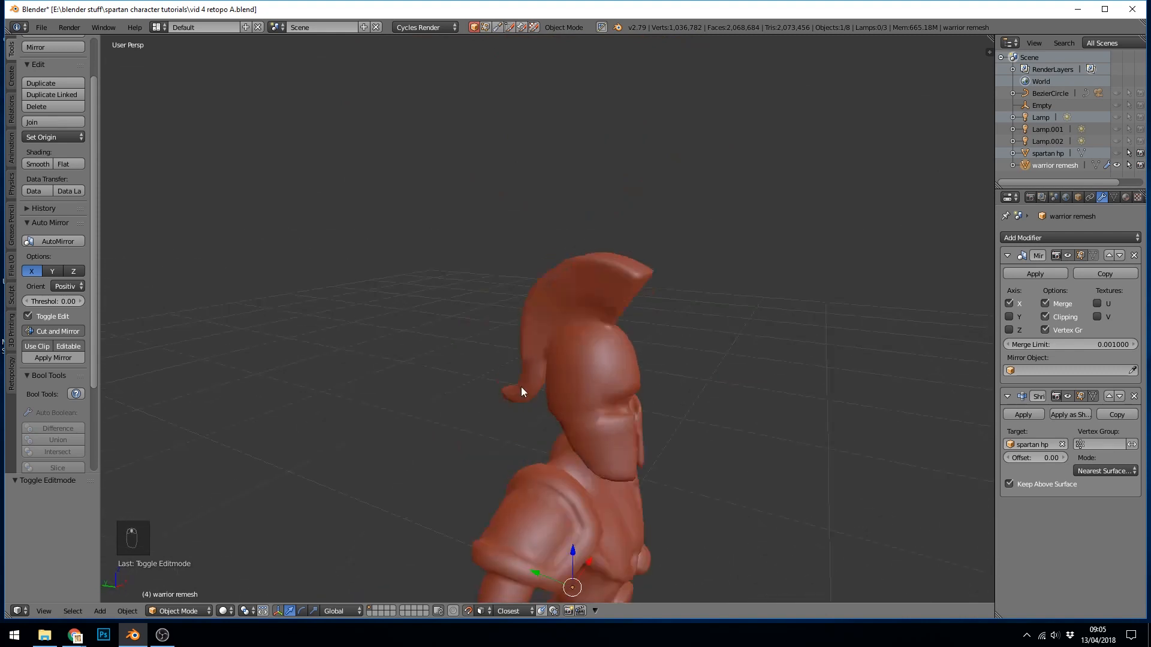
left_click_drag(522, 393, 686, 375)
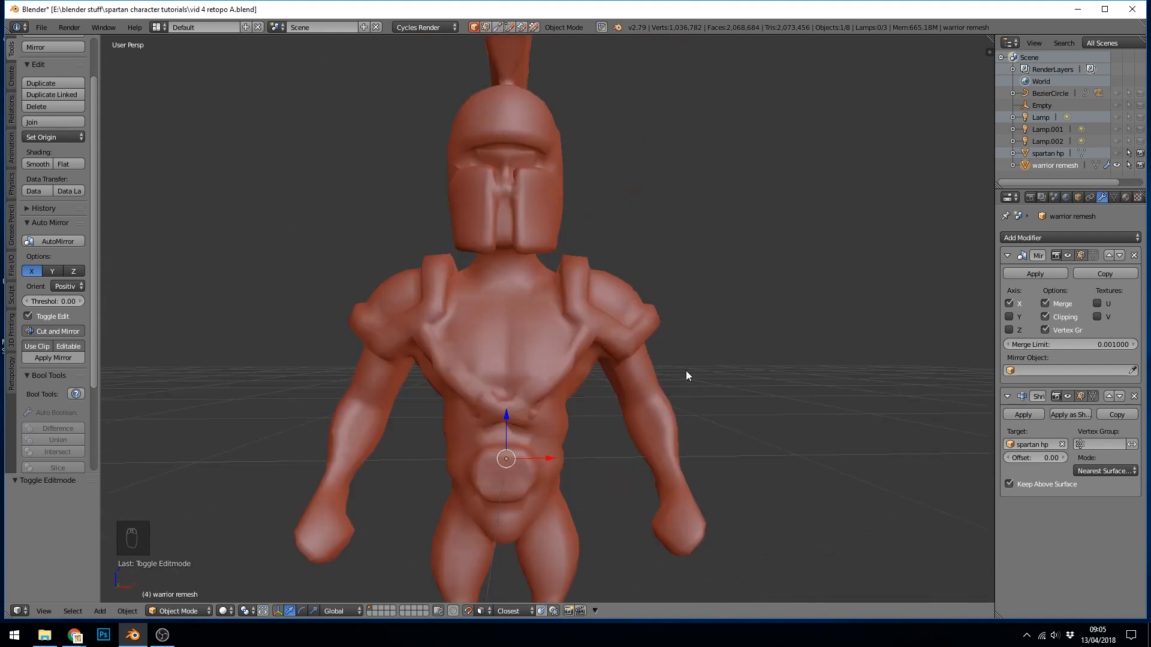
mouse_move(607, 298)
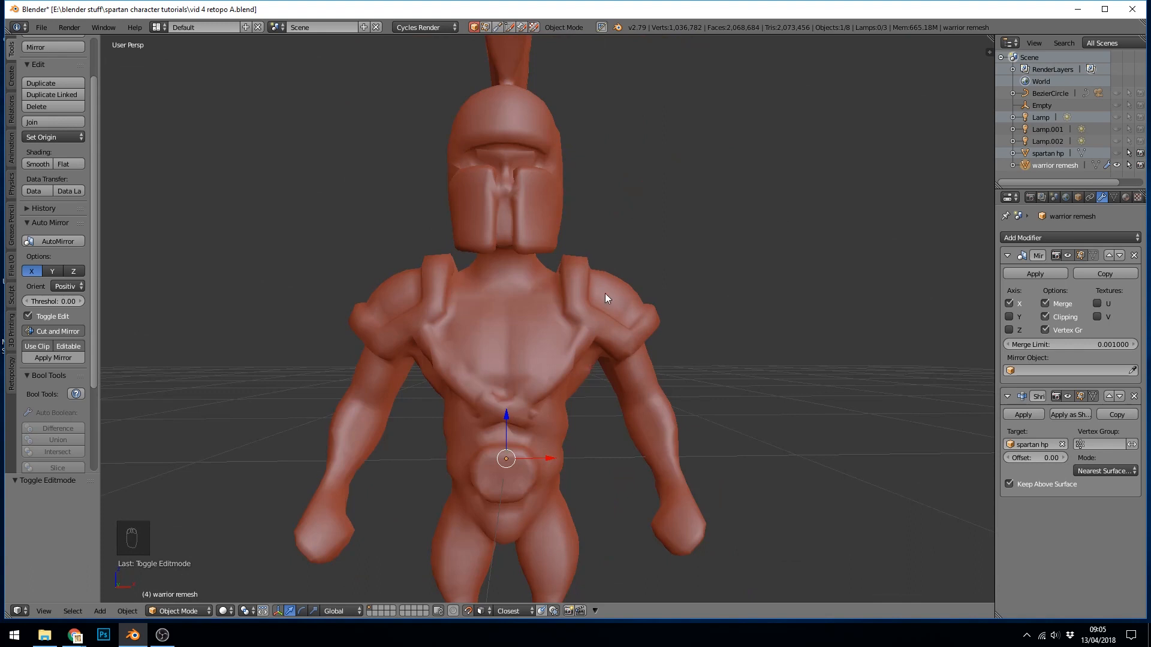
mouse_move(419, 465)
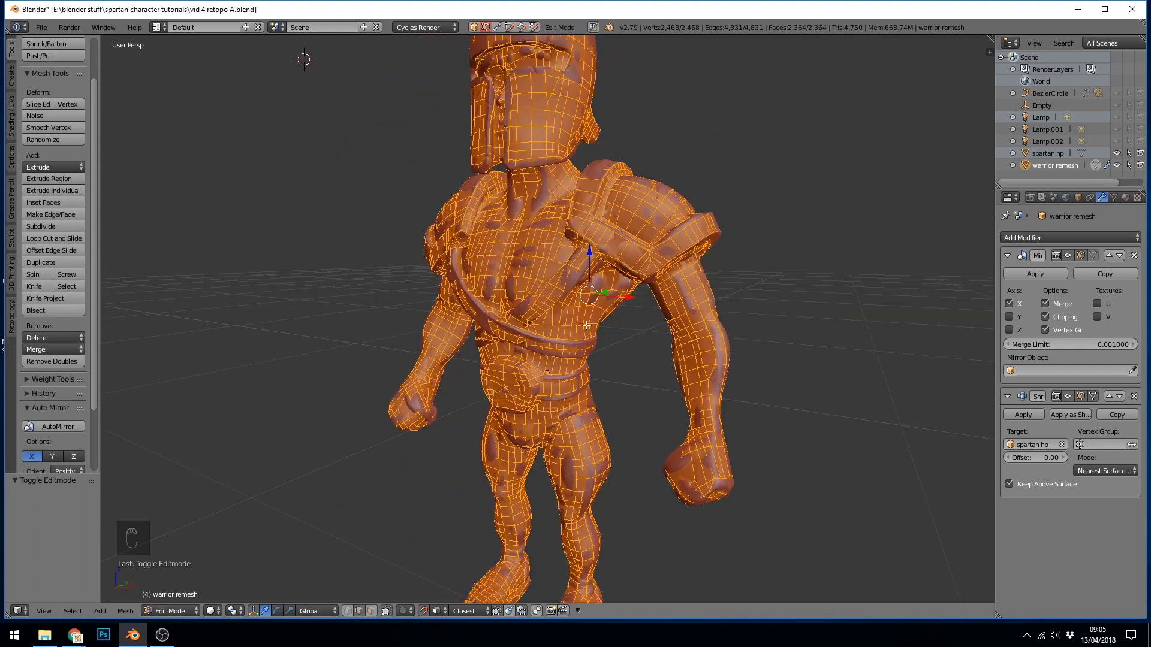
Step: Join two vertices across the lower helmet crest with an edge, undoing the first attempt
key("ctrl+tab")
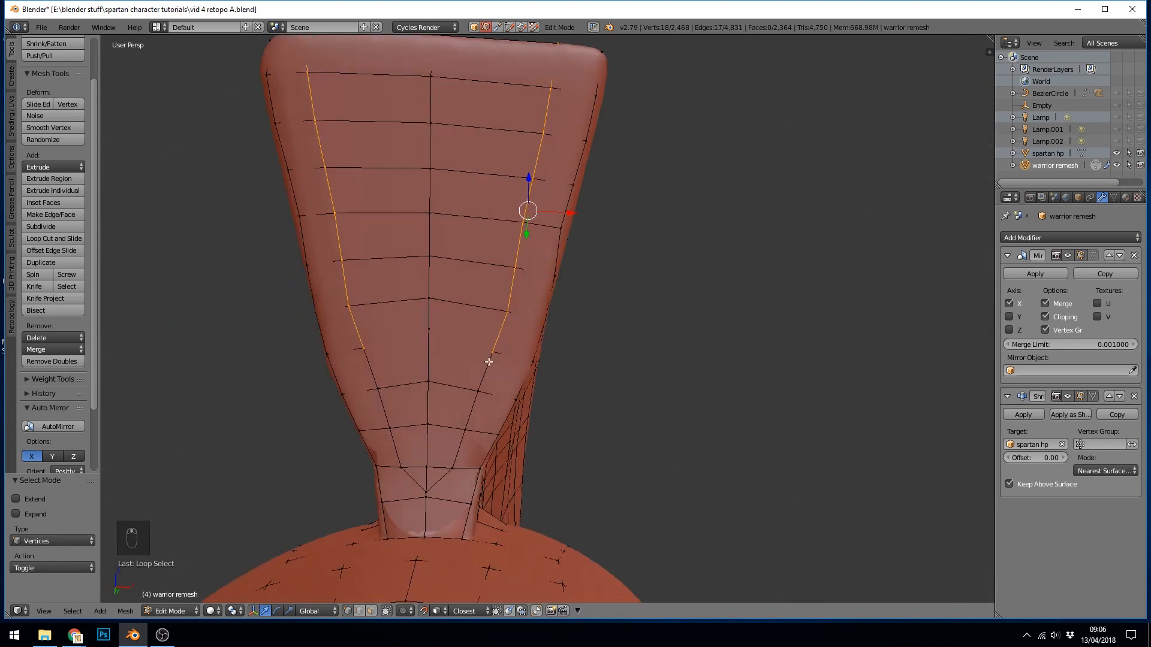
mouse_move(463, 420)
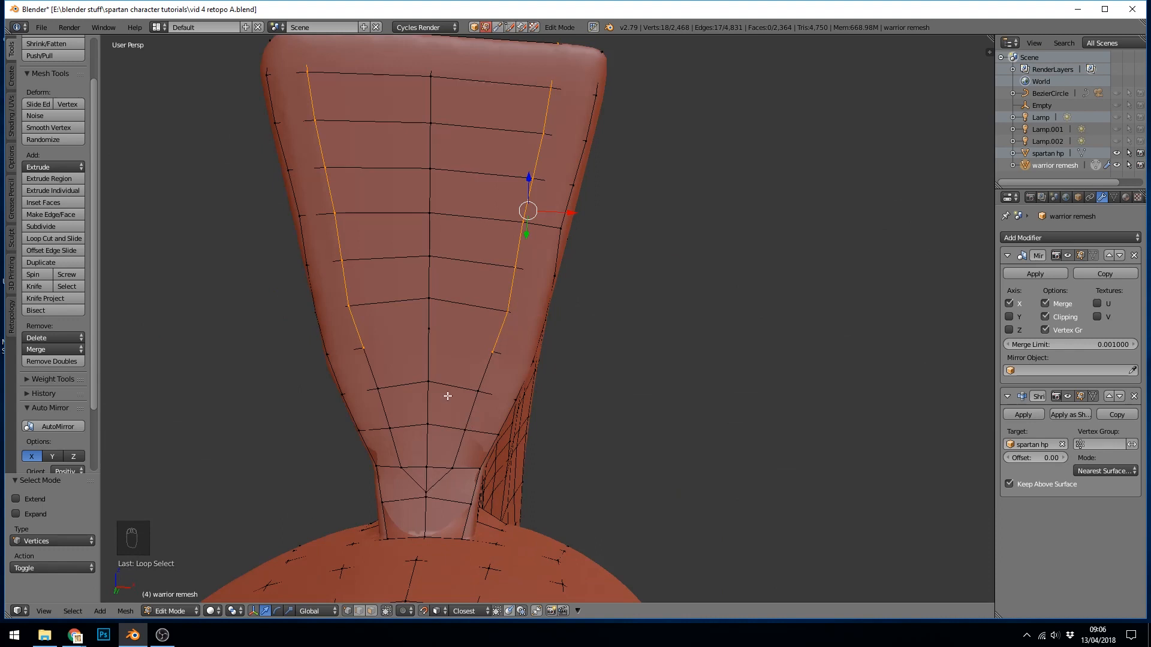
mouse_move(427, 322)
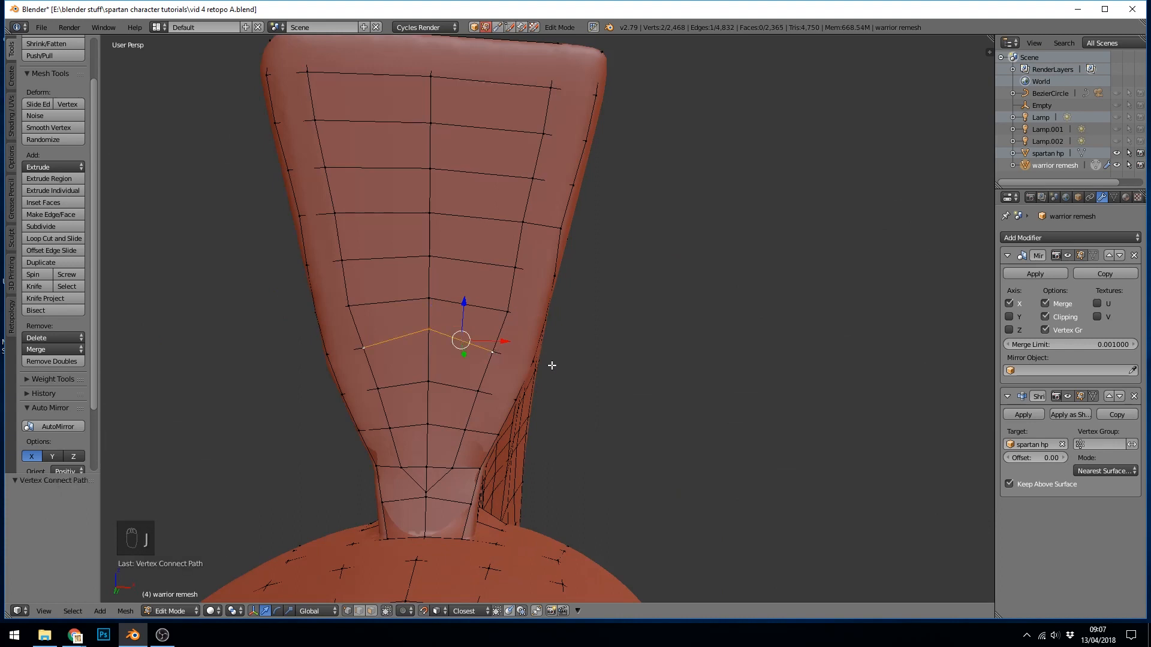
key("ctrl+z")
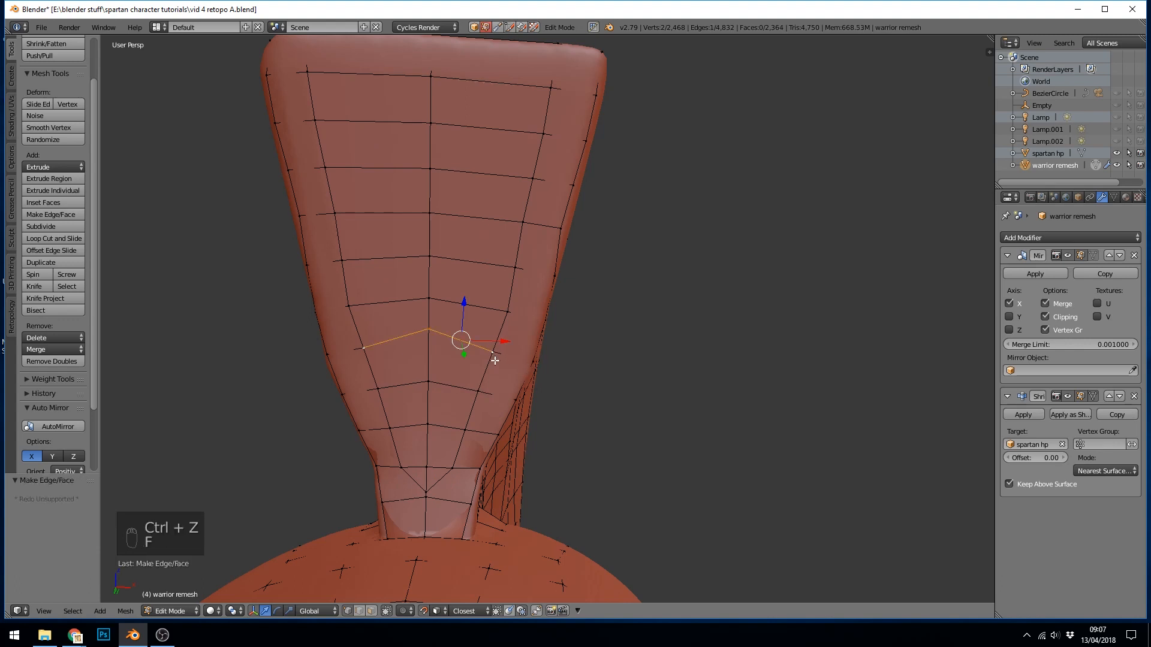
key("Ctrl+Tab")
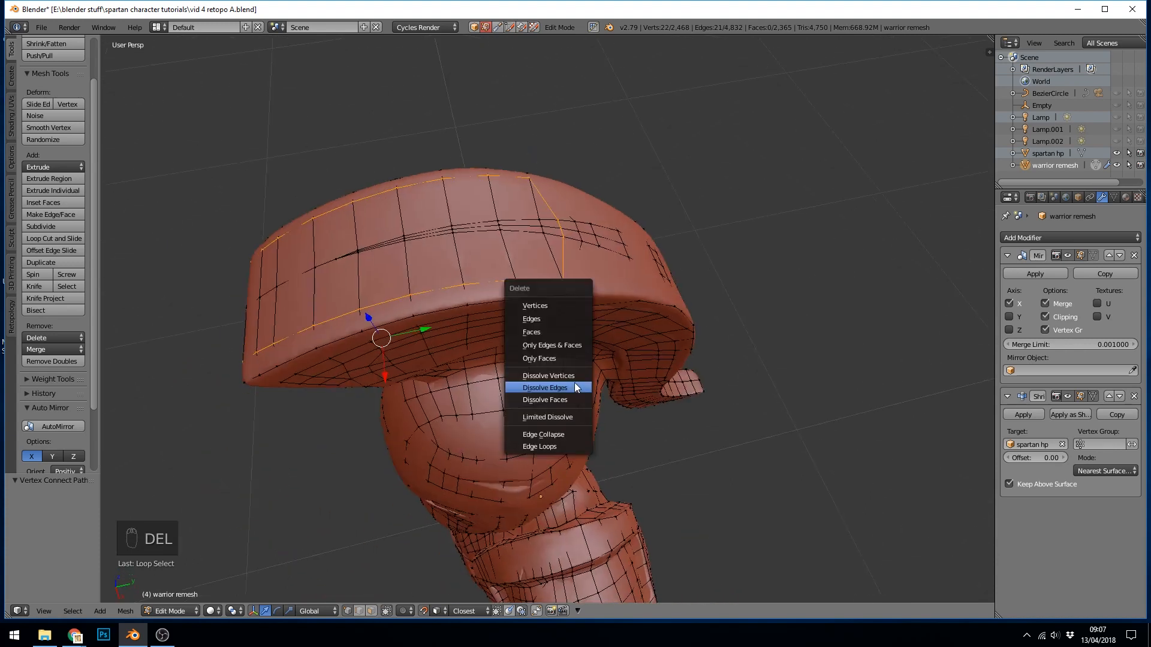
Step: Dissolve the crest-top loop, knife-cut a new edge across the crest and move a vertex into place
left_click(545, 387)
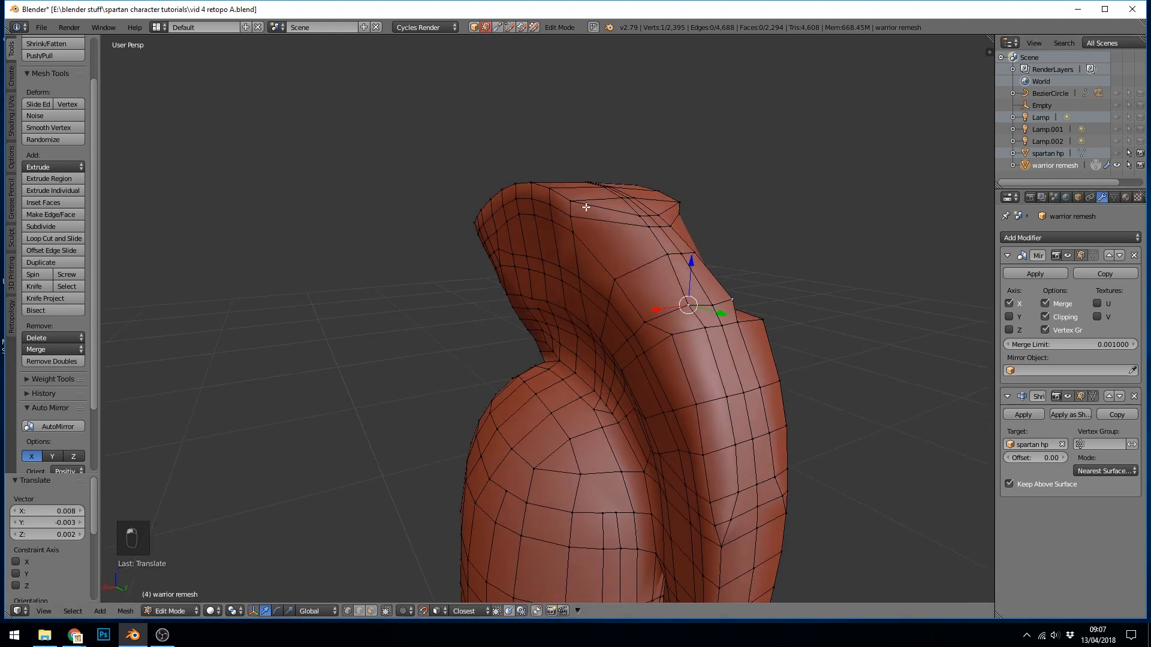
key("k")
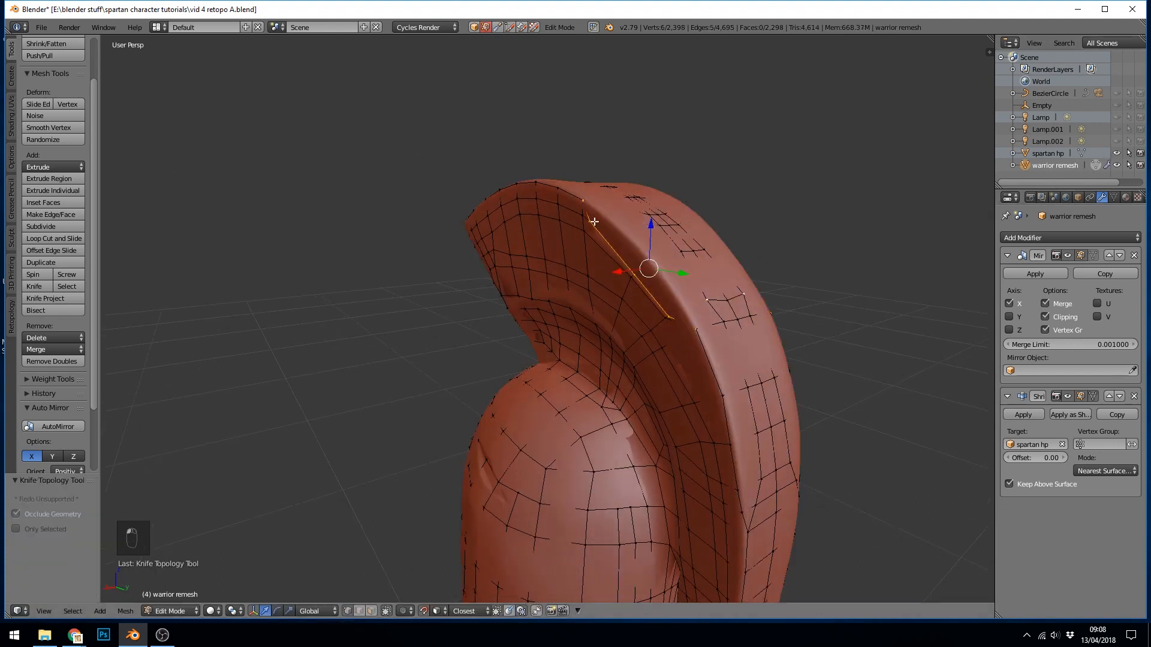
key("g")
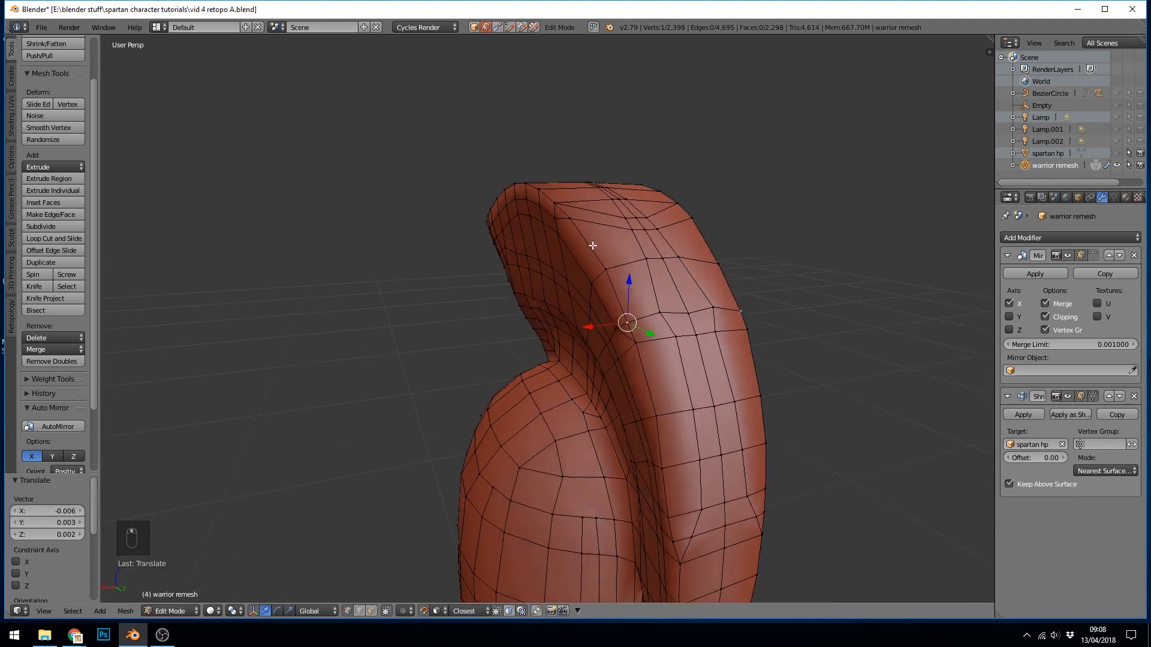
Step: Reposition vertices along the crest's edge into tidier quads, about 2,275 vertices
left_click_drag(593, 244, 727, 227)
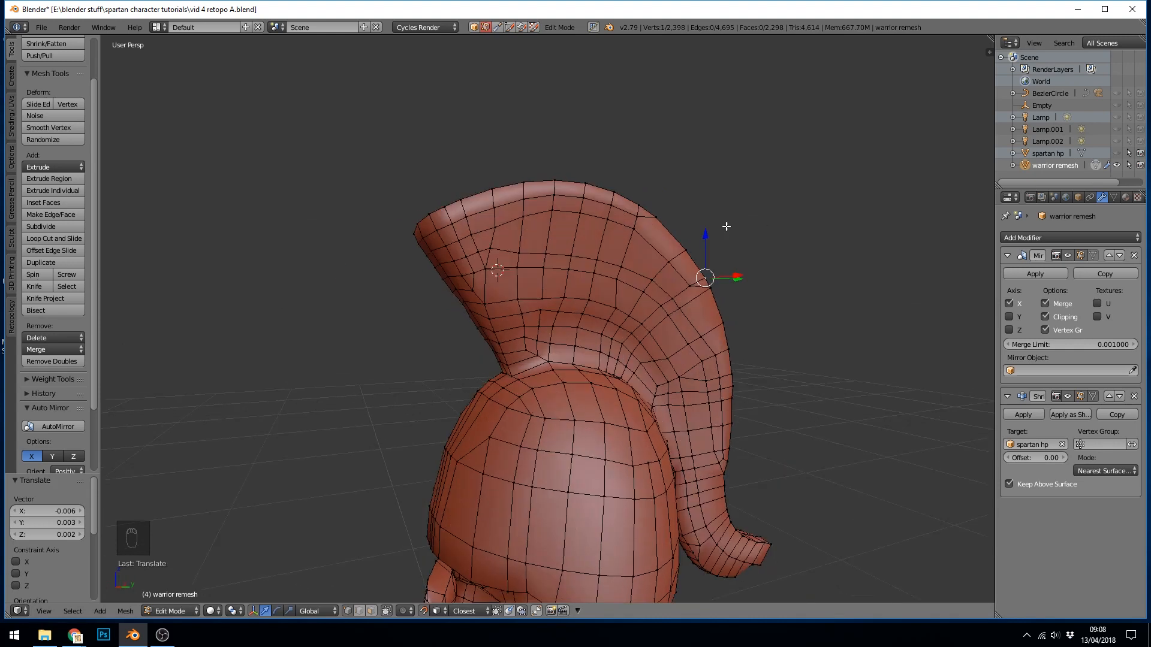
left_click(552, 214)
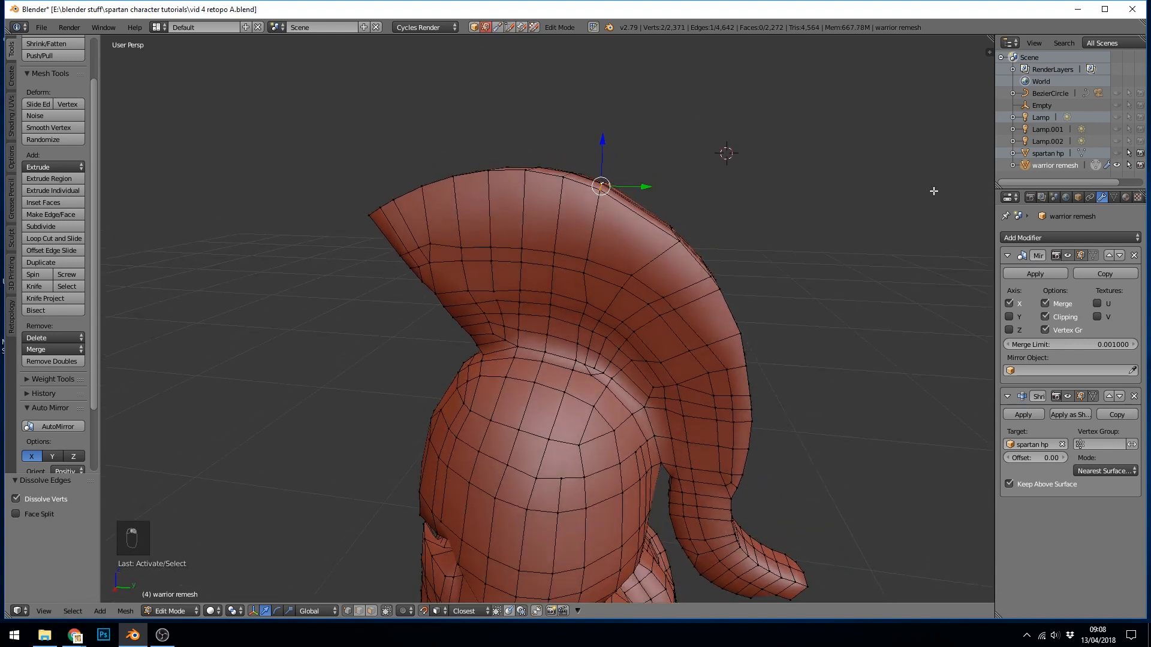
key("g")
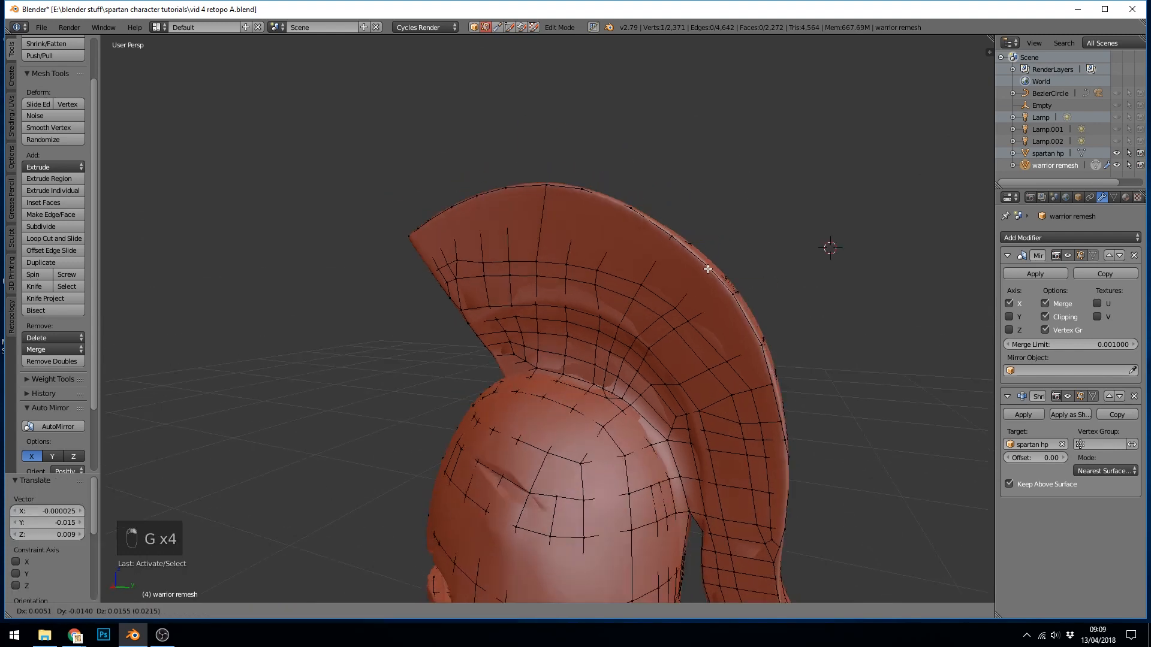
key("Tab")
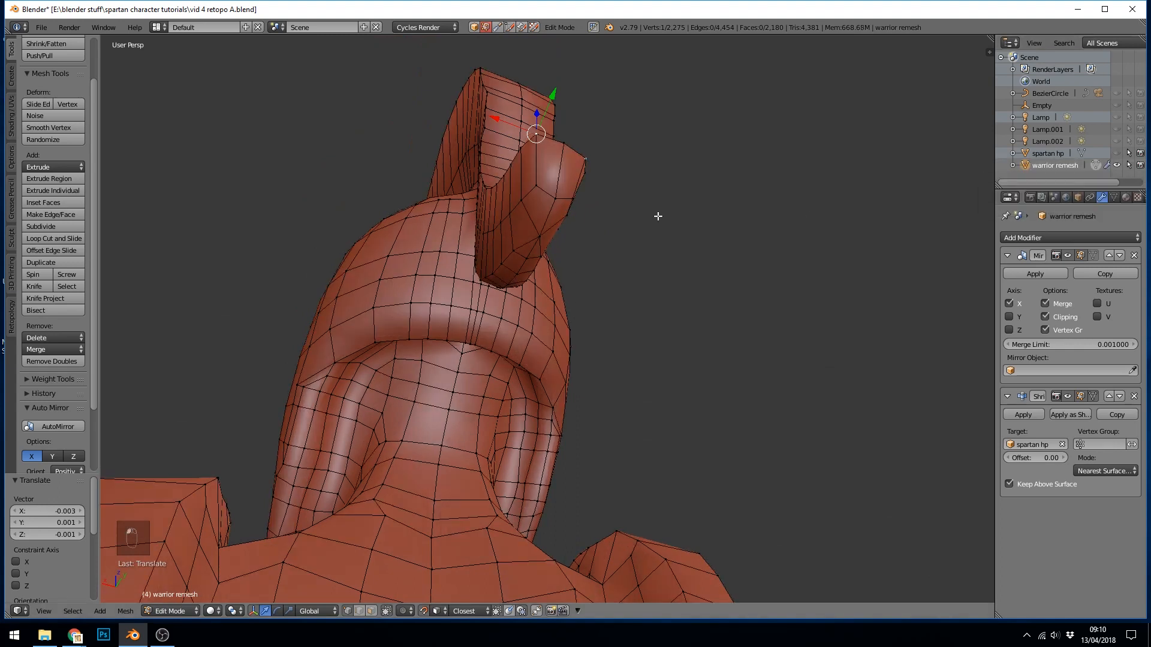
Step: Move the crest's rear corner vertex, check it from another angle, then switch to edge select
key("k")
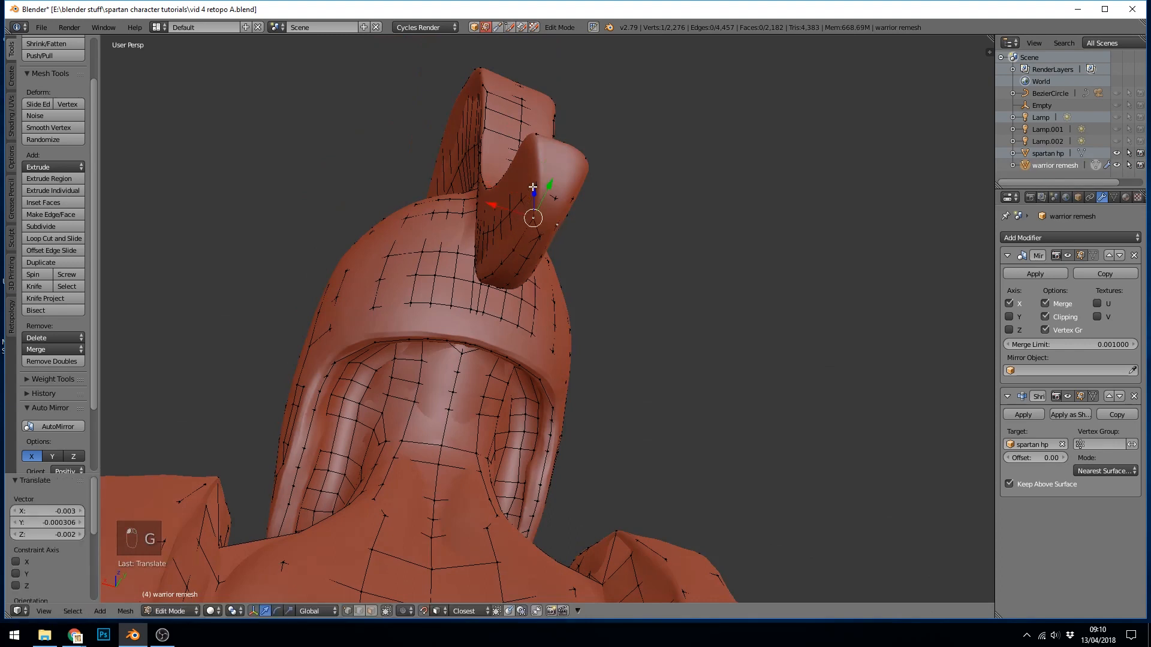
left_click_drag(532, 217, 541, 185)
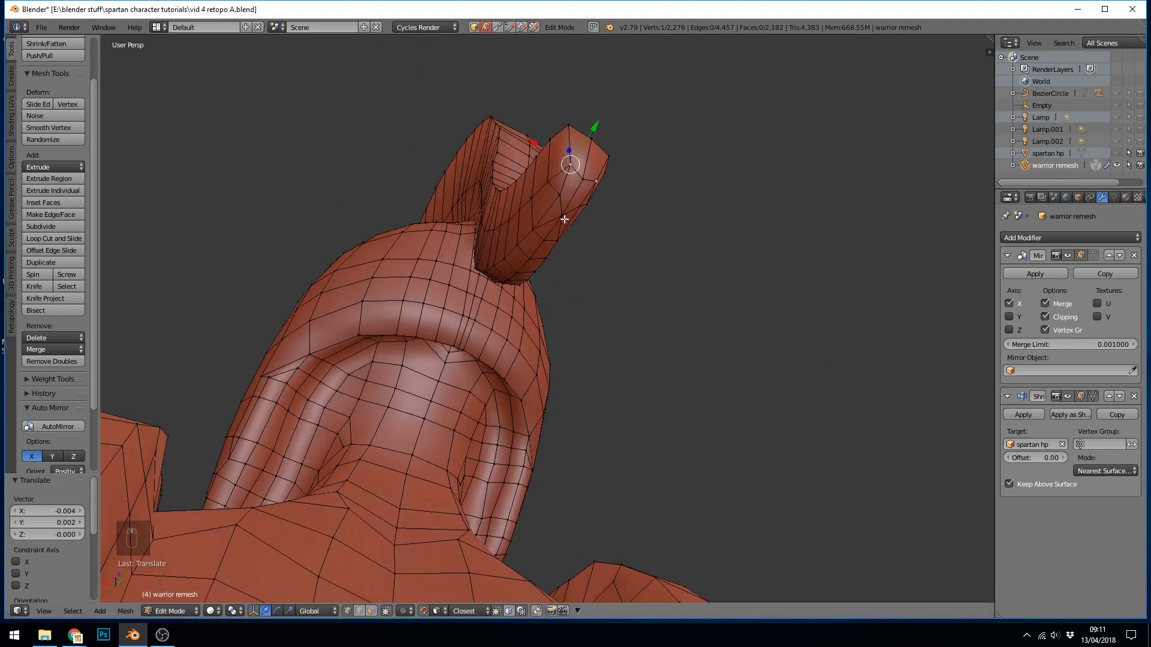
key("Ctrl+Tab")
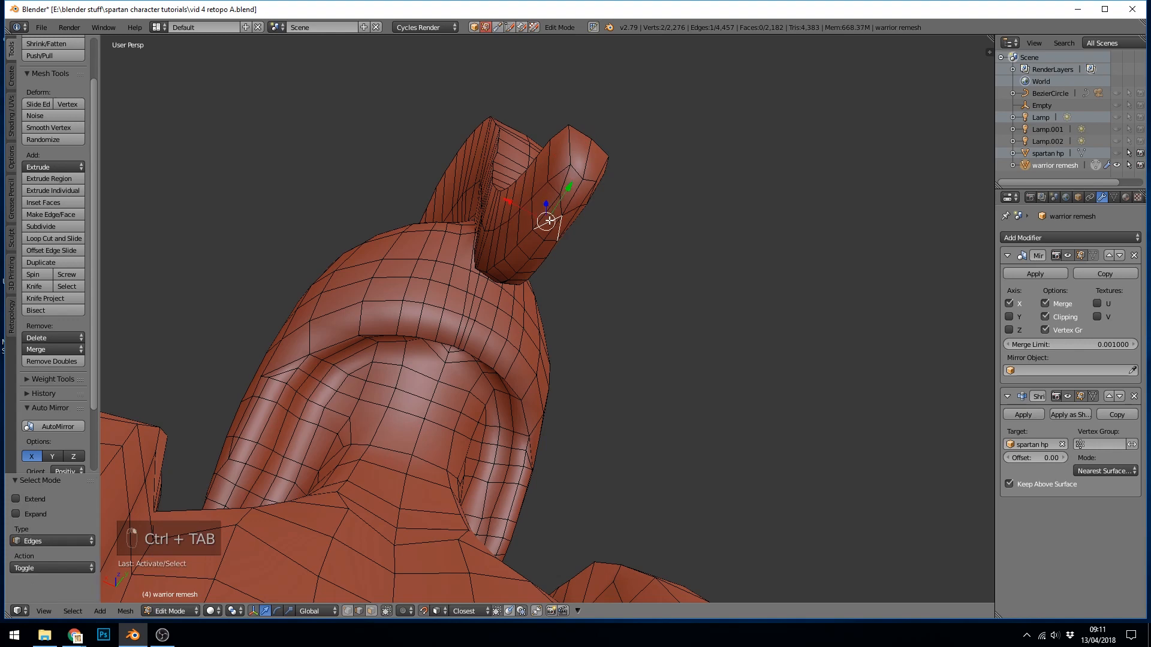